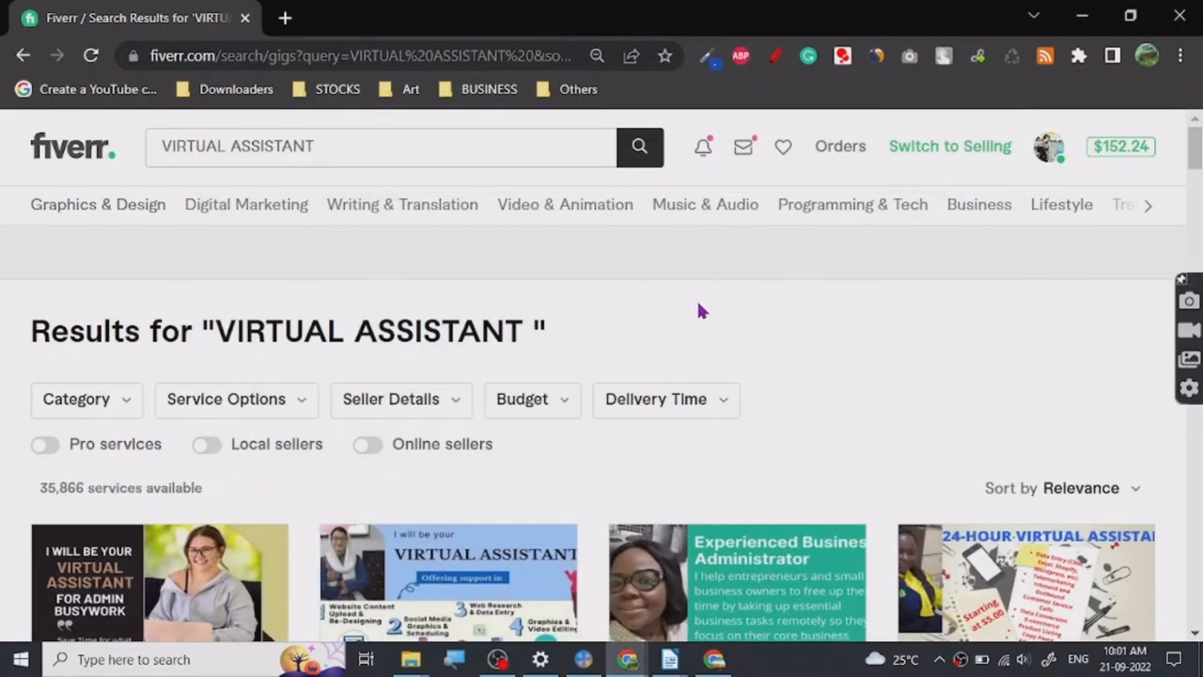
mouse_move(695, 210)
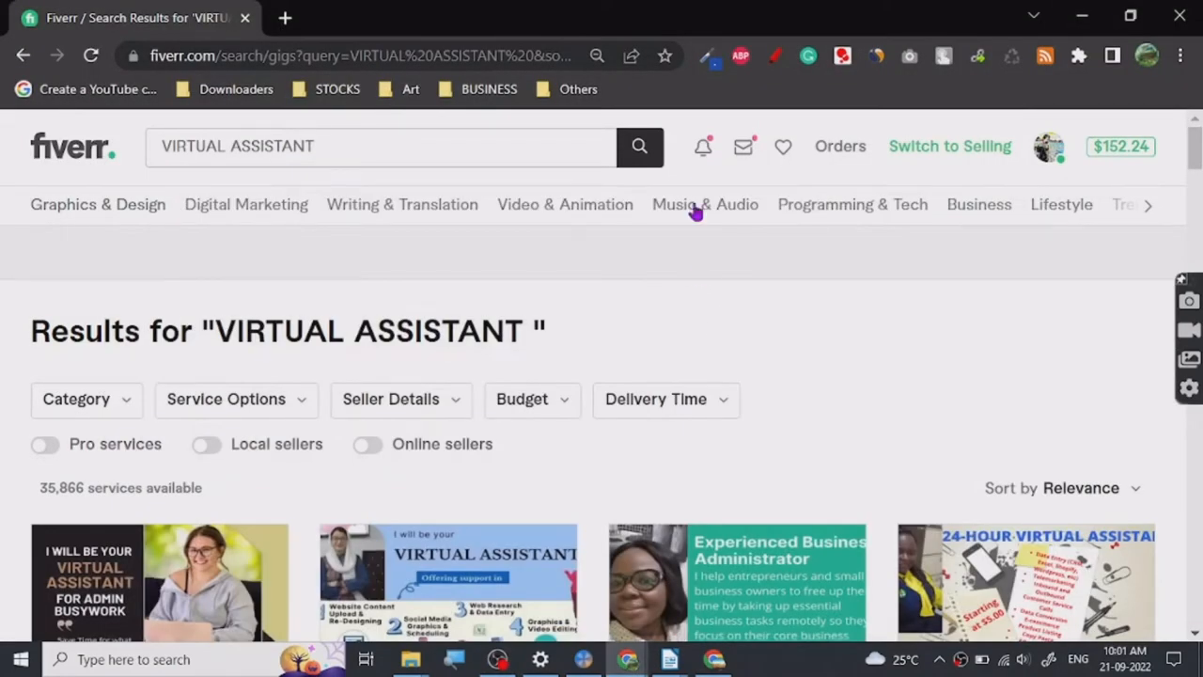
mouse_move(723, 299)
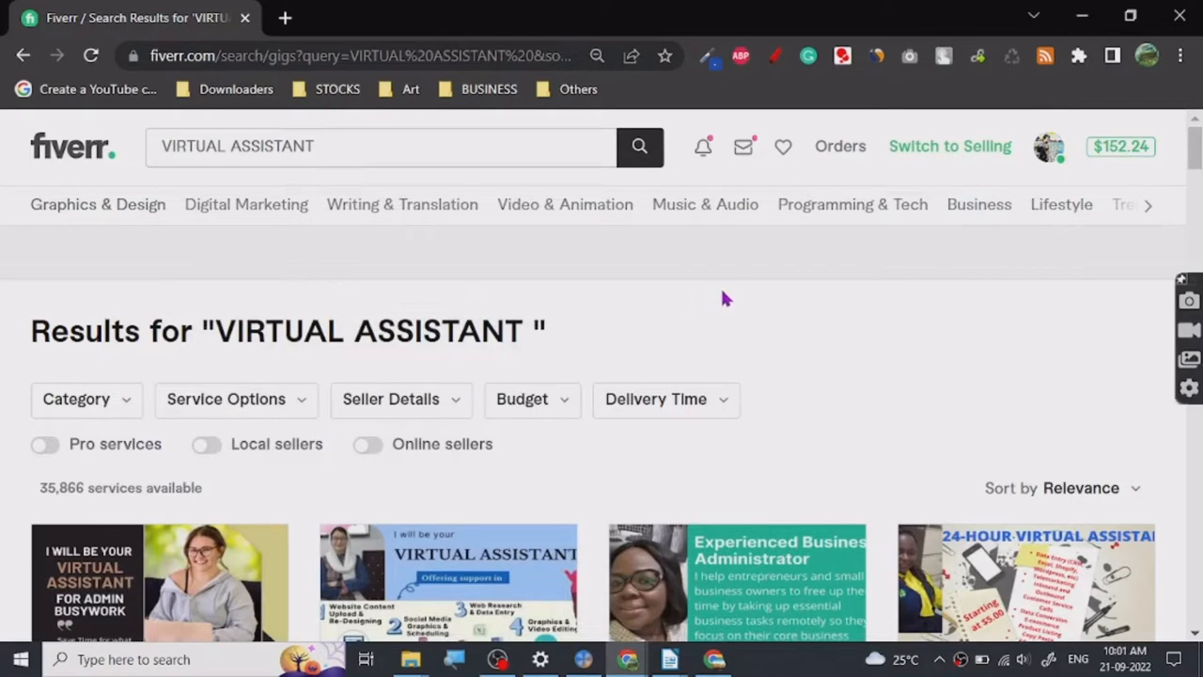
mouse_move(734, 297)
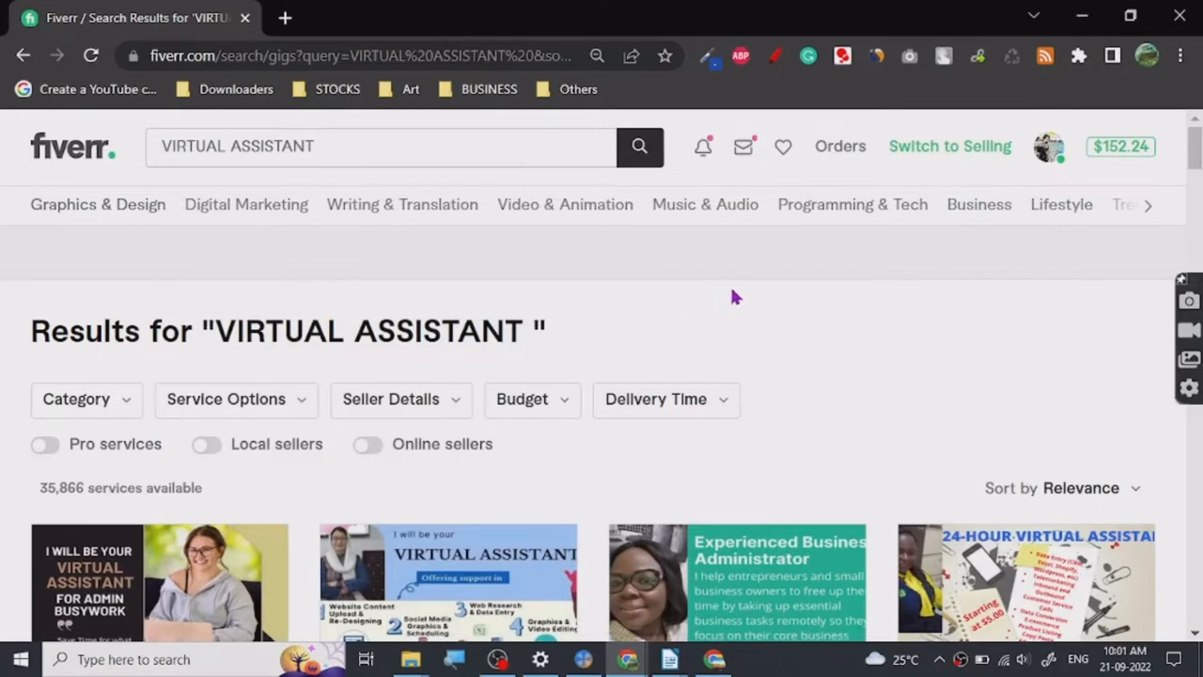
Step: Scroll through the Fiverr virtual assistant gig listings to look them over
scroll(down, 3)
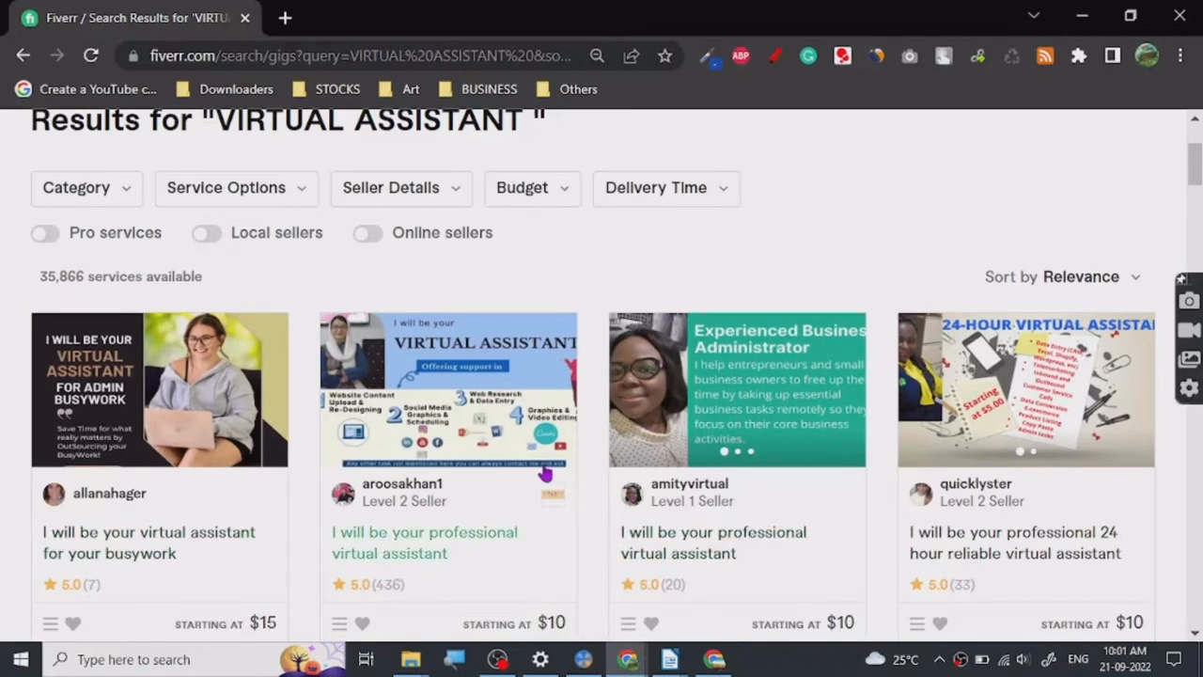
scroll(up, 3)
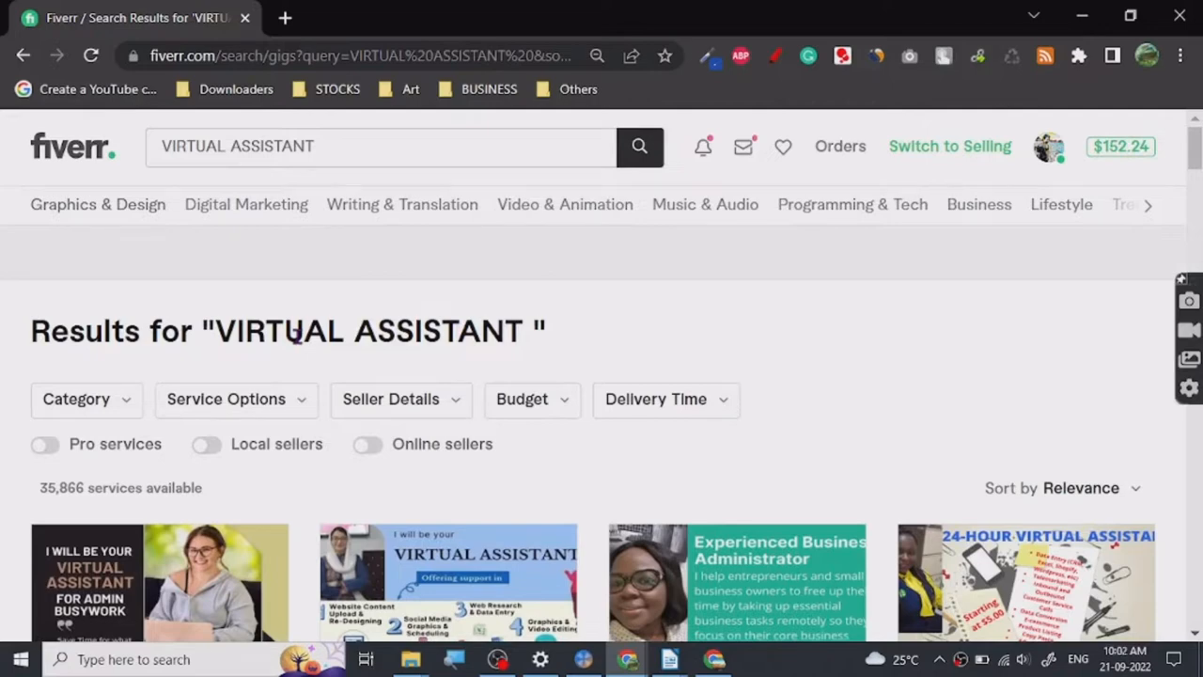
scroll(down, 3)
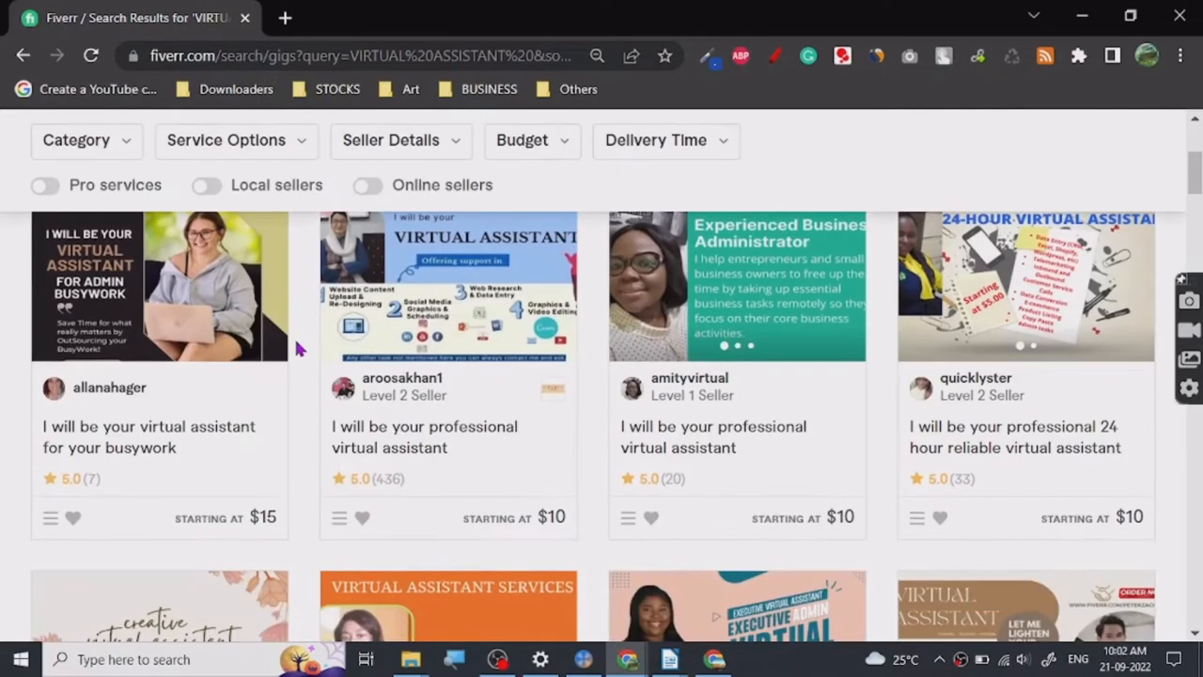
mouse_move(737, 425)
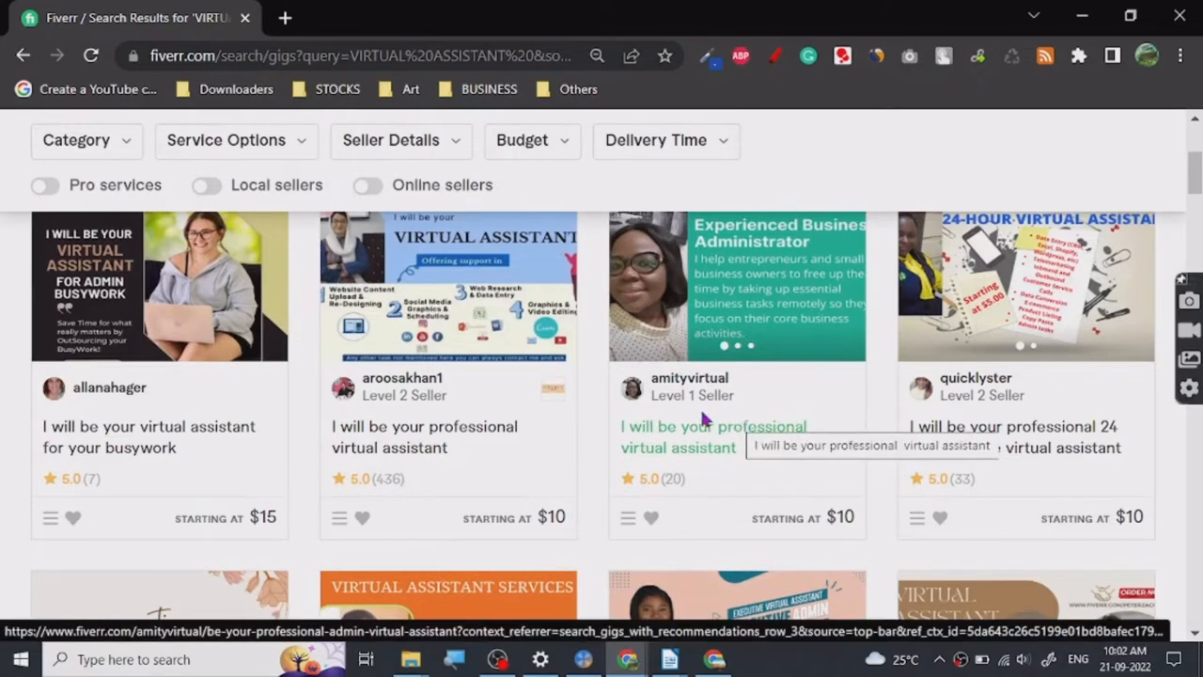
mouse_move(323, 406)
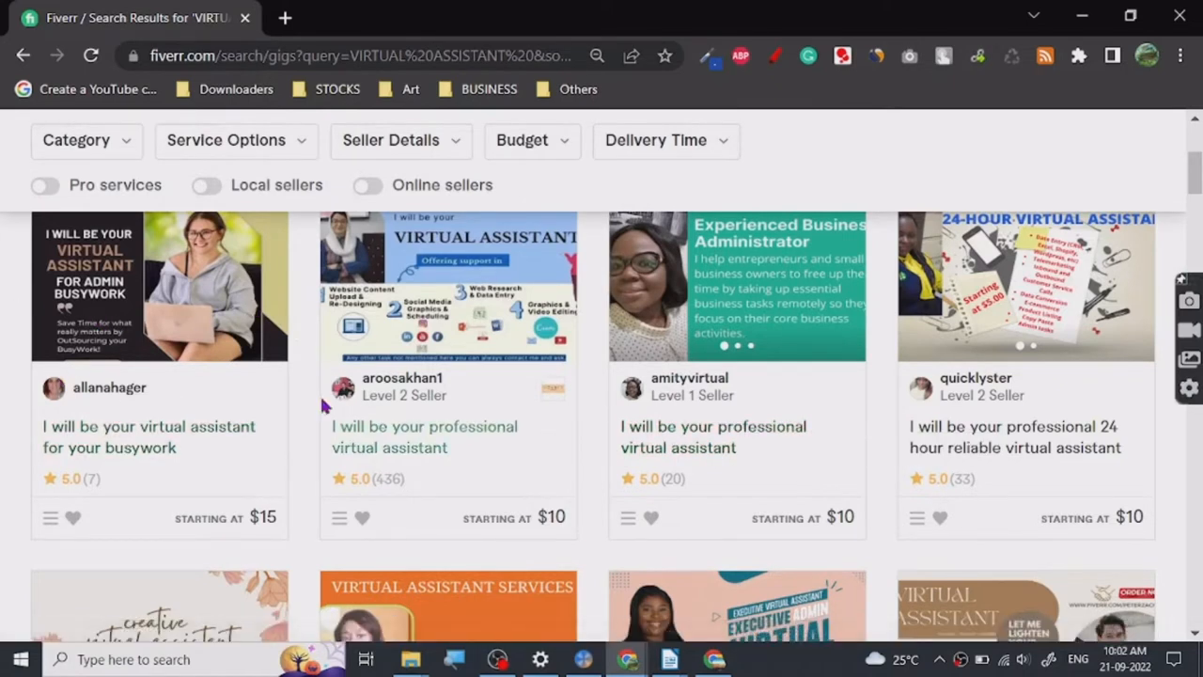
mouse_move(654, 369)
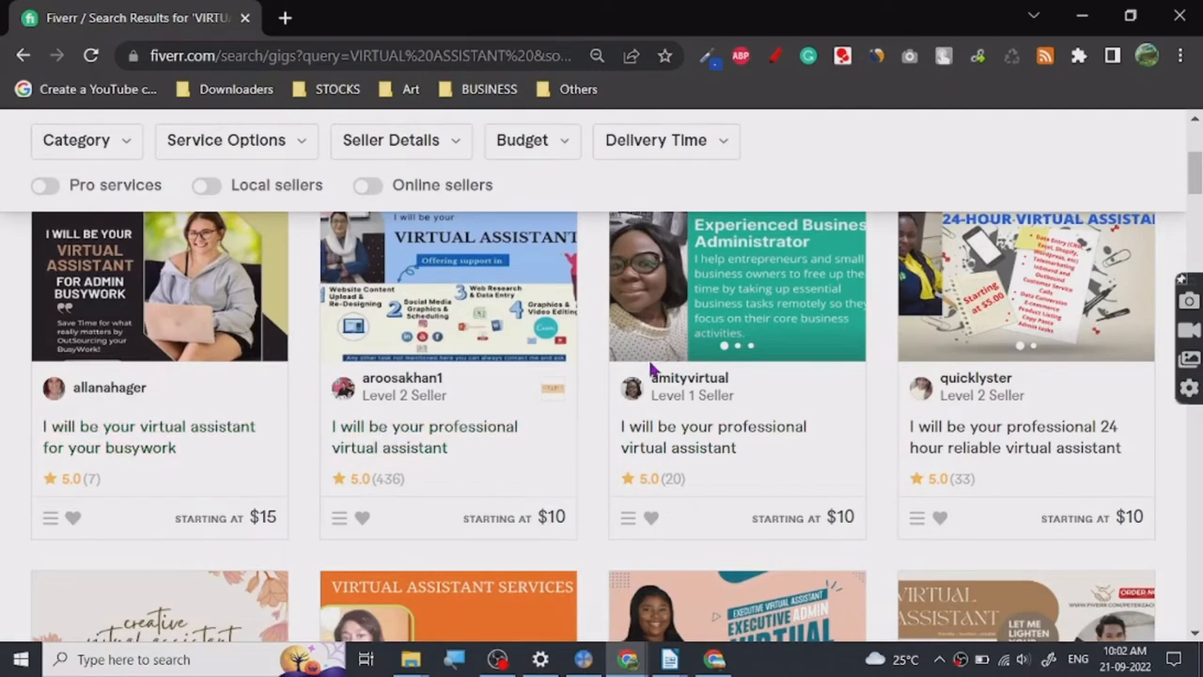
scroll(down, 3)
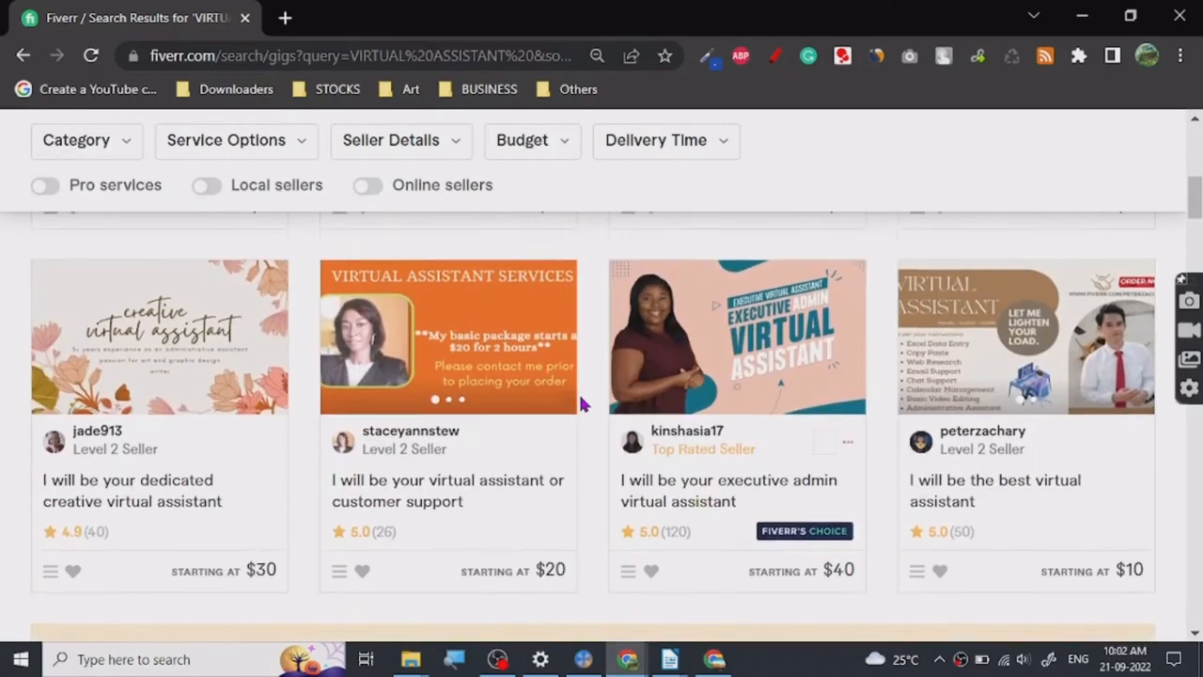
scroll(up, 3)
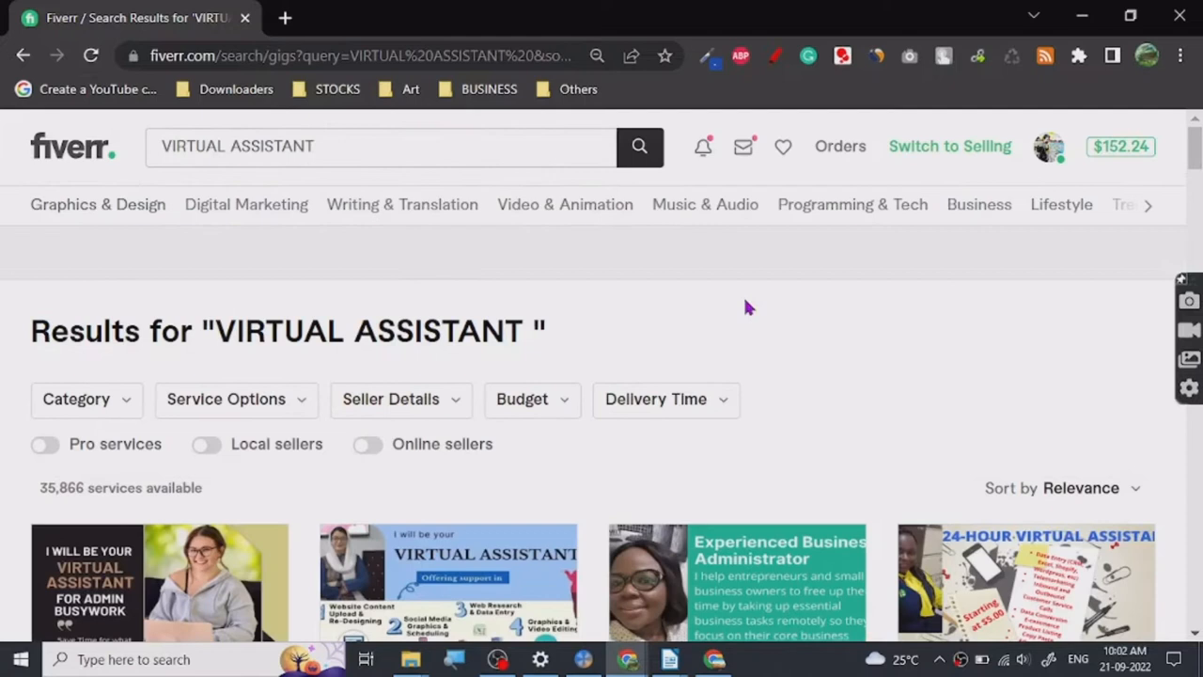
mouse_move(222, 327)
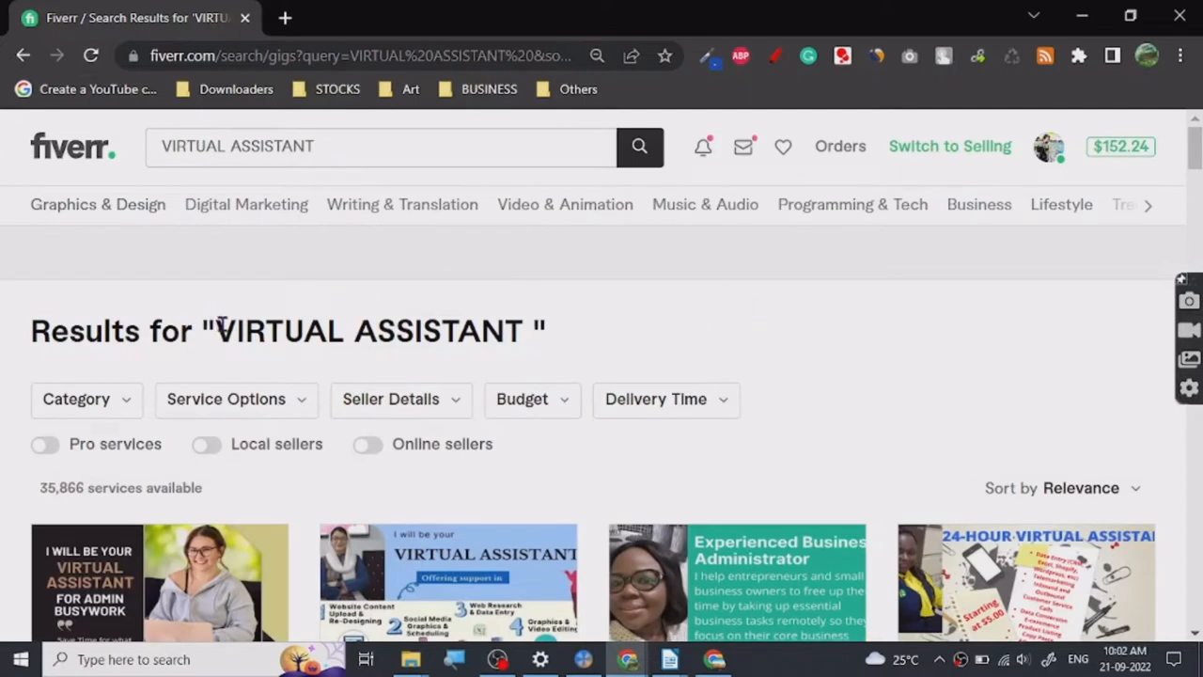
Step: Copy the VIRTUAL ASSISTANT search phrase from the results heading
double_click(357, 331)
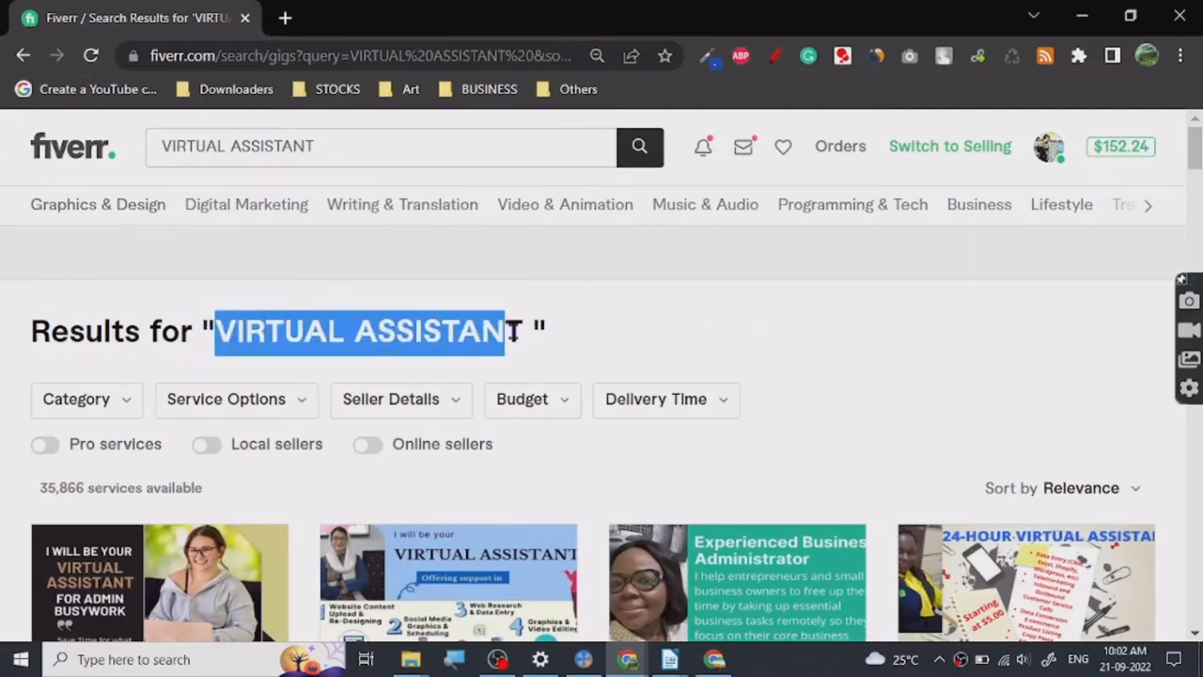
right_click(376, 330)
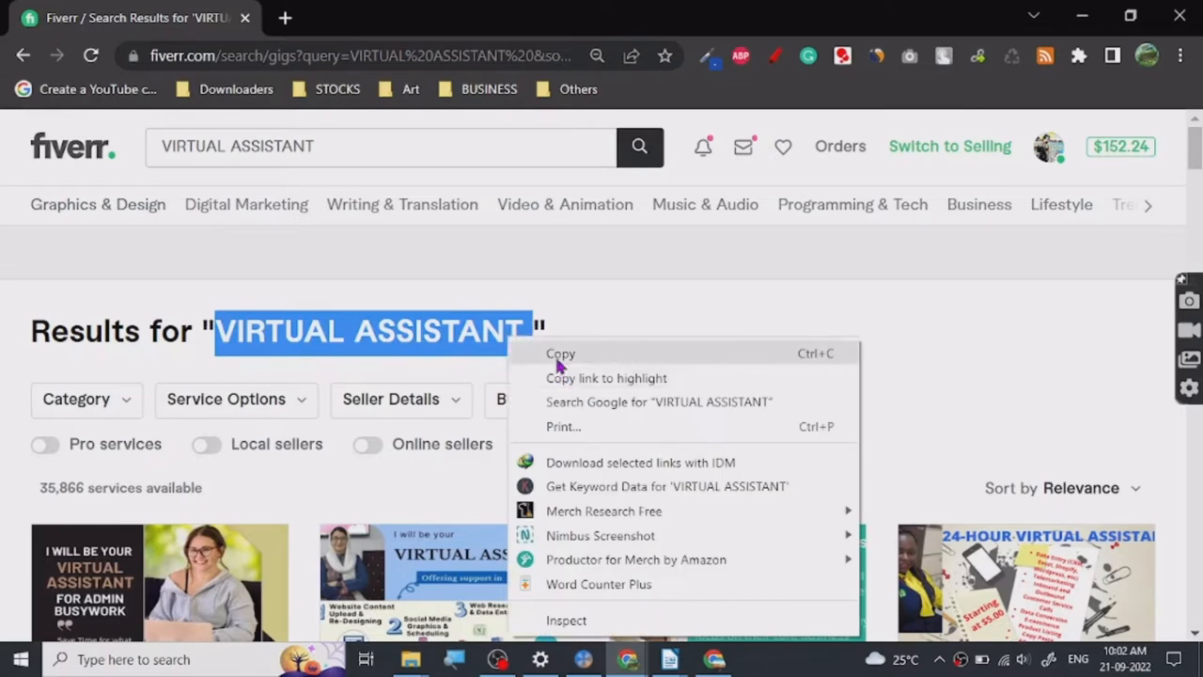
click(560, 353)
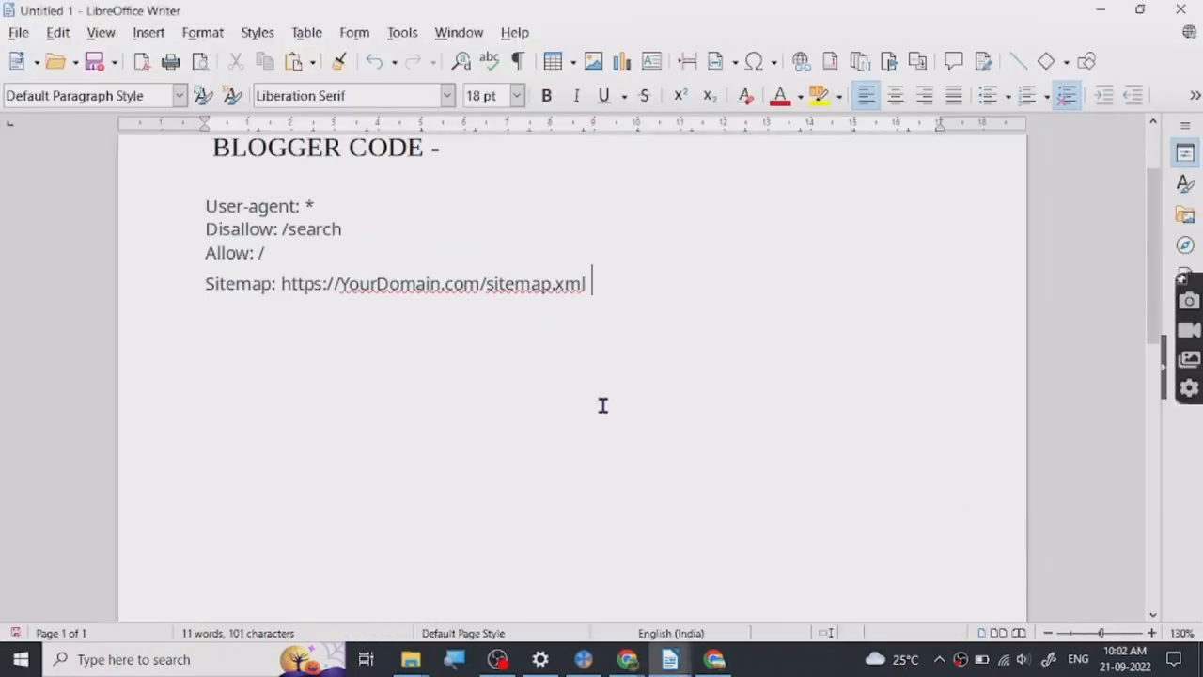
Step: Start a VIRTUAL ASSISTANT heading on a fresh blank area below the earlier notes
key(Return)
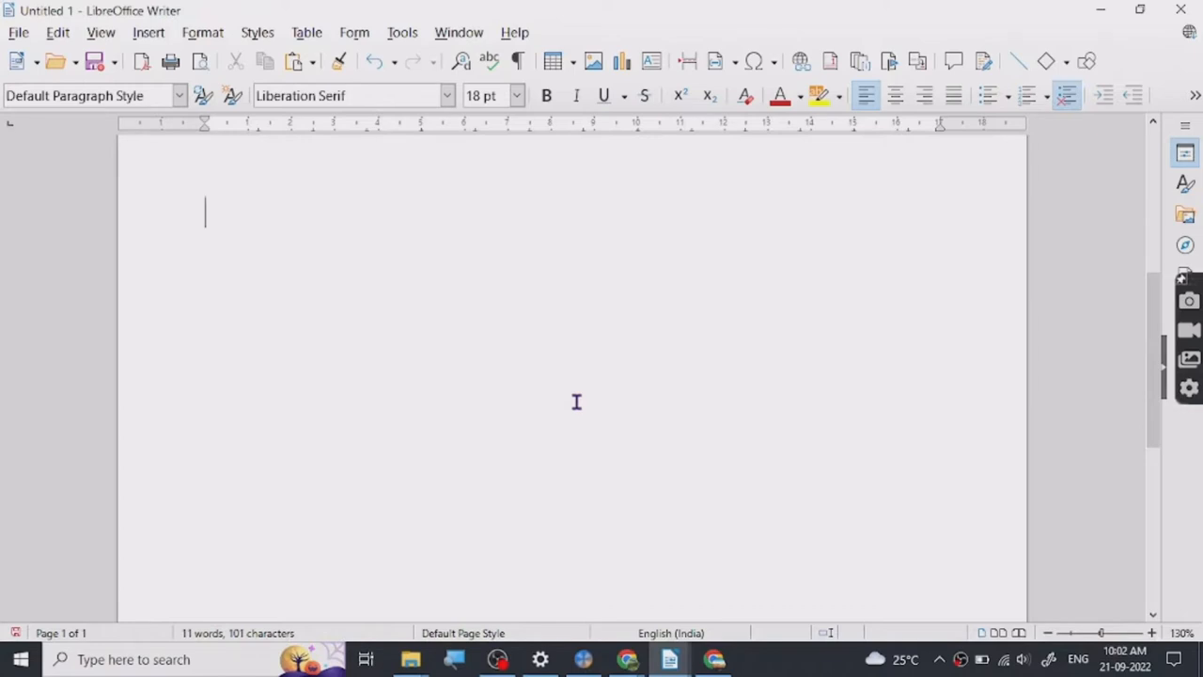
text(VIRTUAL ASSISTANT)
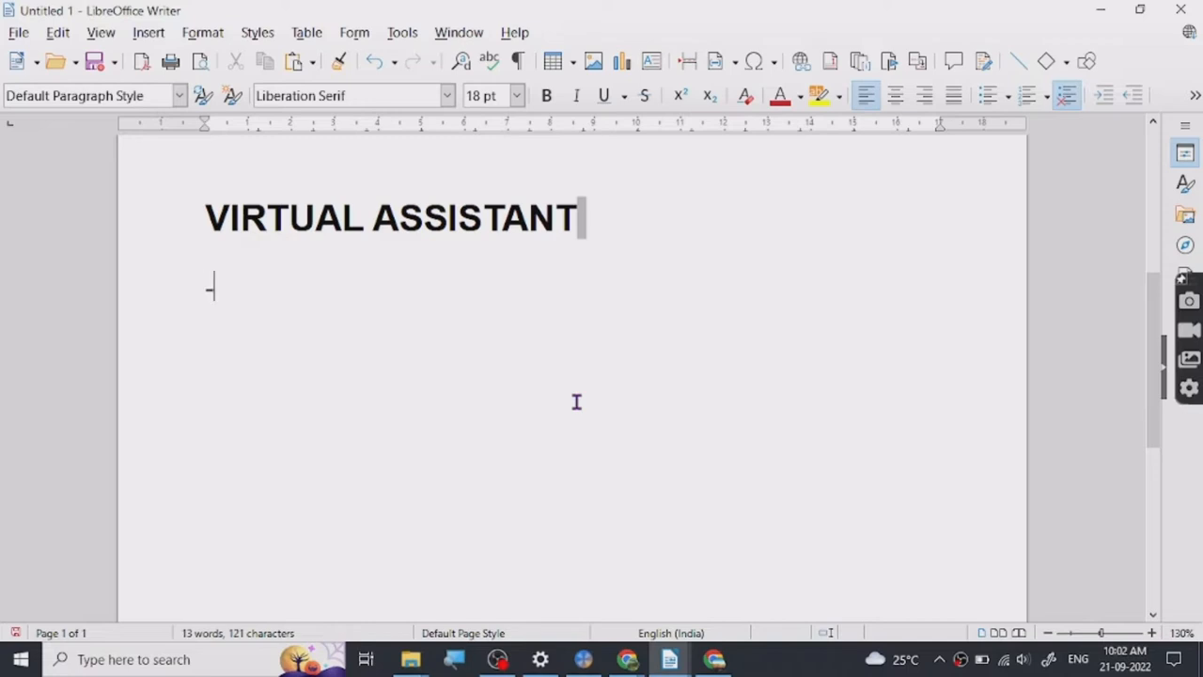
Step: Add the first entry '- AMAZON VA -' under the heading
text(AMA)
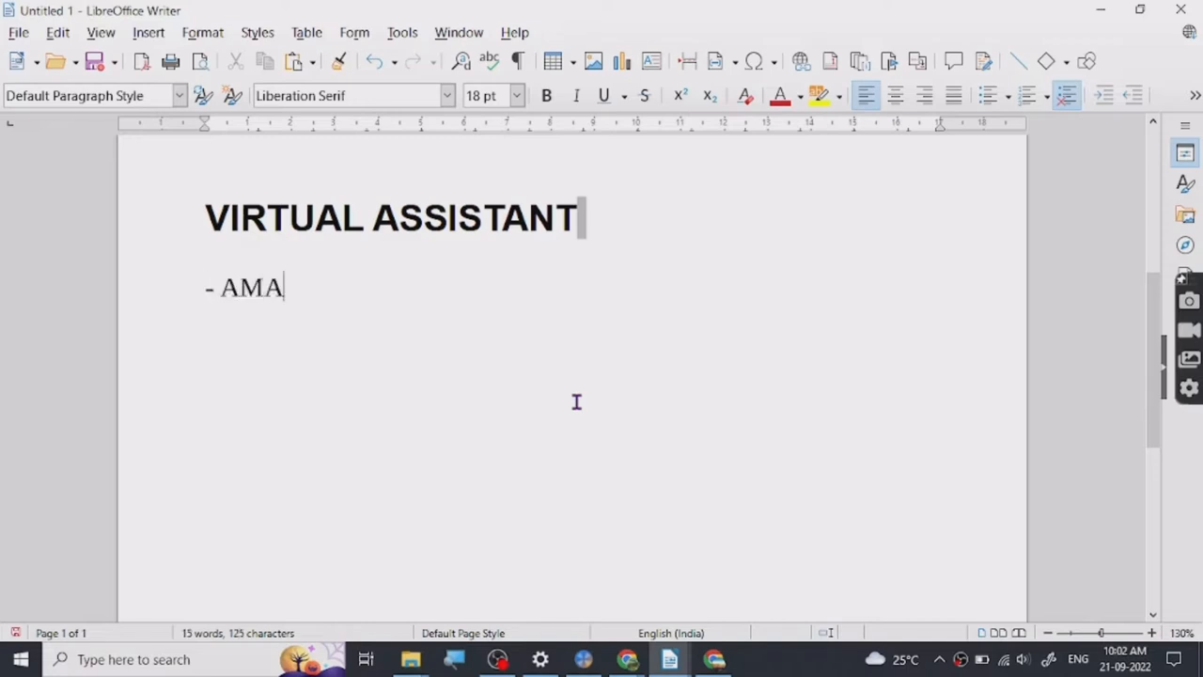
text(ZON V)
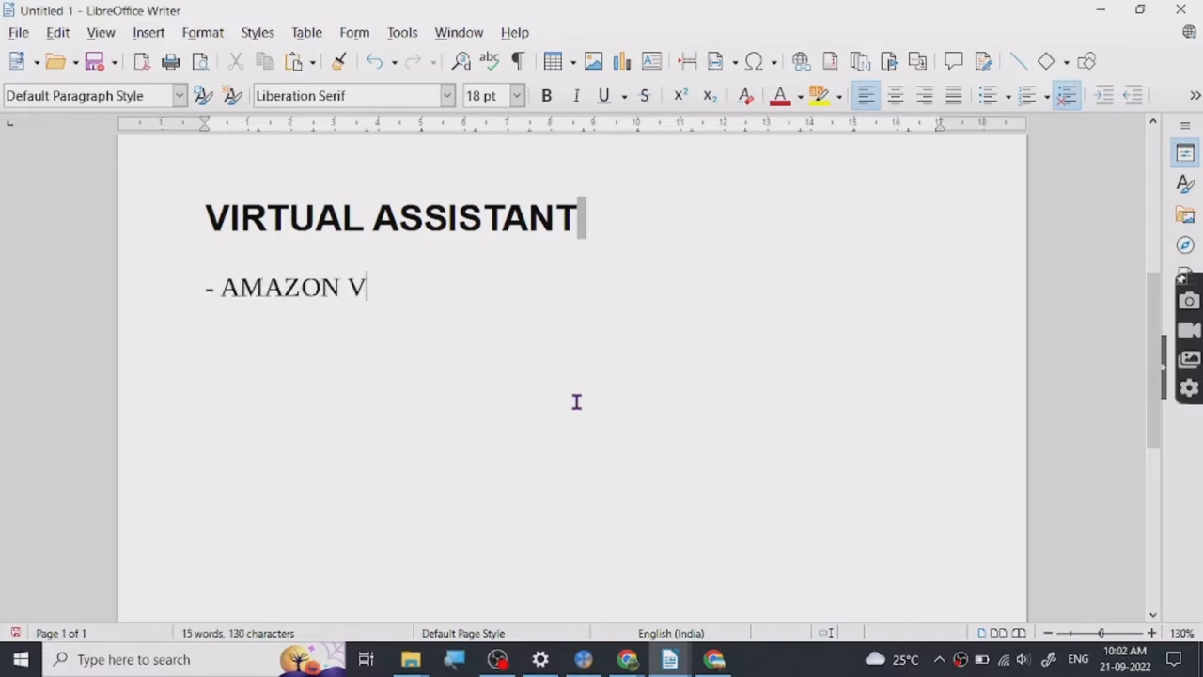
text(A -)
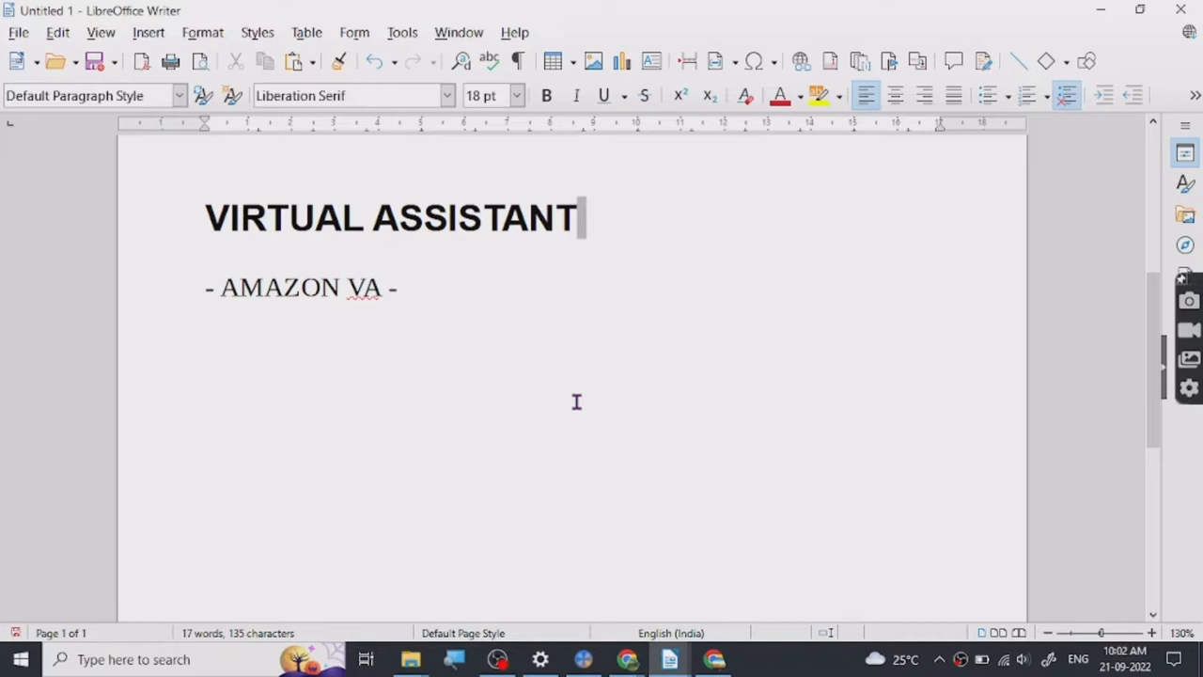
mouse_move(412, 327)
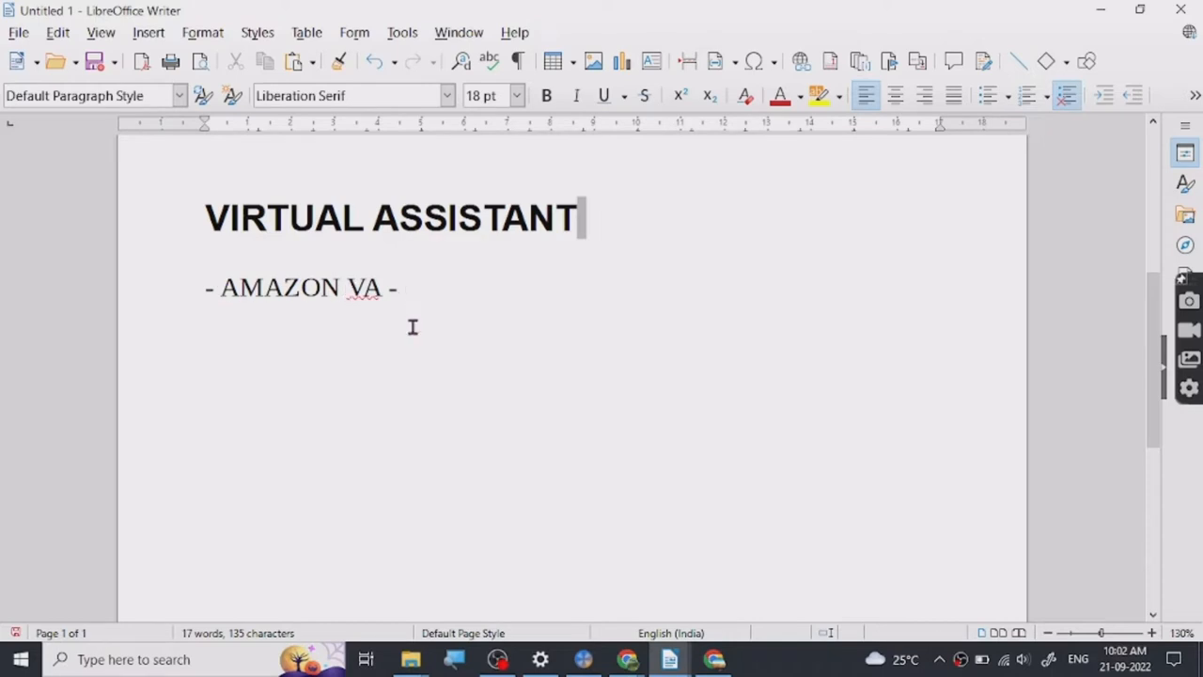
click(403, 286)
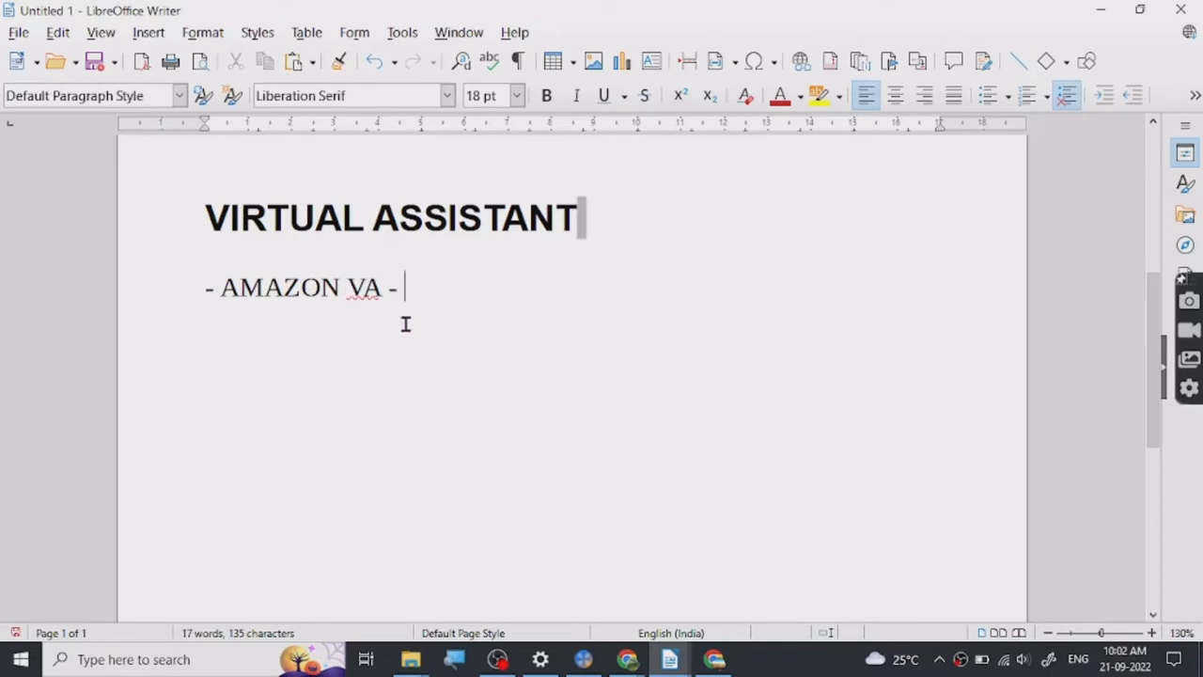
Step: Add '- ECOM - SUPPORT' as the next list item
key(Return)
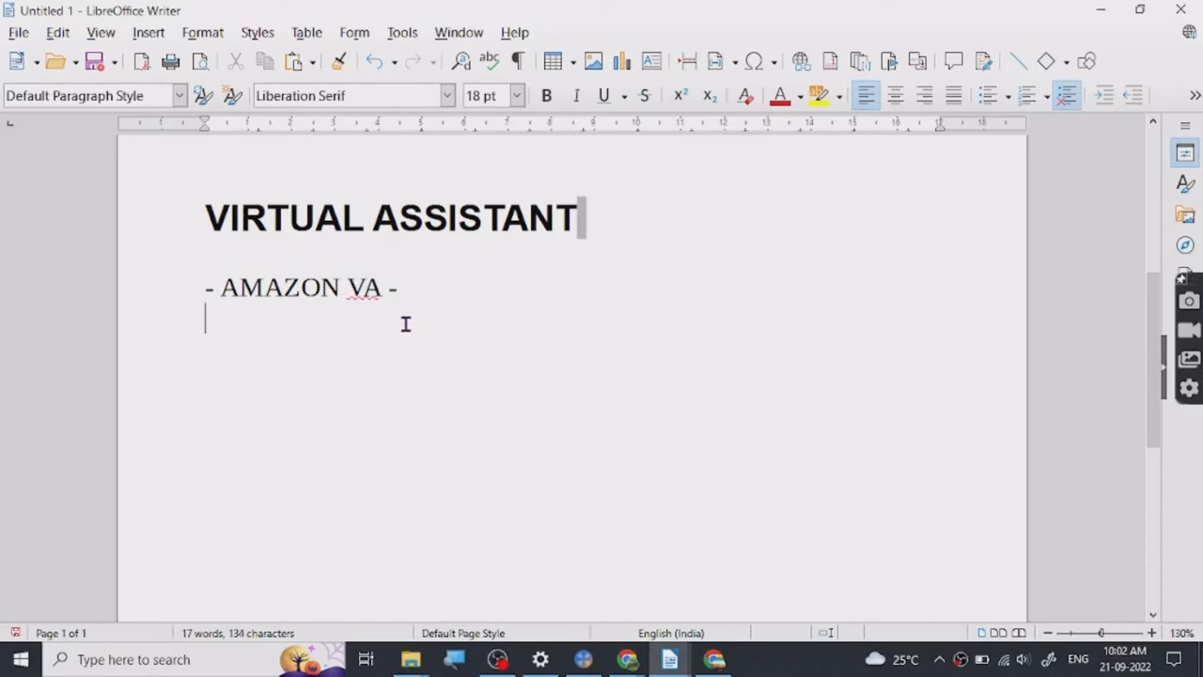
text(-)
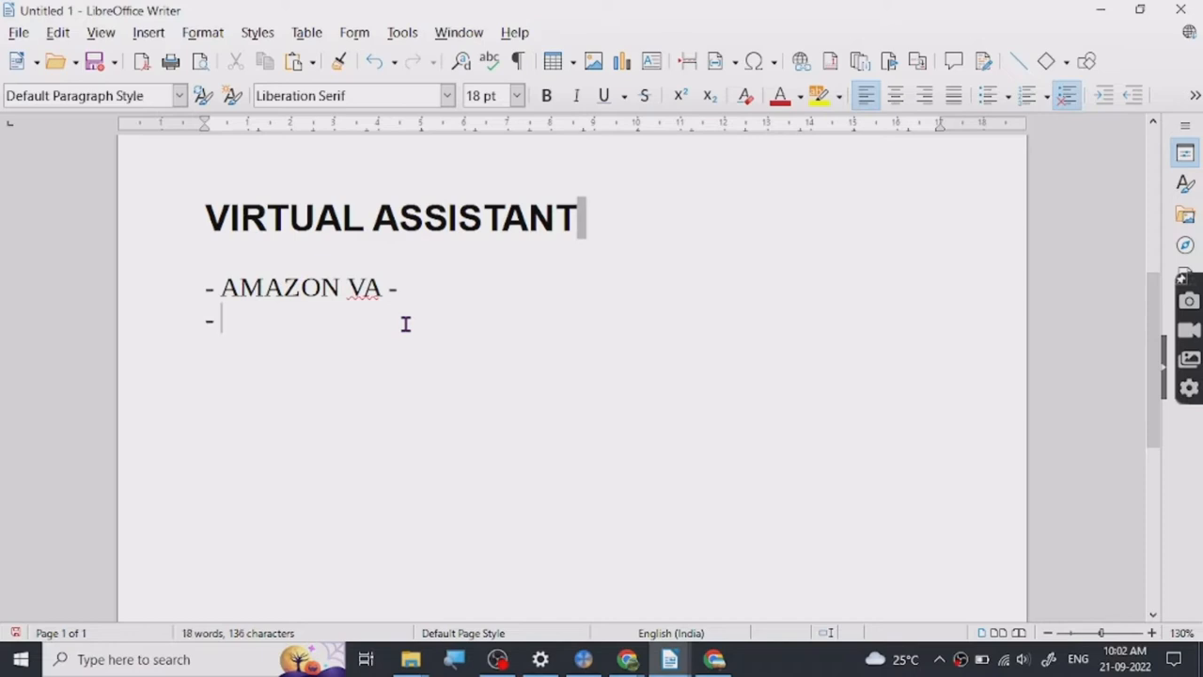
text(ECOM -)
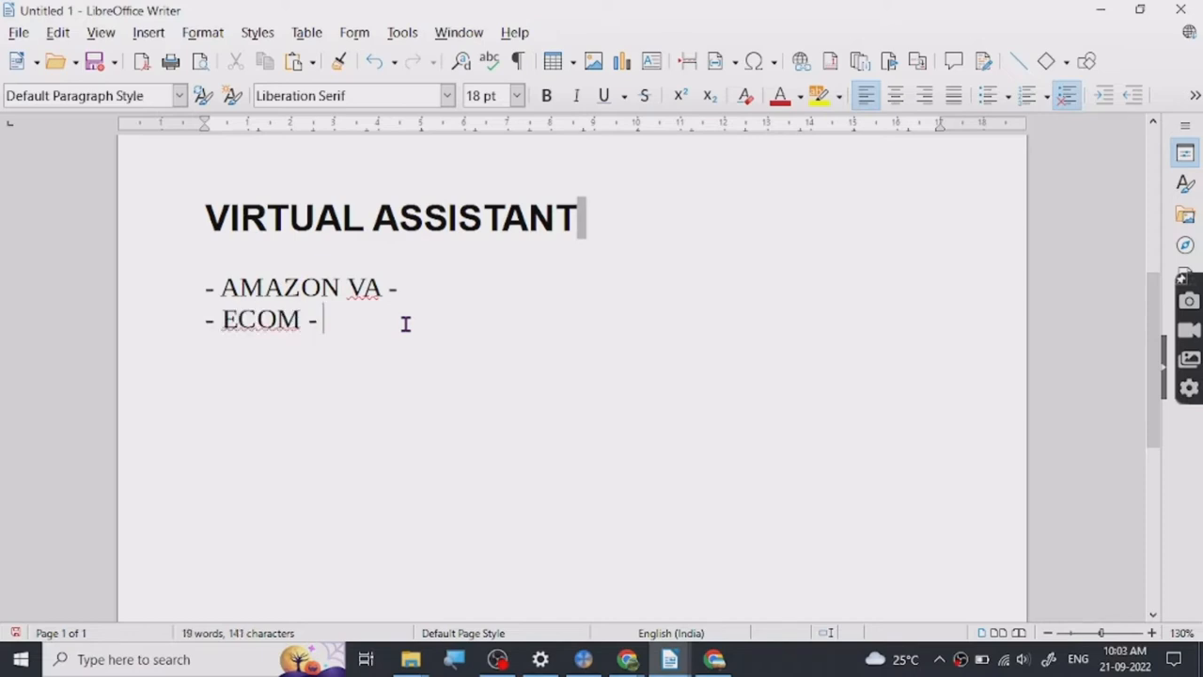
text(SUPPORT)
text(-)
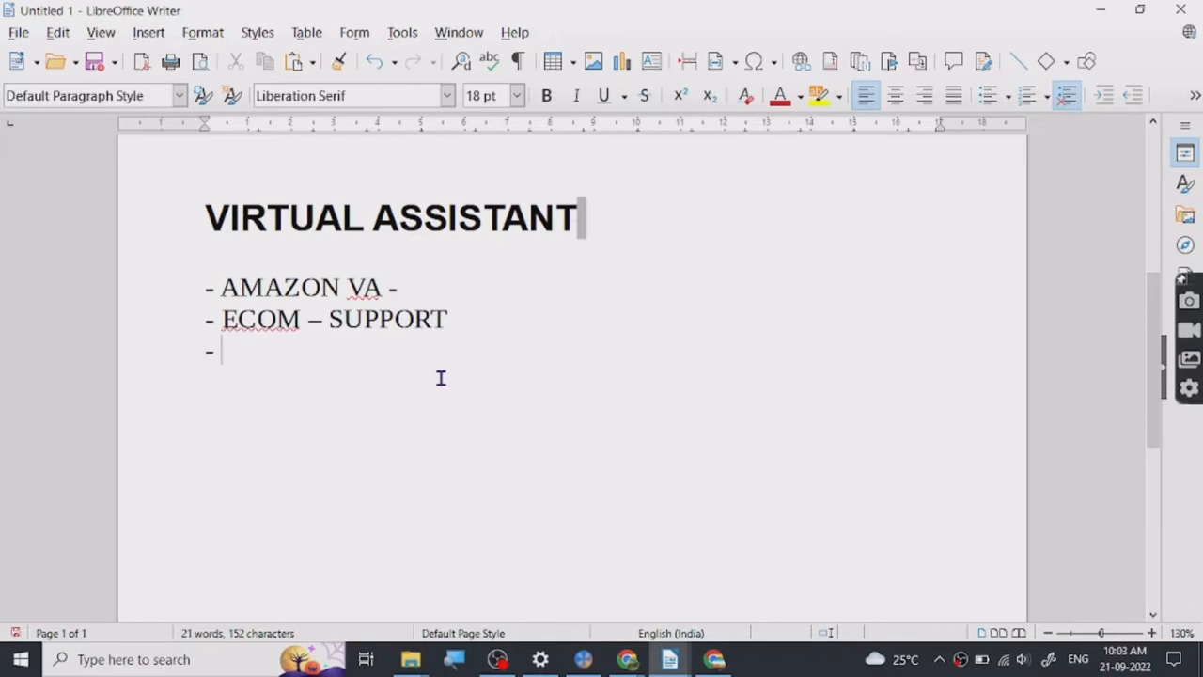
mouse_move(747, 256)
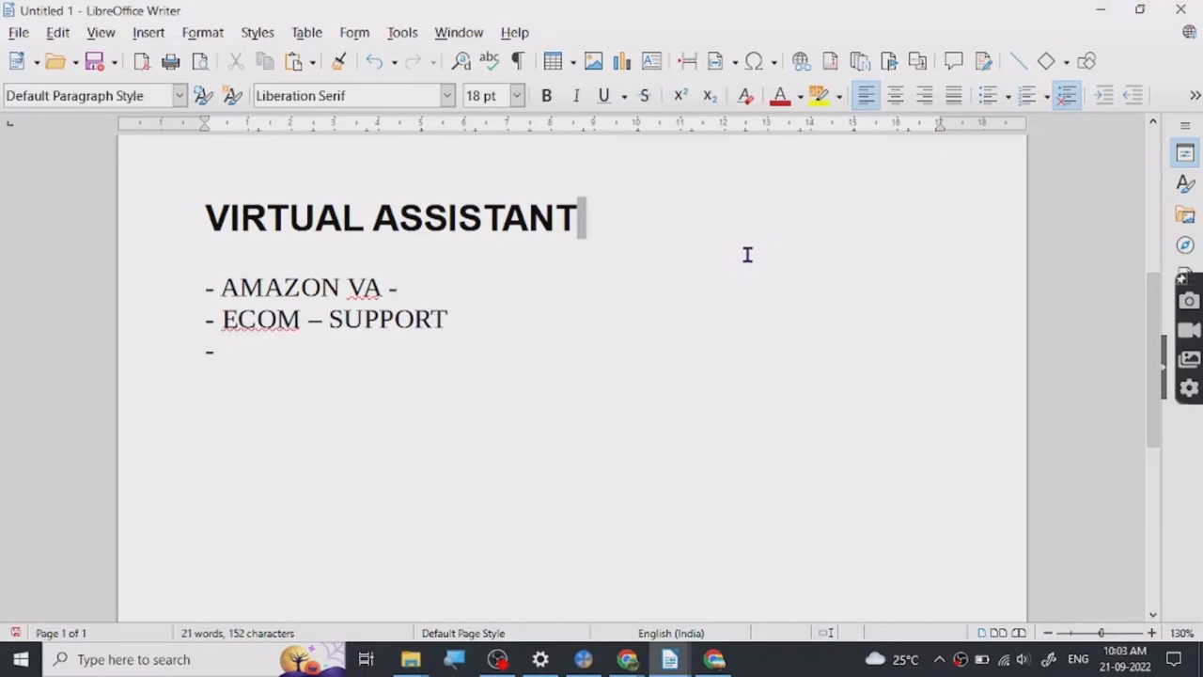
Step: Add TELECALLS and '- TECHNICAL SUPPORT' as further list items
text(TELECA)
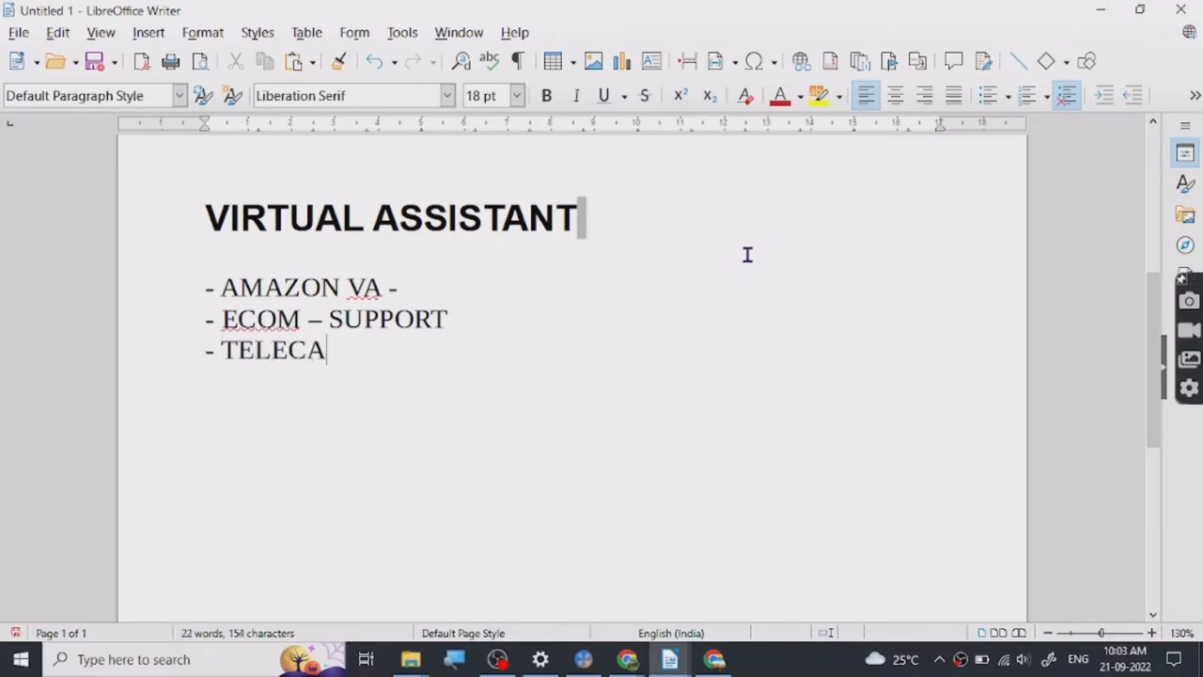
text(LLS)
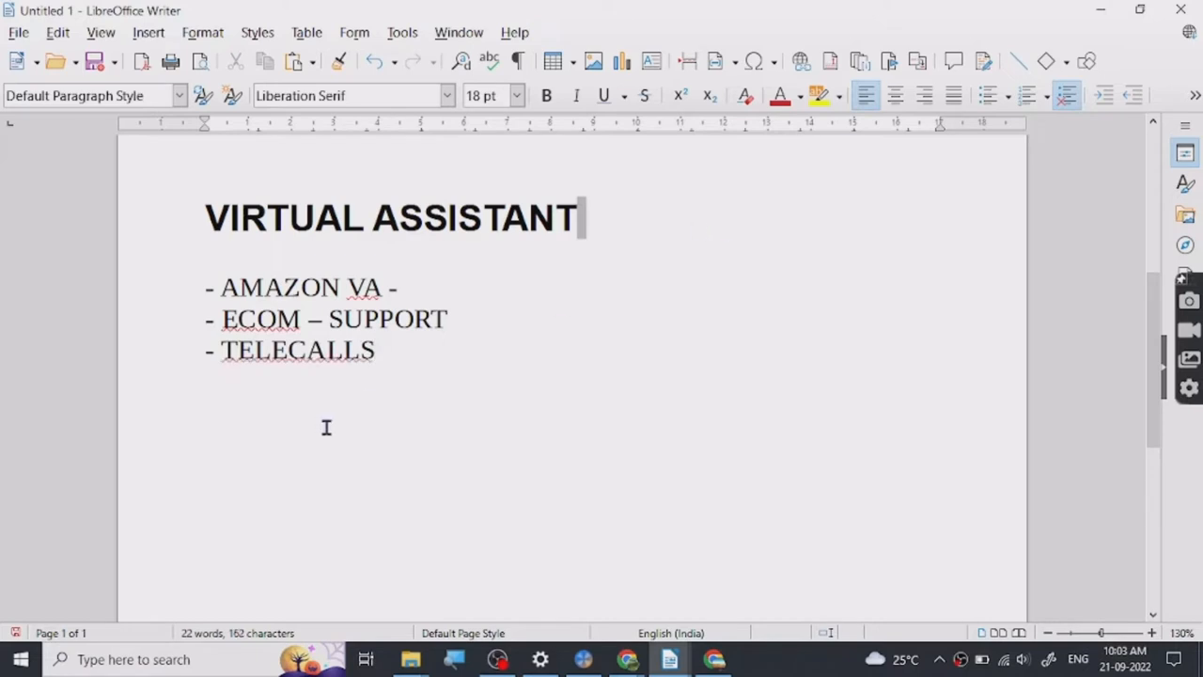
mouse_move(405, 432)
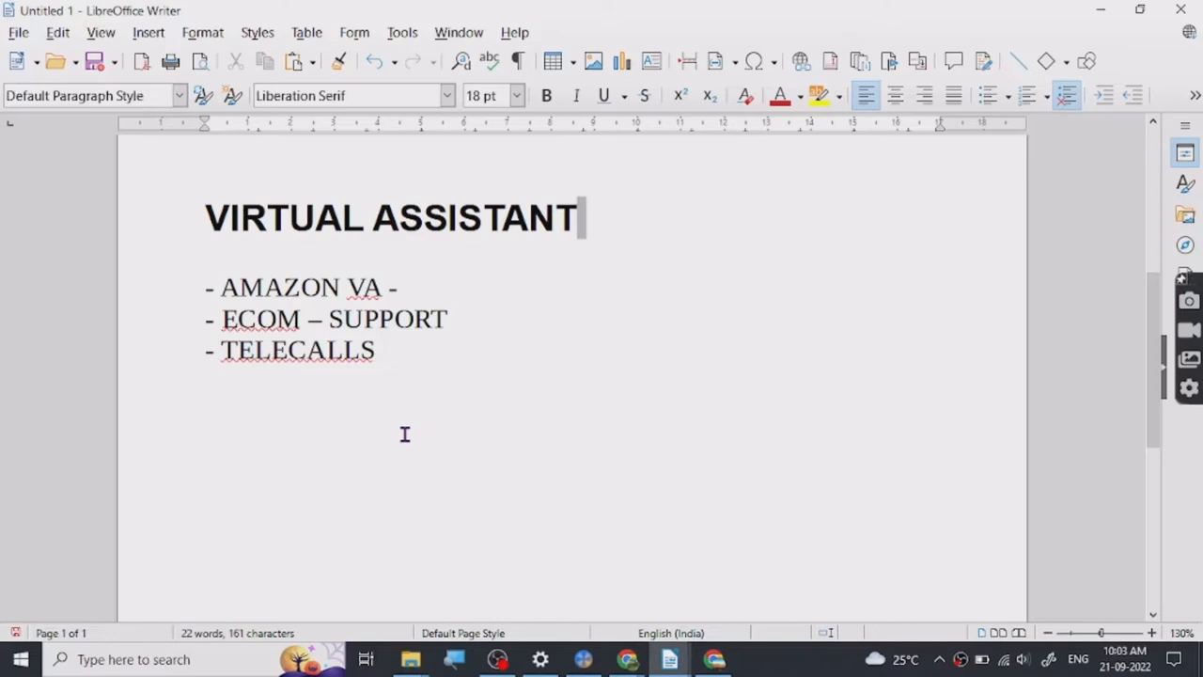
text(-)
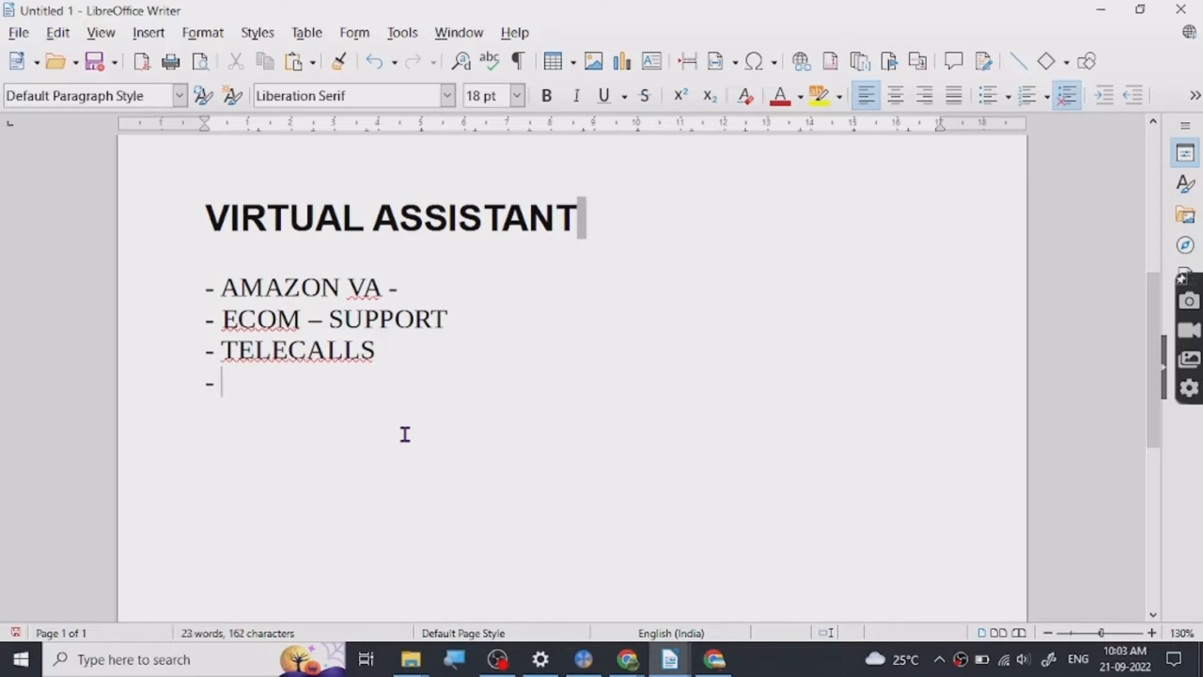
text(TE)
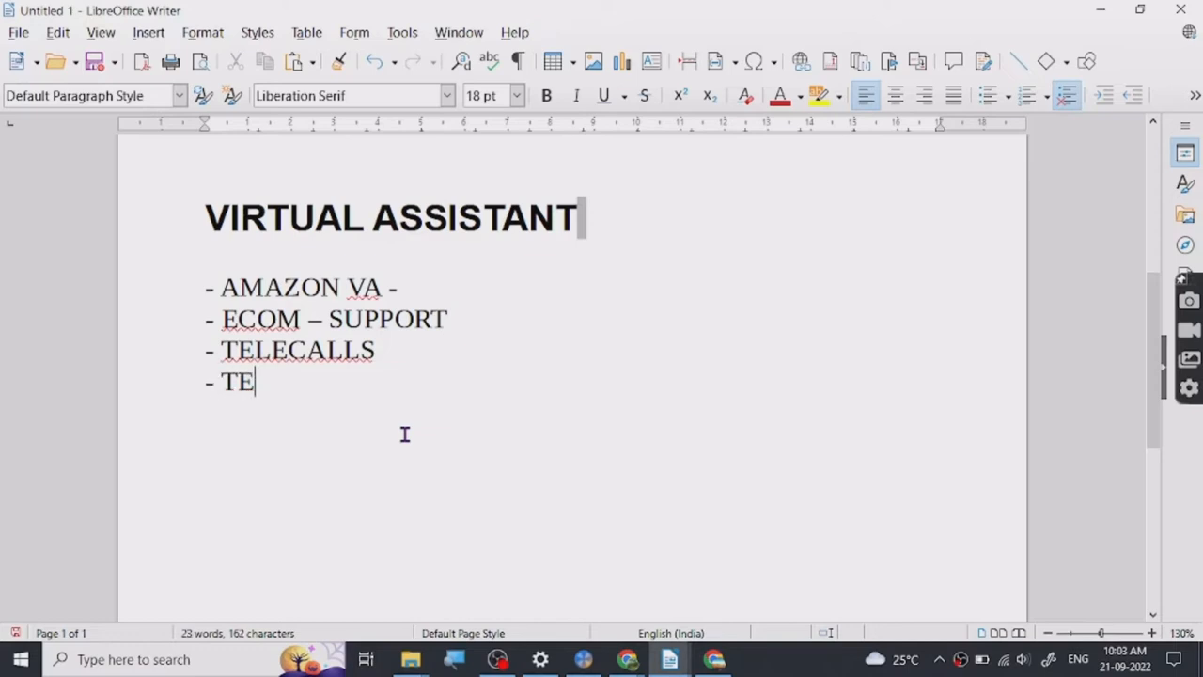
text(CHNICAL)
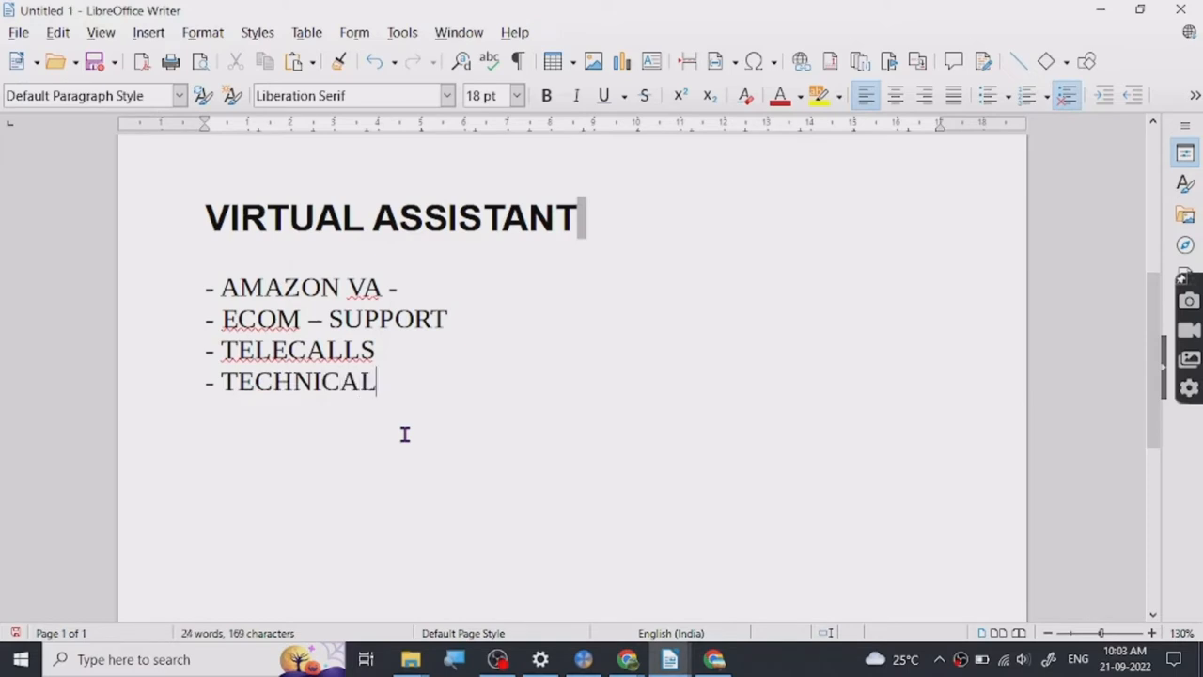
text(SUPPOR)
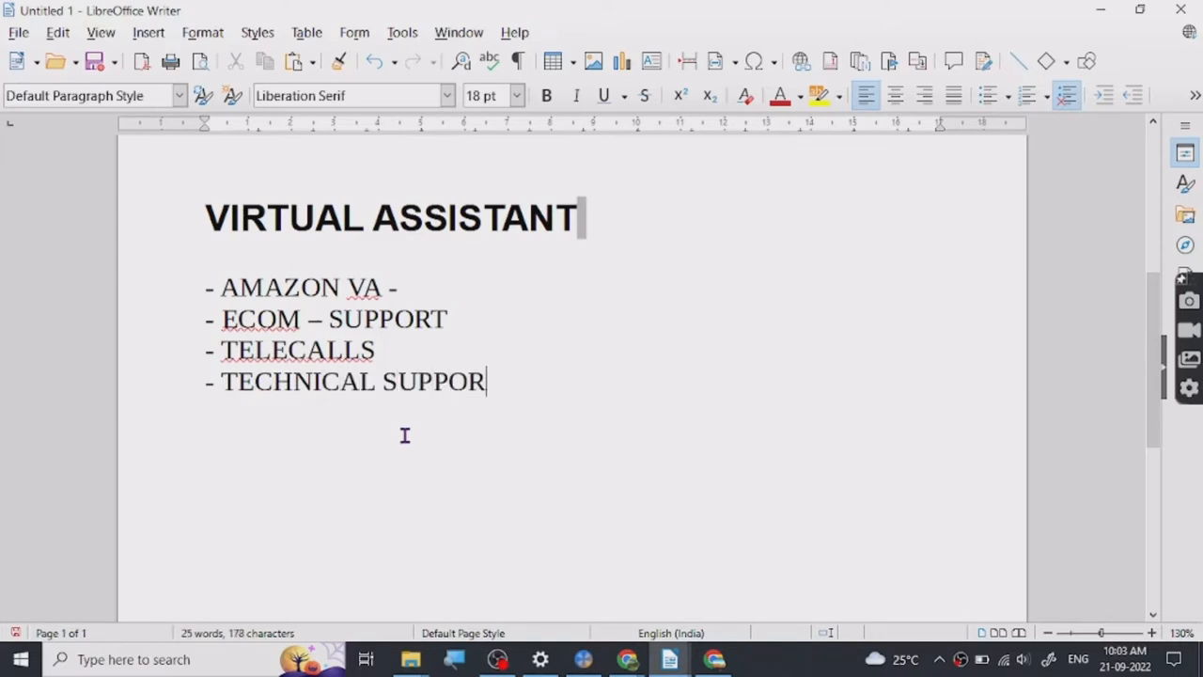
text(T)
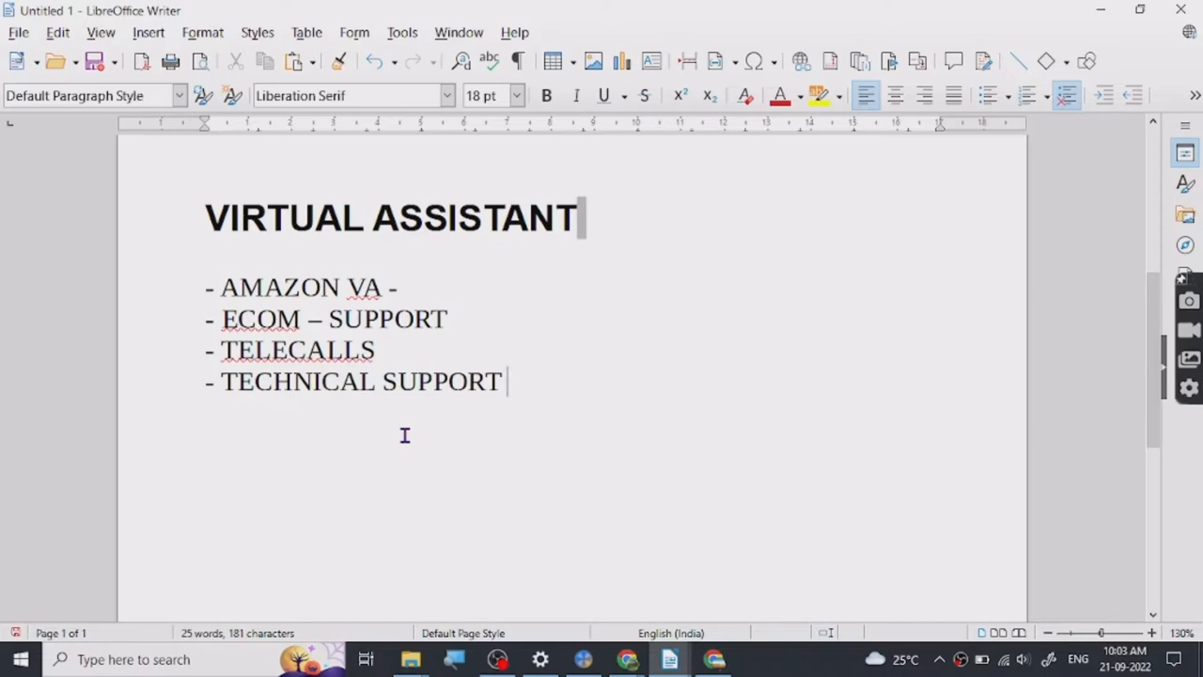
mouse_move(1193, 60)
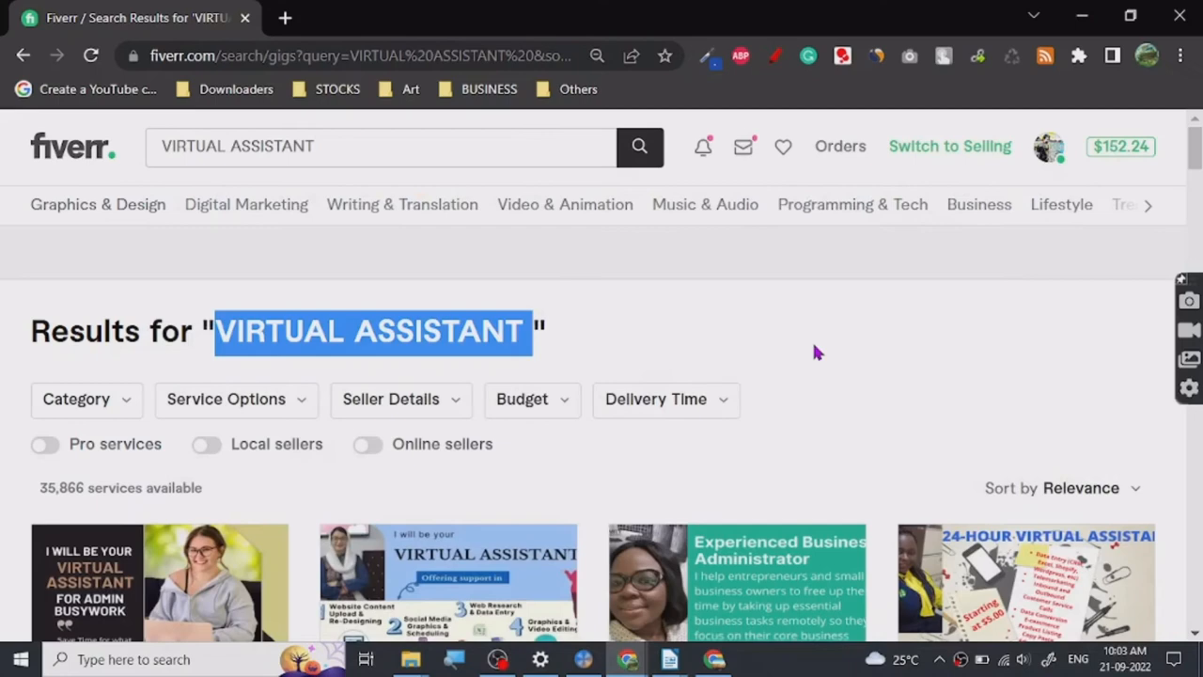
Step: Open the busywork and professional virtual assistant gigs in new tabs and show the busywork gig
scroll(down, 3)
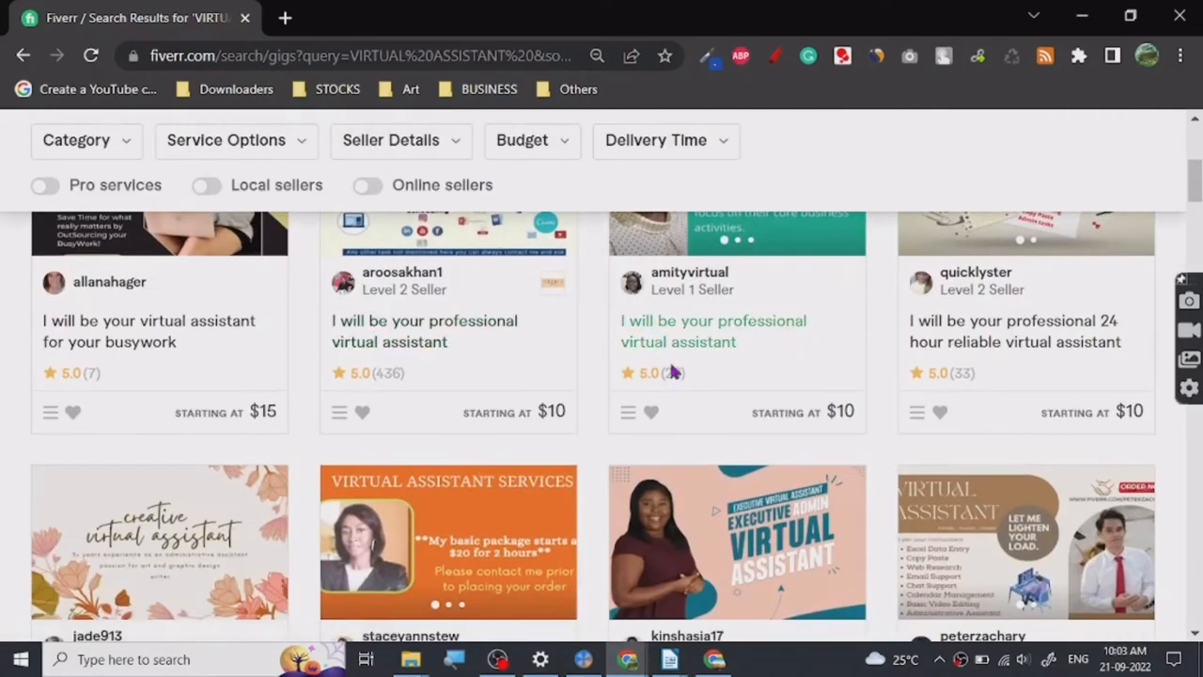
mouse_move(72, 330)
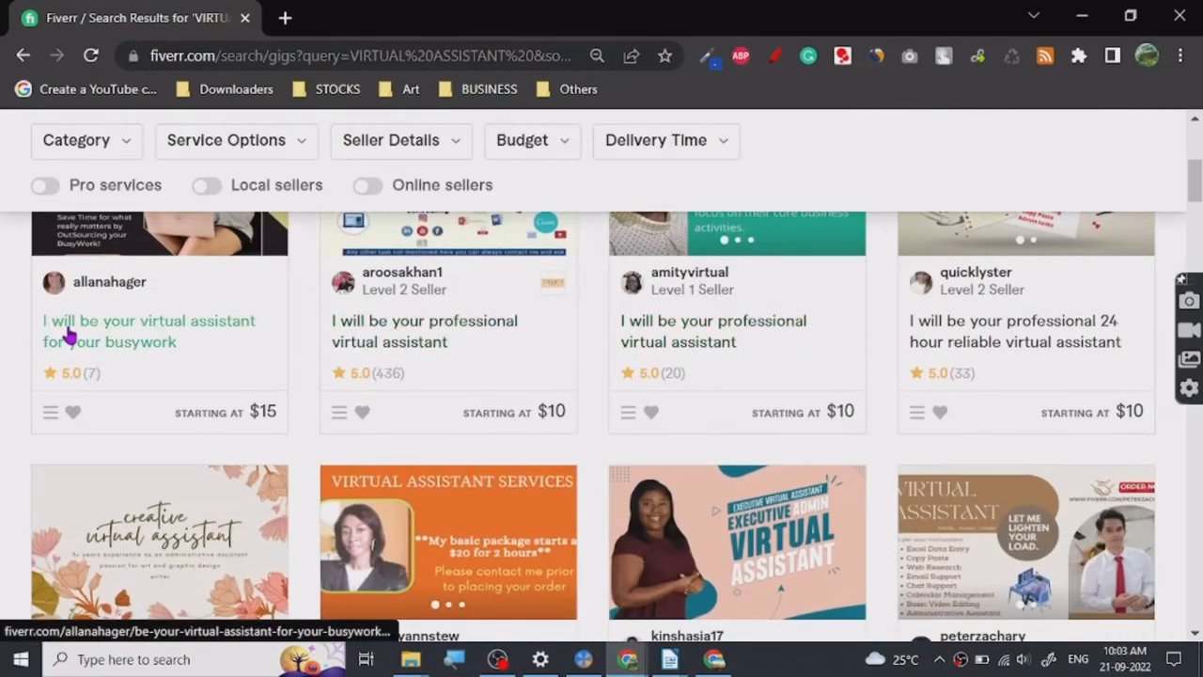
click(425, 331)
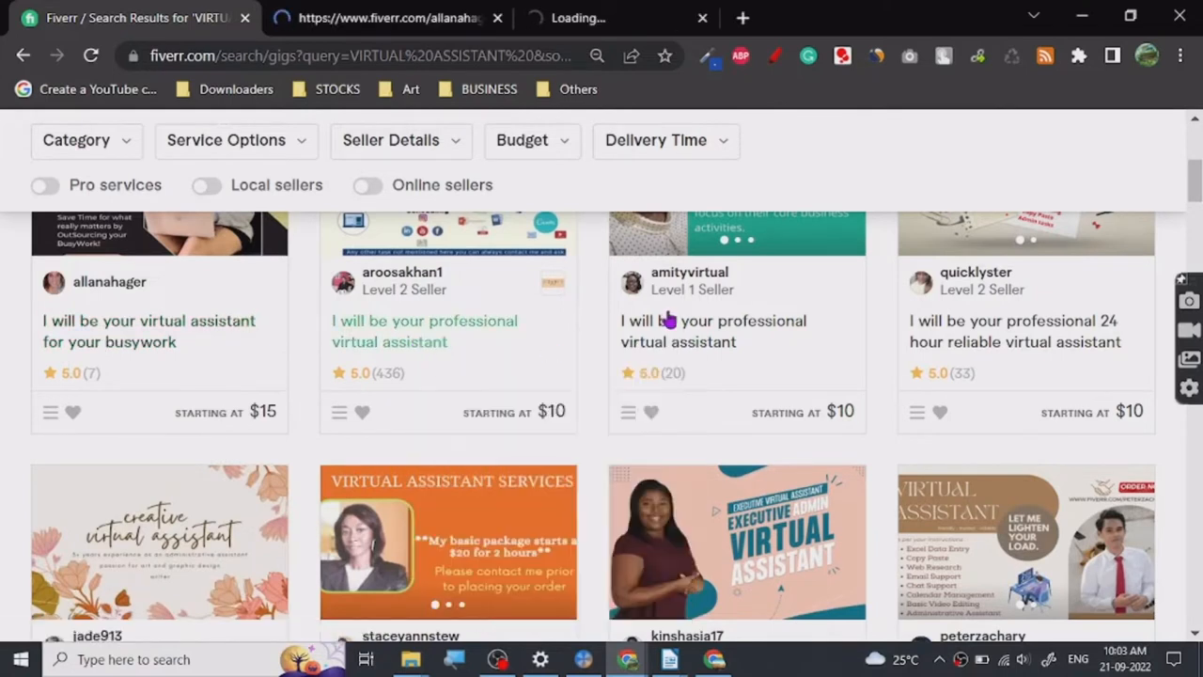
click(424, 331)
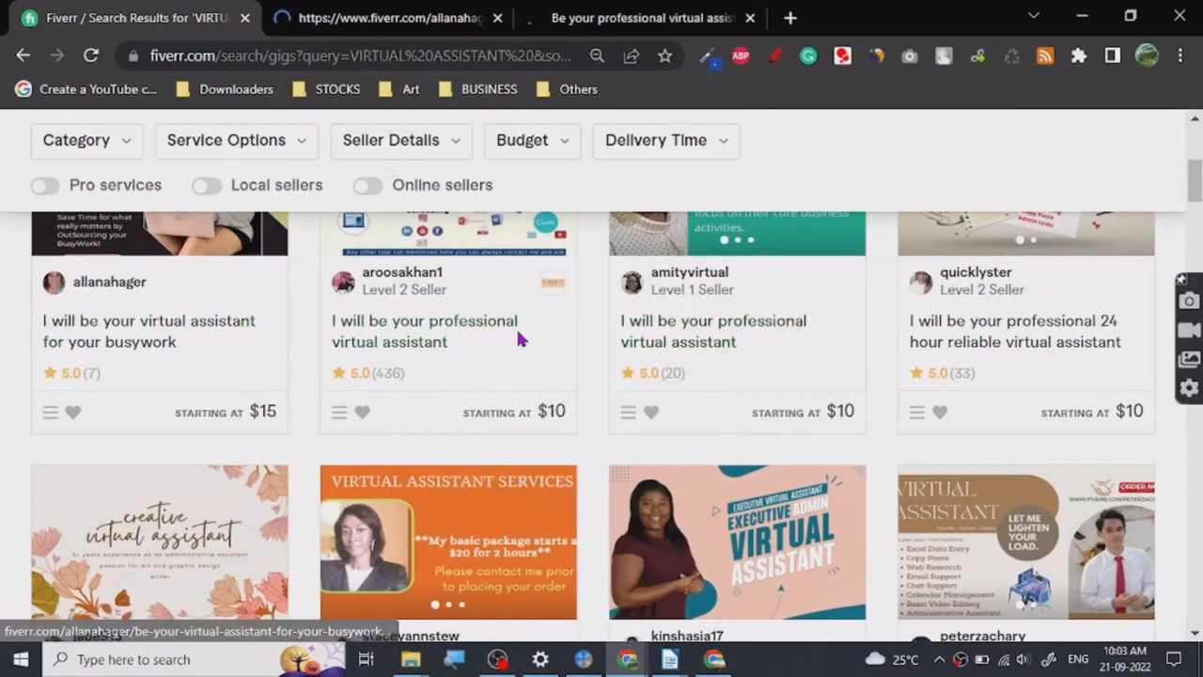
click(148, 331)
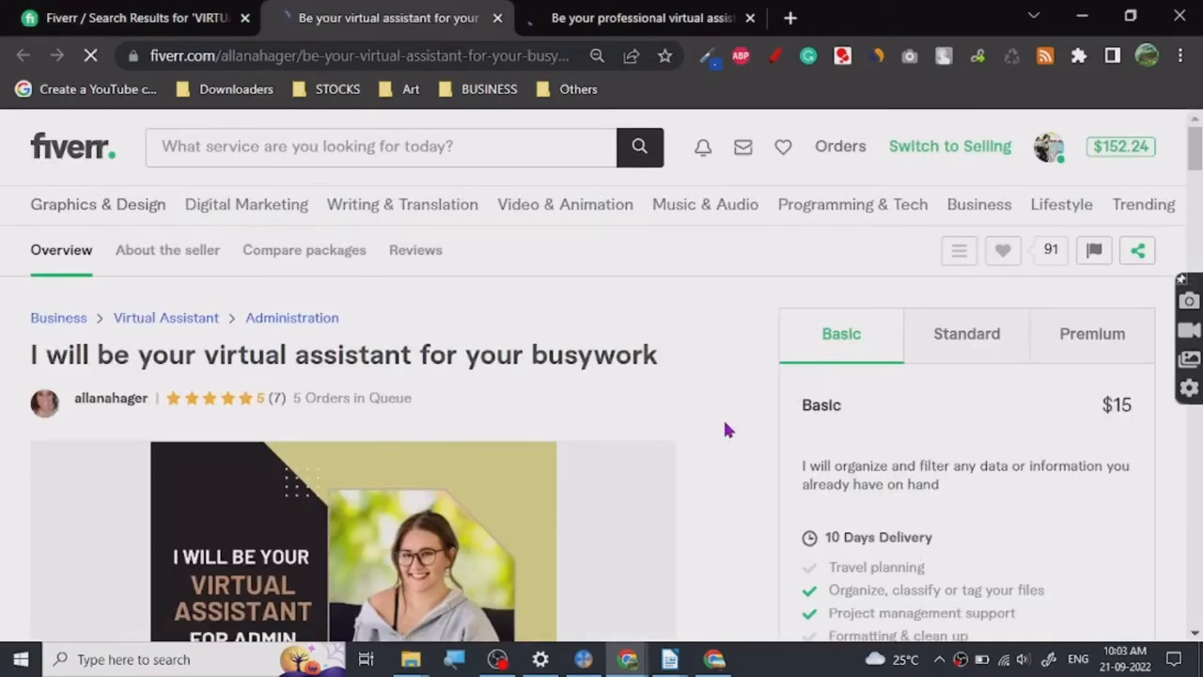
Step: Look over the busywork gig's $15 Basic package, then switch back to the untitled Writer note
scroll(down, 3)
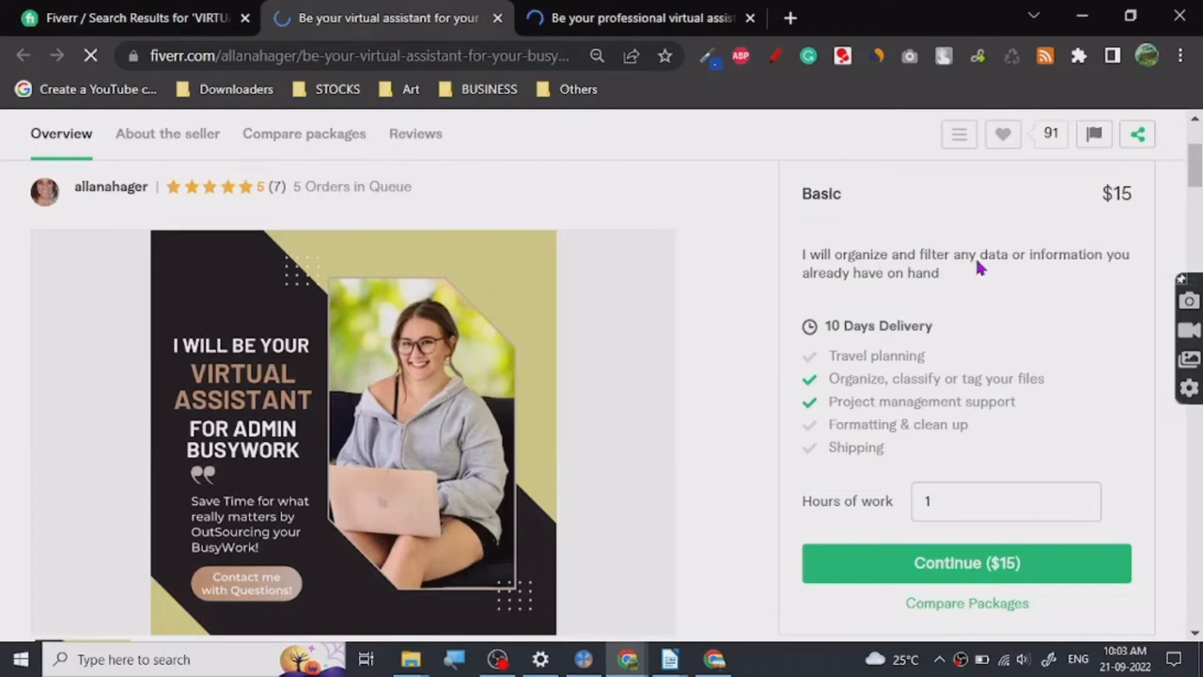
mouse_move(942, 331)
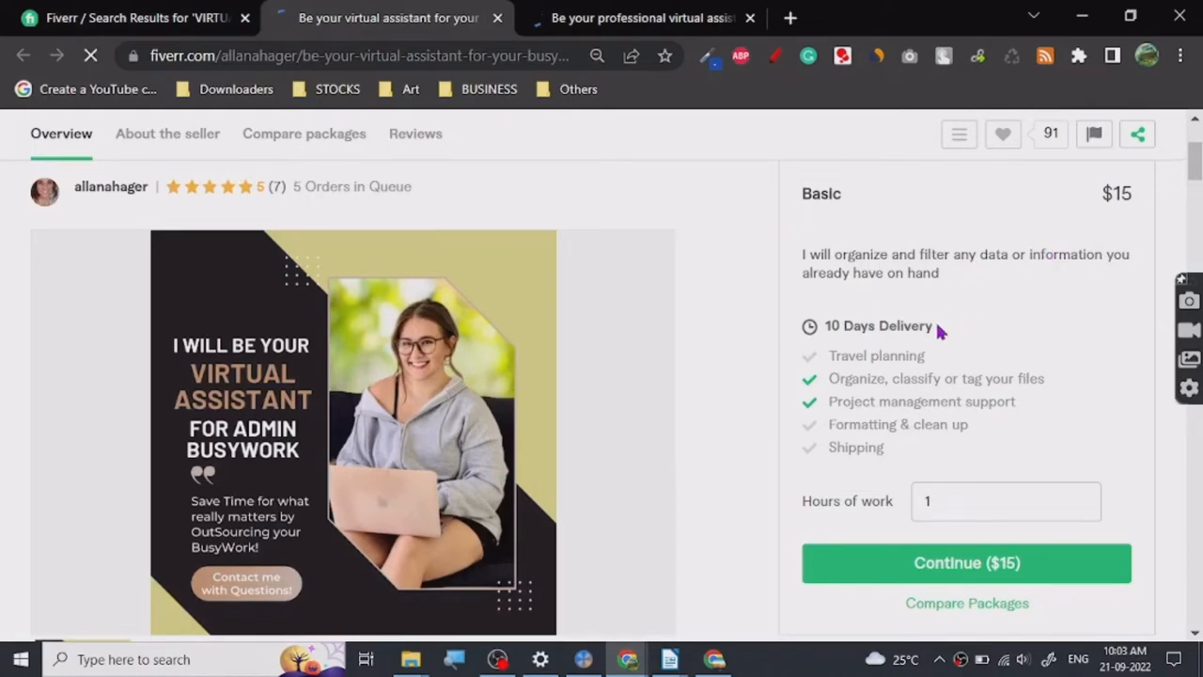
scroll(up, 3)
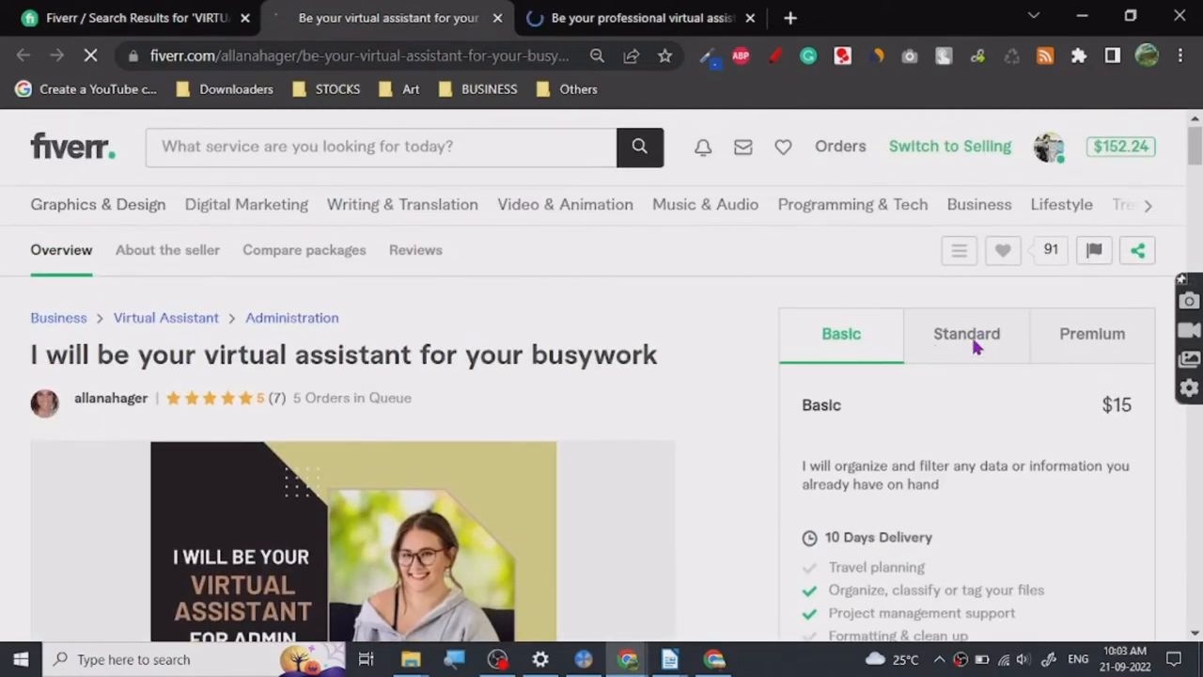
mouse_move(669, 658)
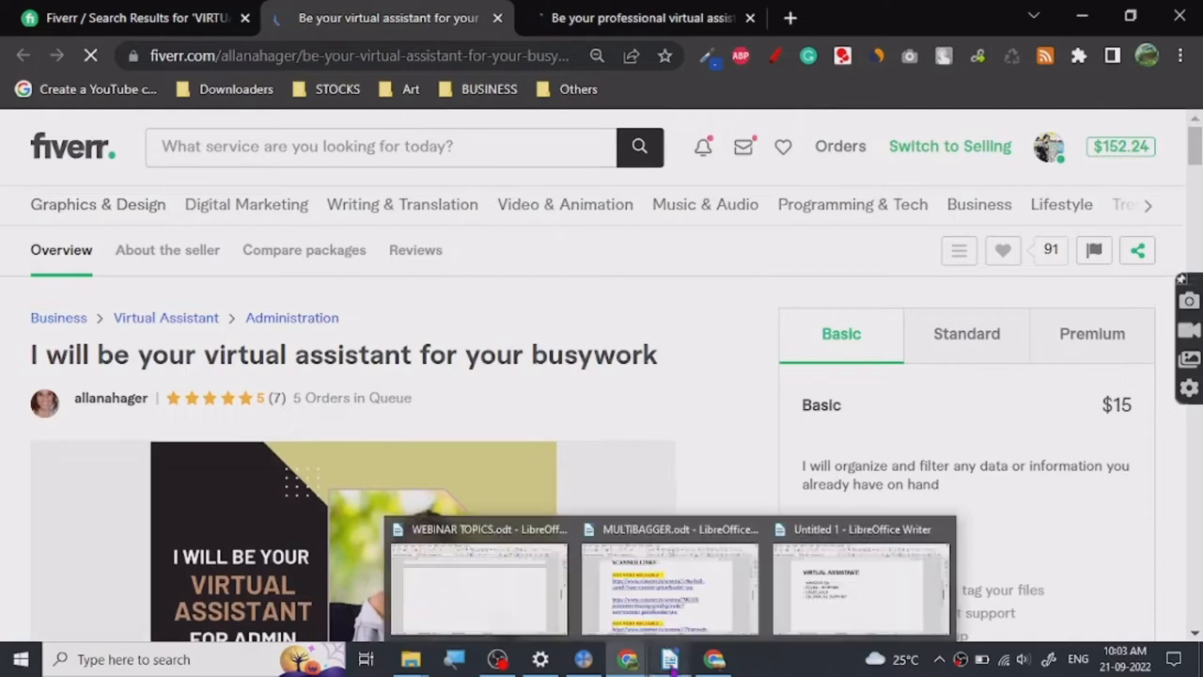
click(861, 586)
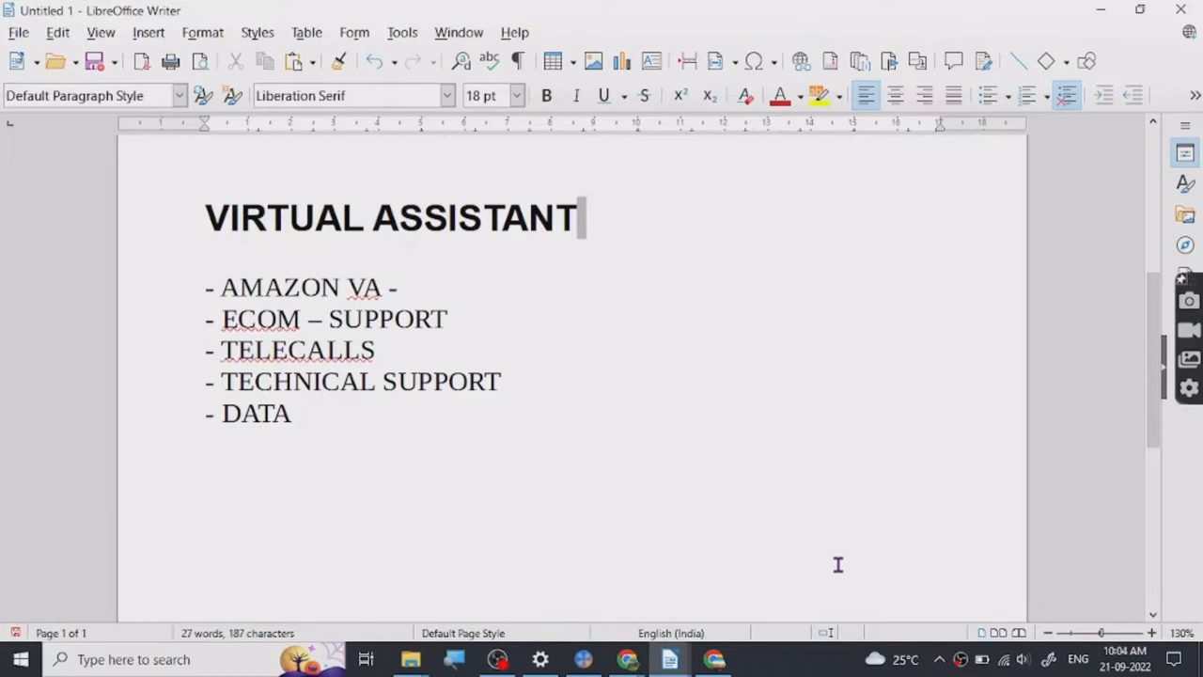
Step: Complete the fifth item as DATA MANAGEMENT, then switch back to the Fiverr gig page
text(MA)
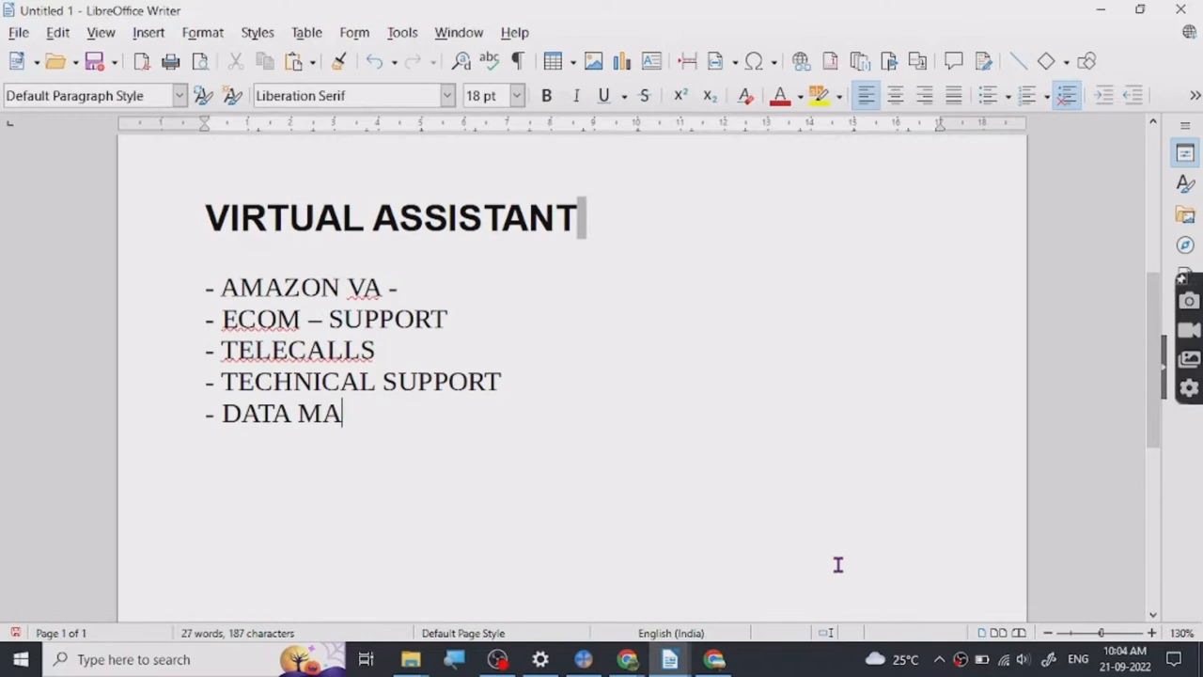
text(NAGEMENT)
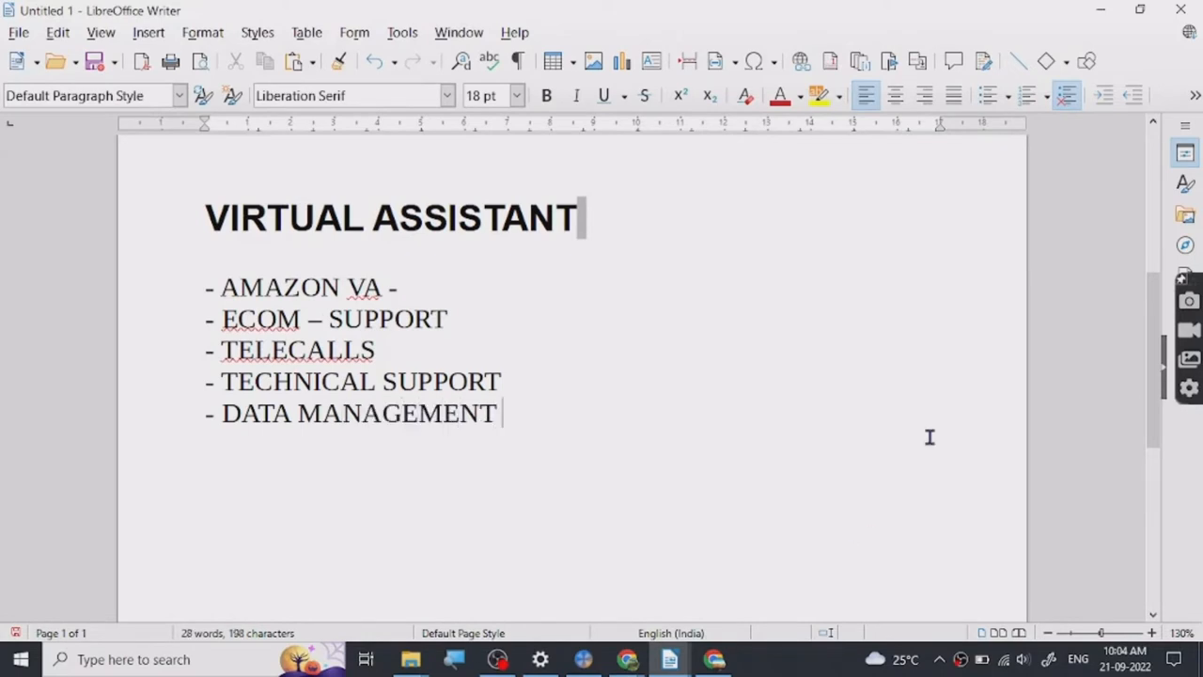
key(Return)
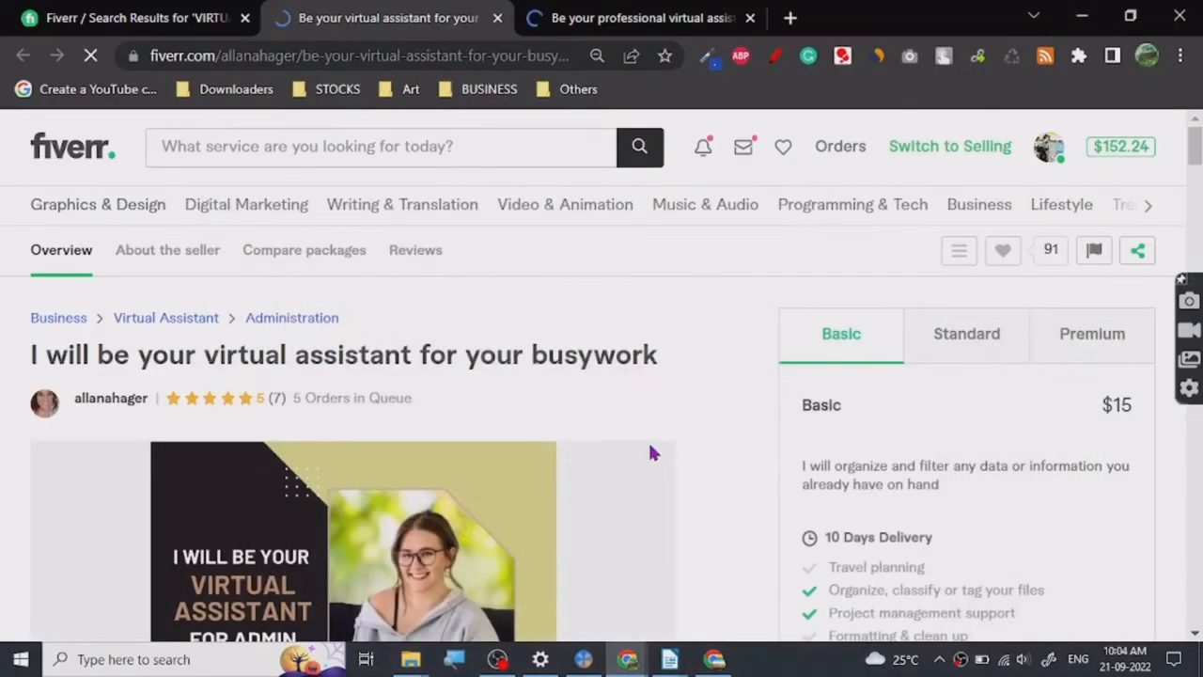
Step: Review the busywork gig's $120 Premium package details
scroll(down, 3)
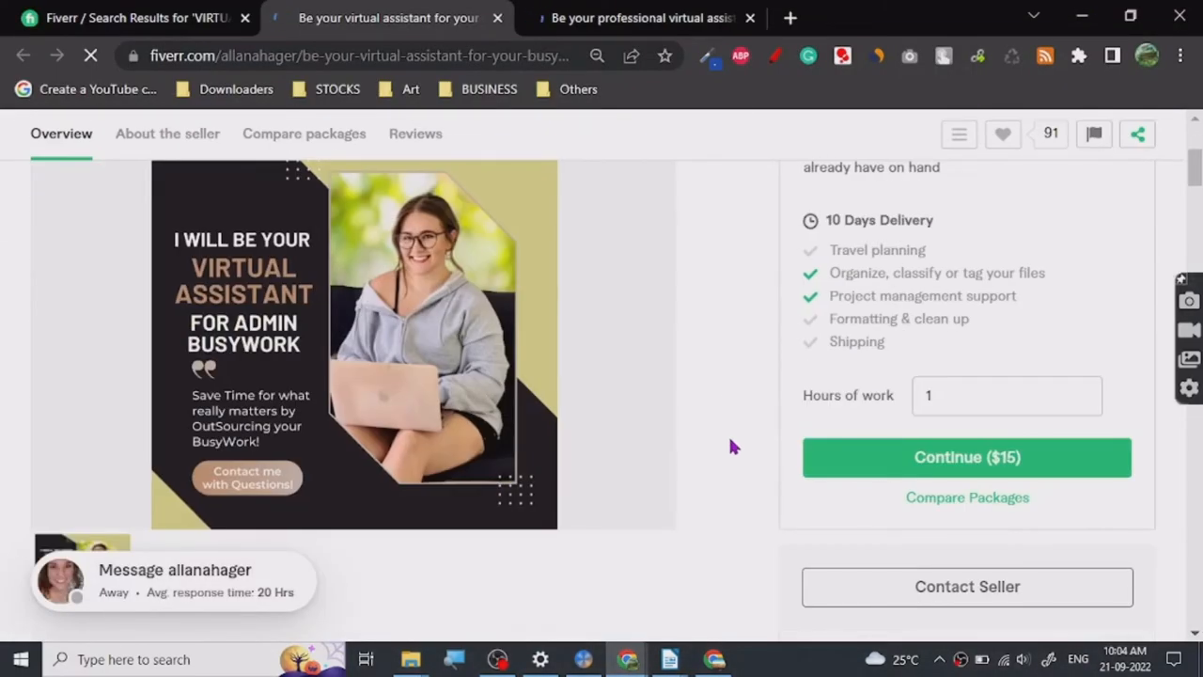
scroll(up, 3)
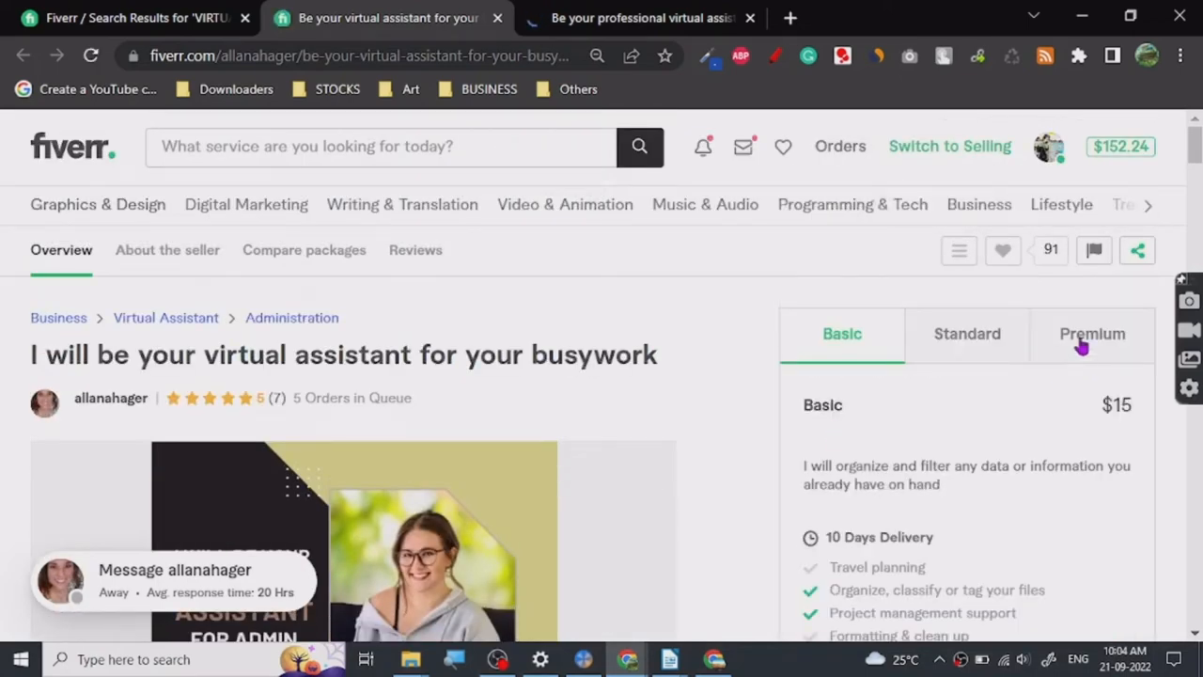
click(1092, 335)
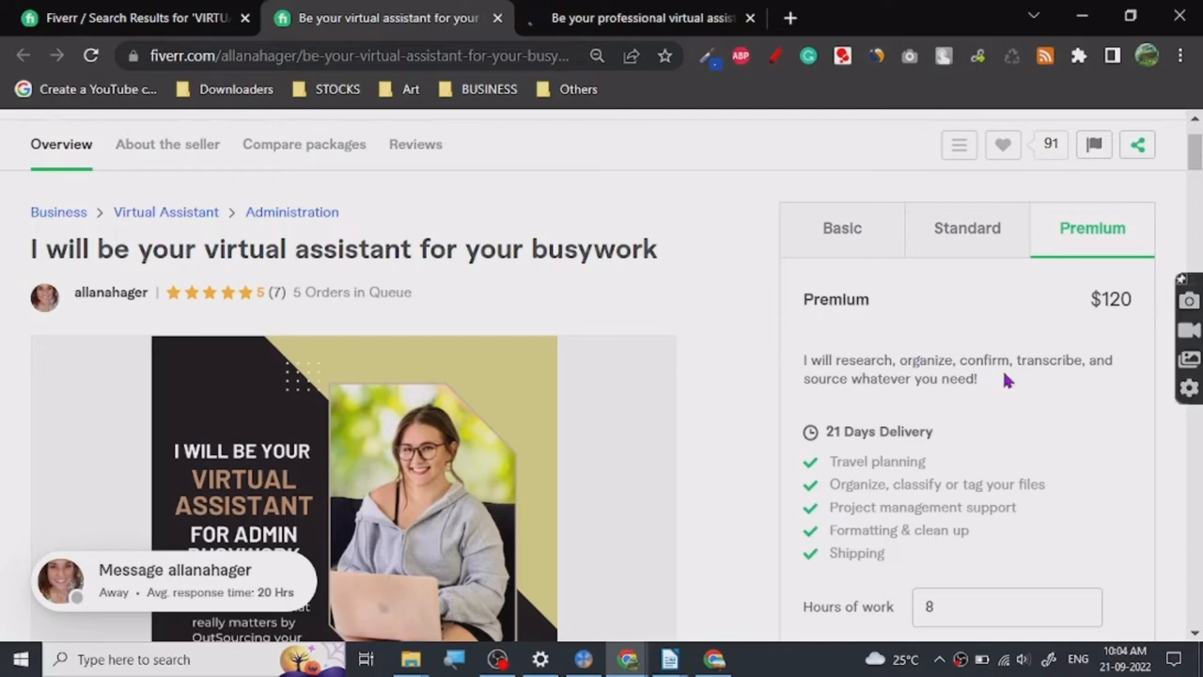
mouse_move(710, 443)
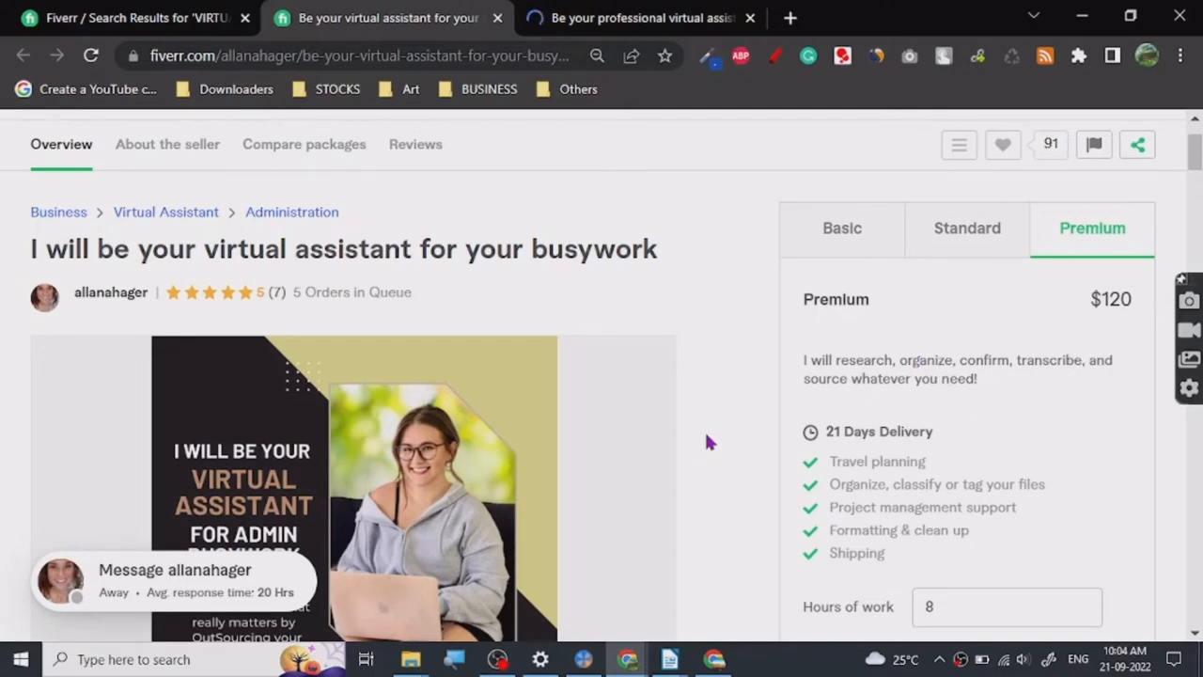
scroll(down, 3)
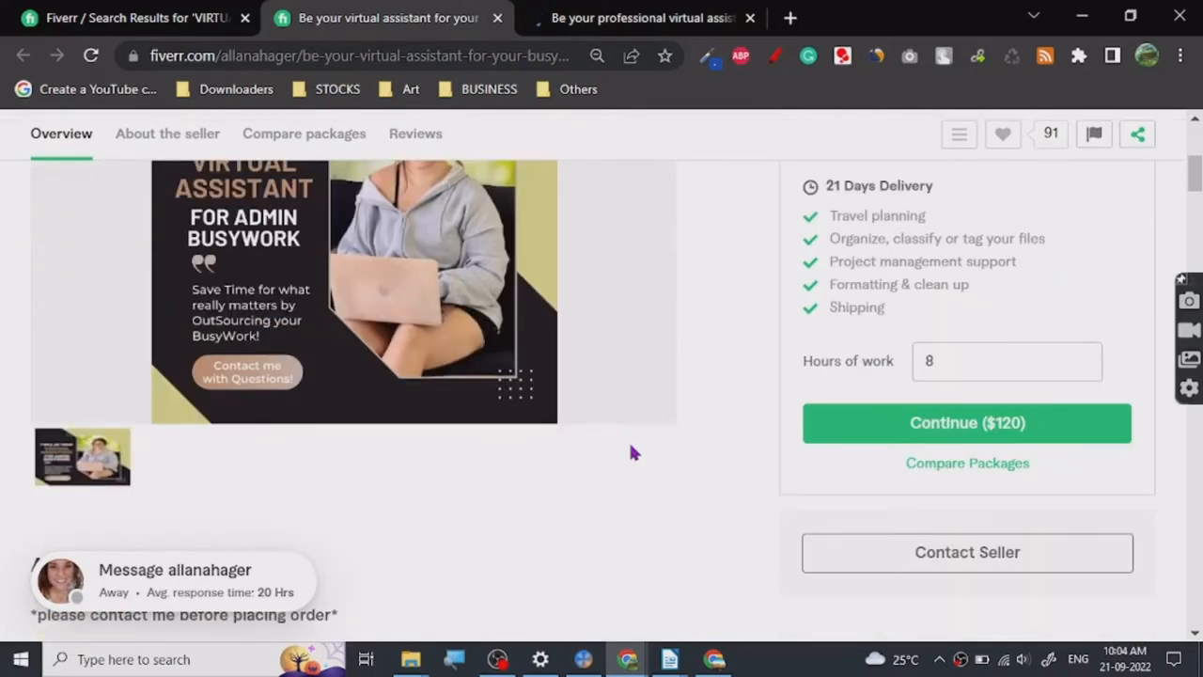
scroll(down, 3)
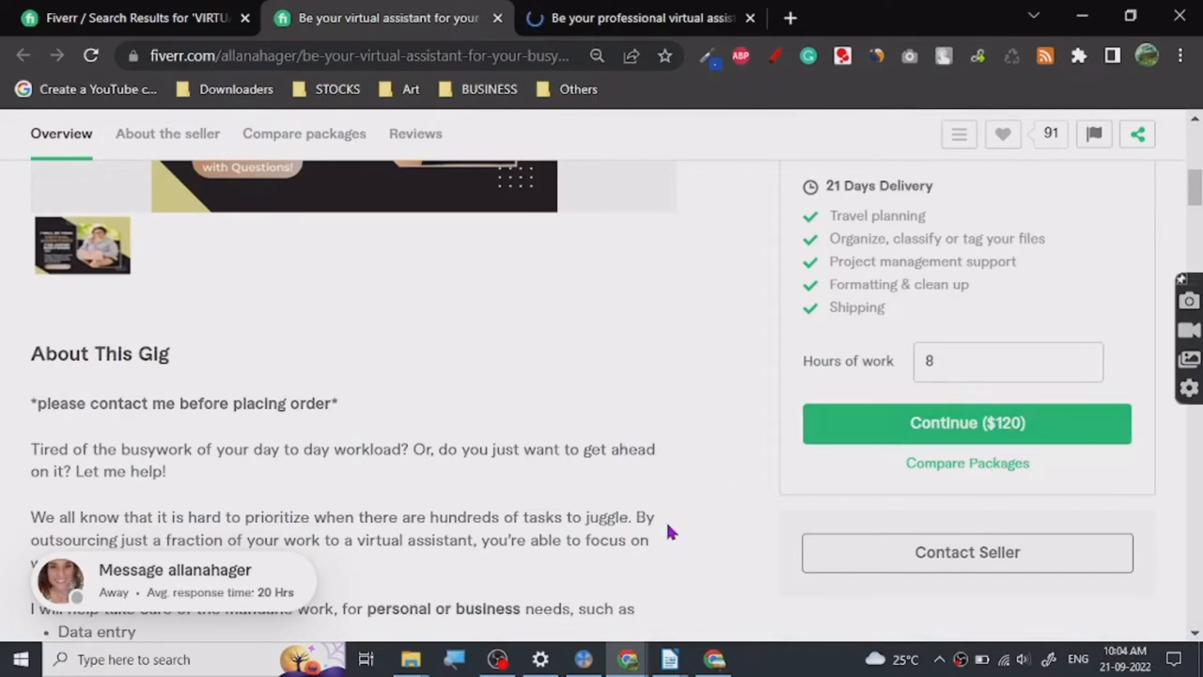
scroll(up, 3)
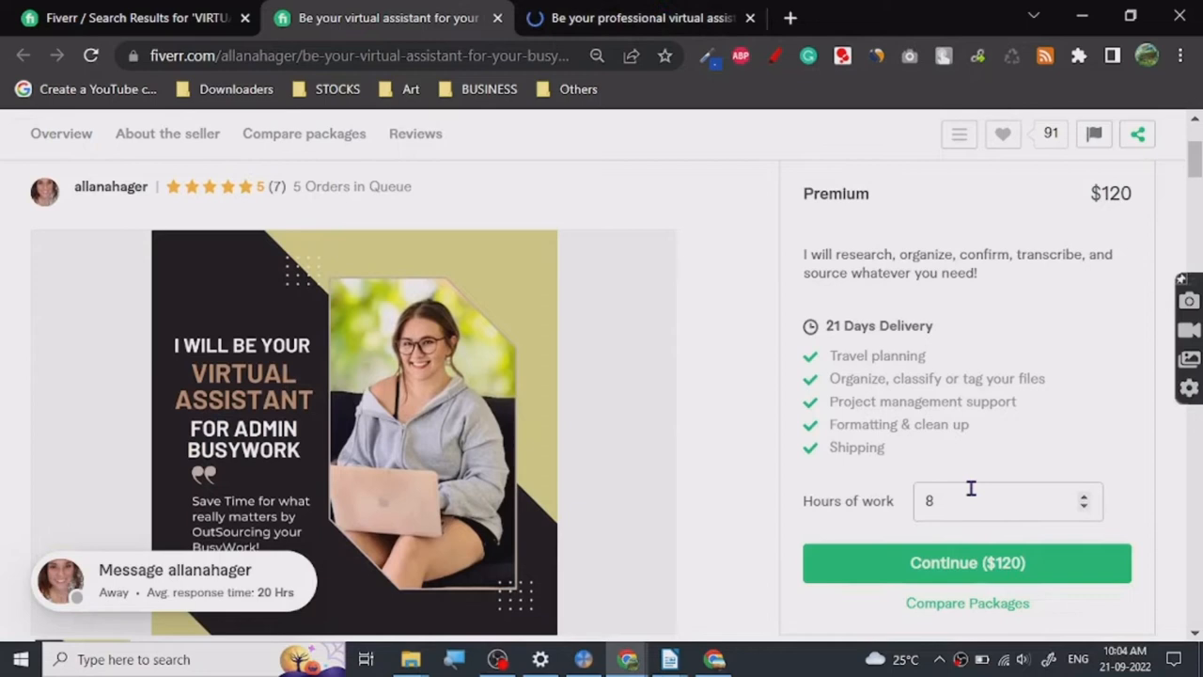
mouse_move(696, 474)
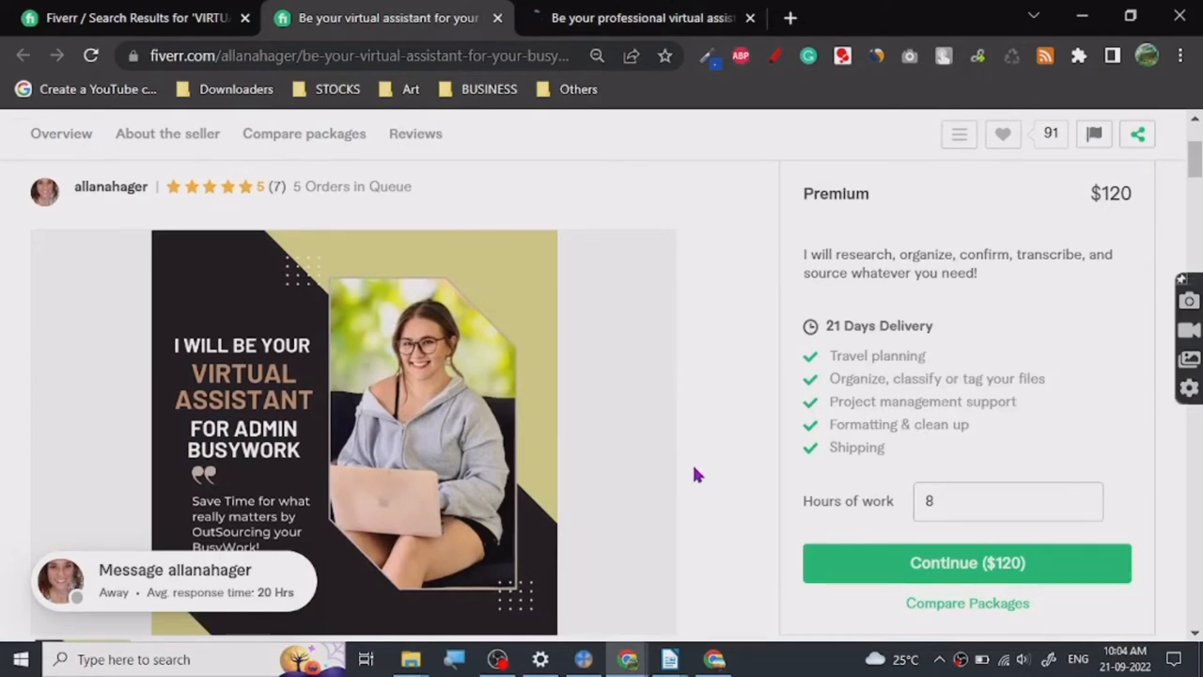
click(642, 17)
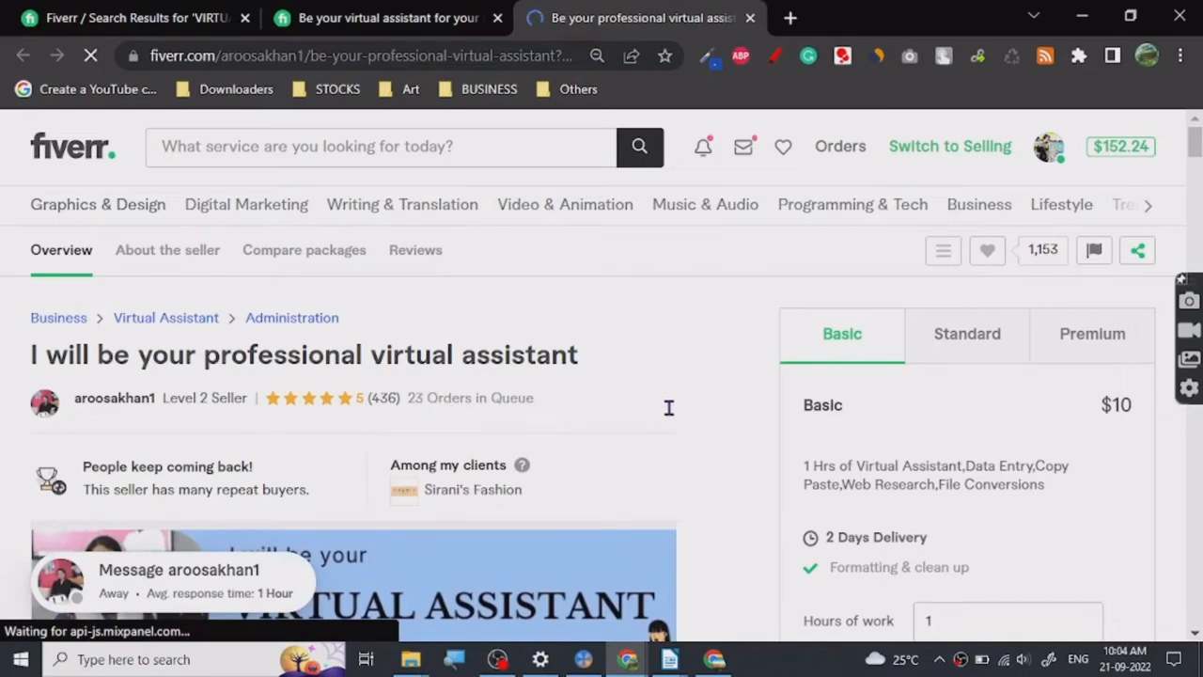
Step: Compare the gig's $10 Basic, $40 Standard and $75 Premium packages, then return to the Untitled 1 note
scroll(down, 3)
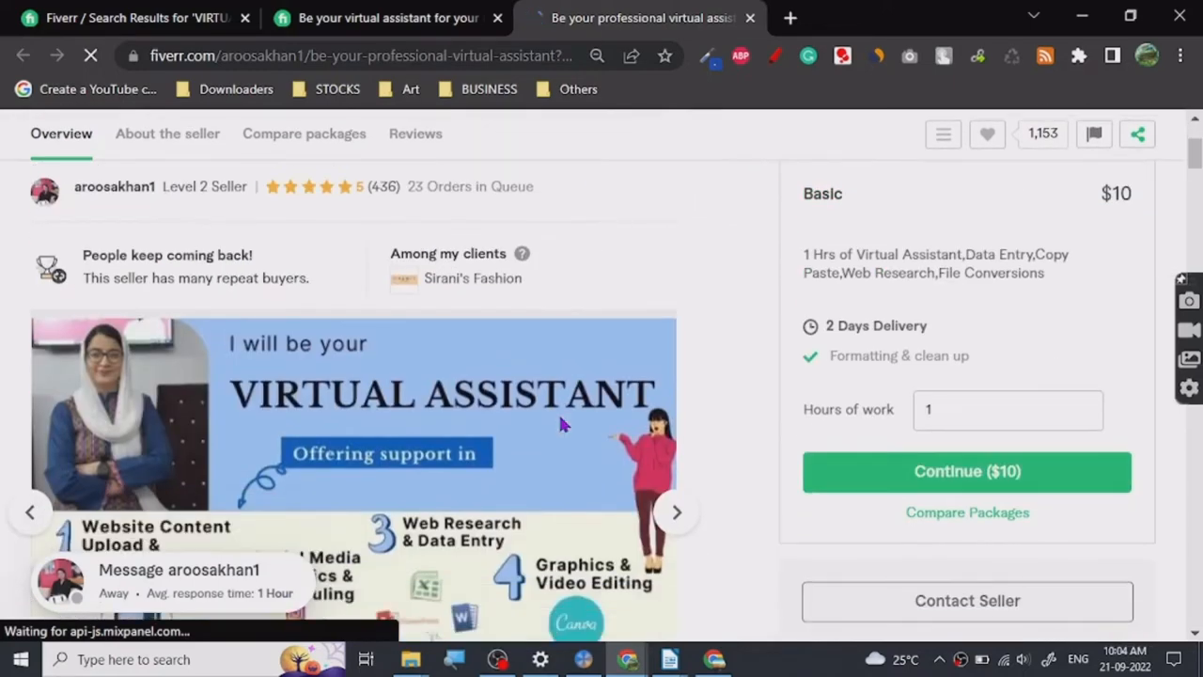
scroll(down, 3)
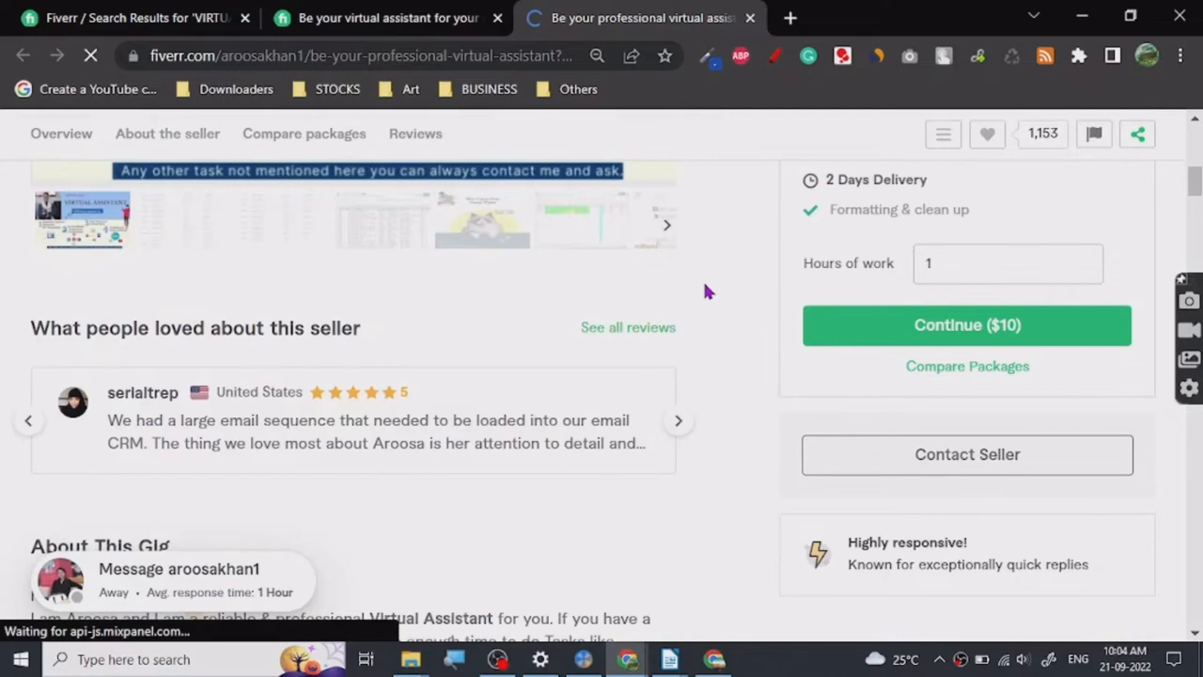
scroll(up, 3)
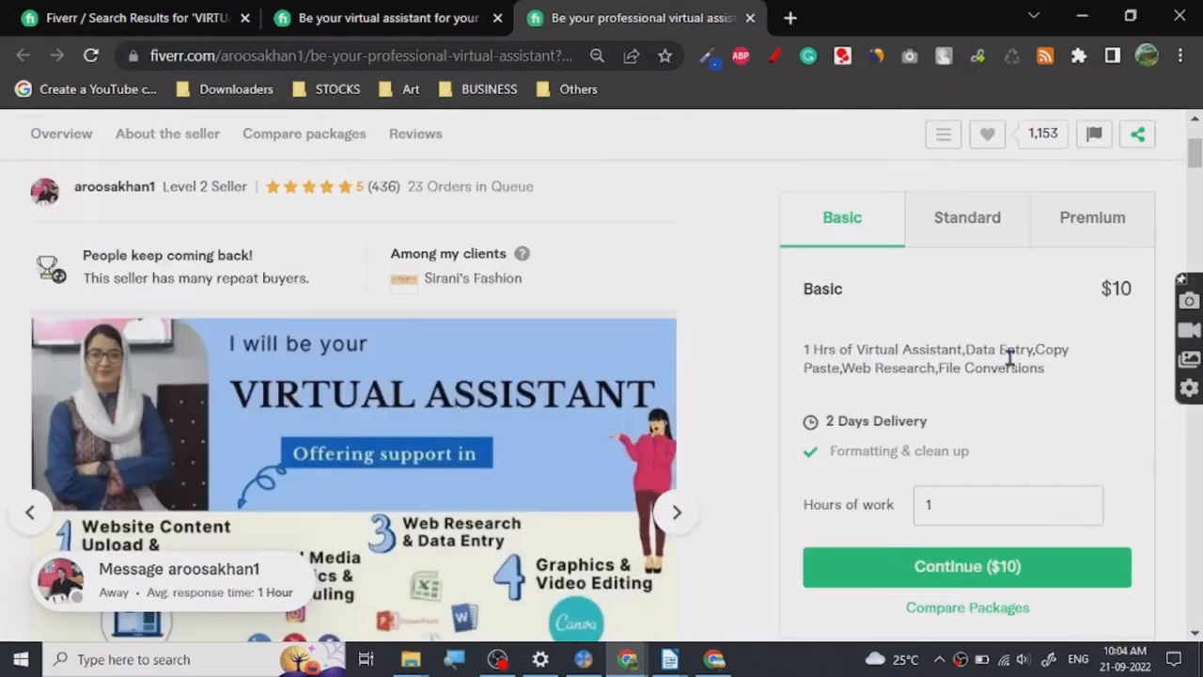
mouse_move(1003, 368)
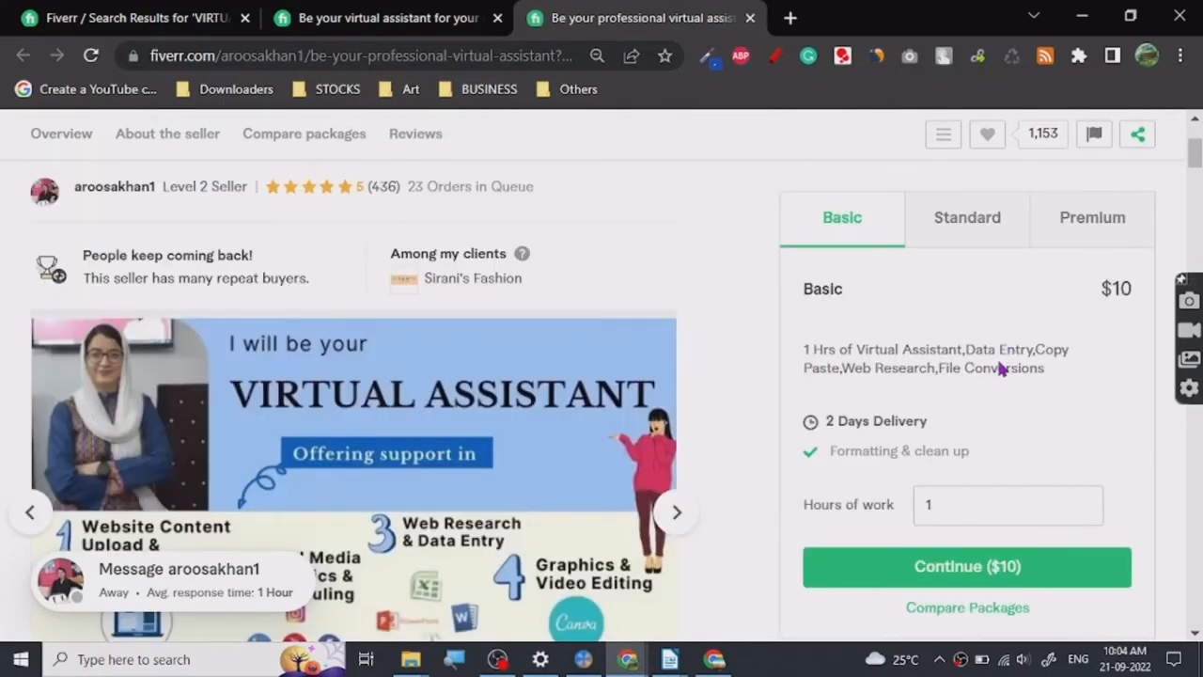
click(966, 218)
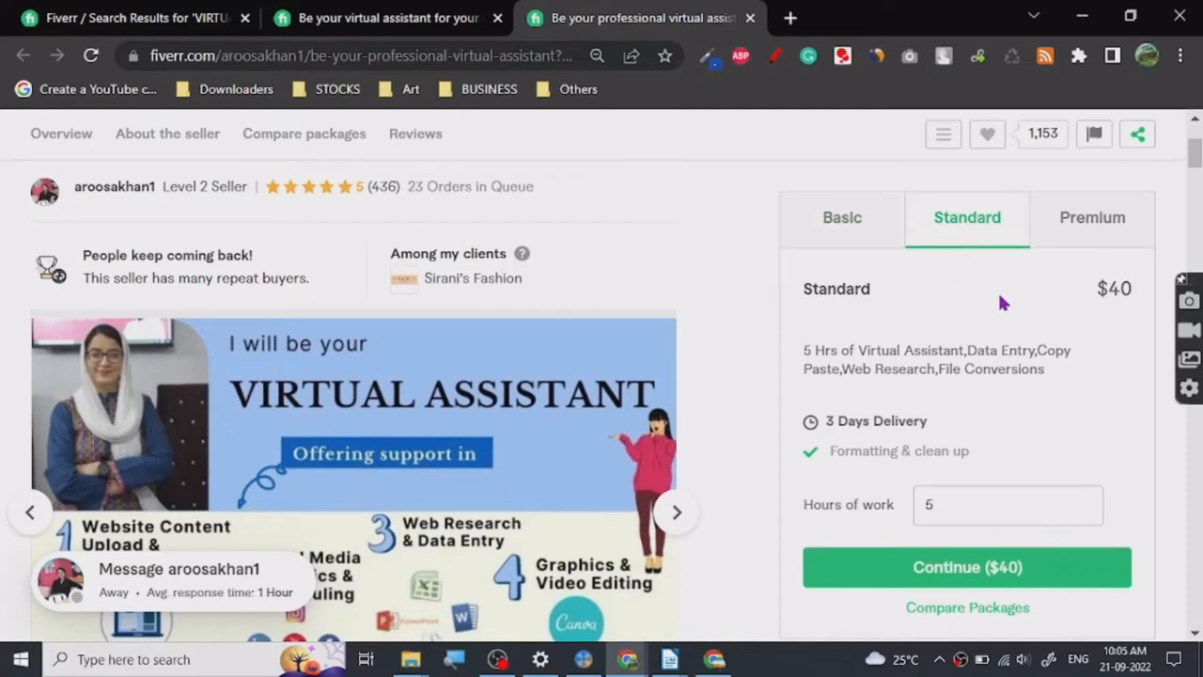
click(1092, 218)
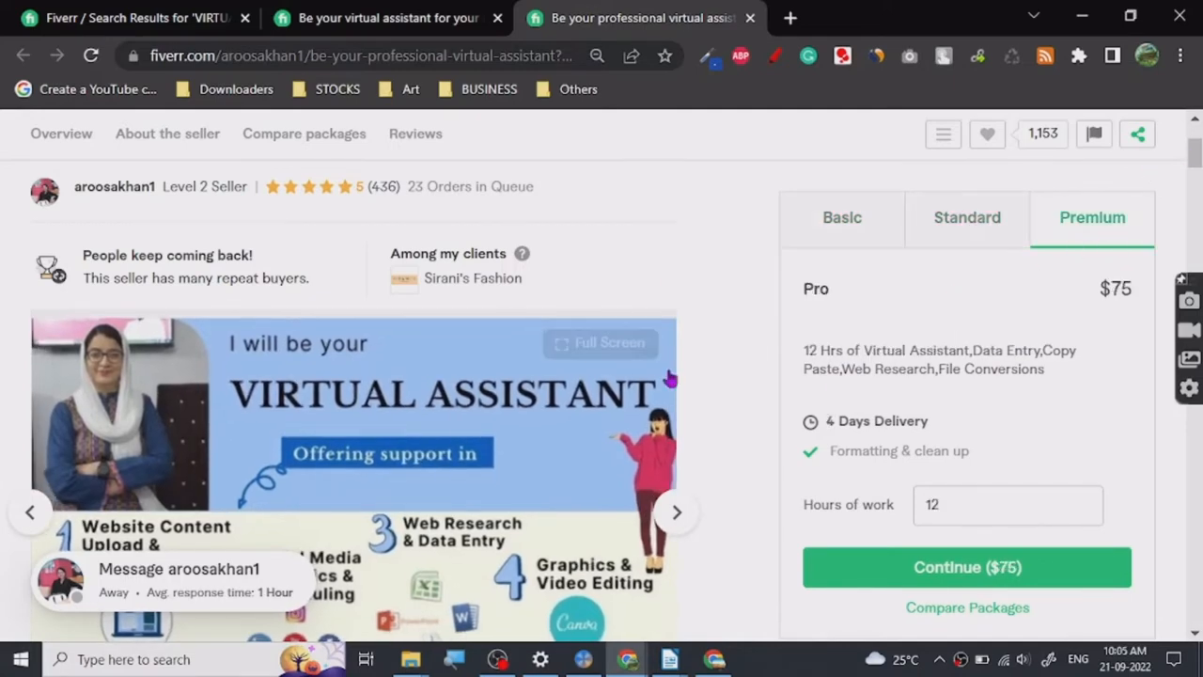
mouse_move(669, 658)
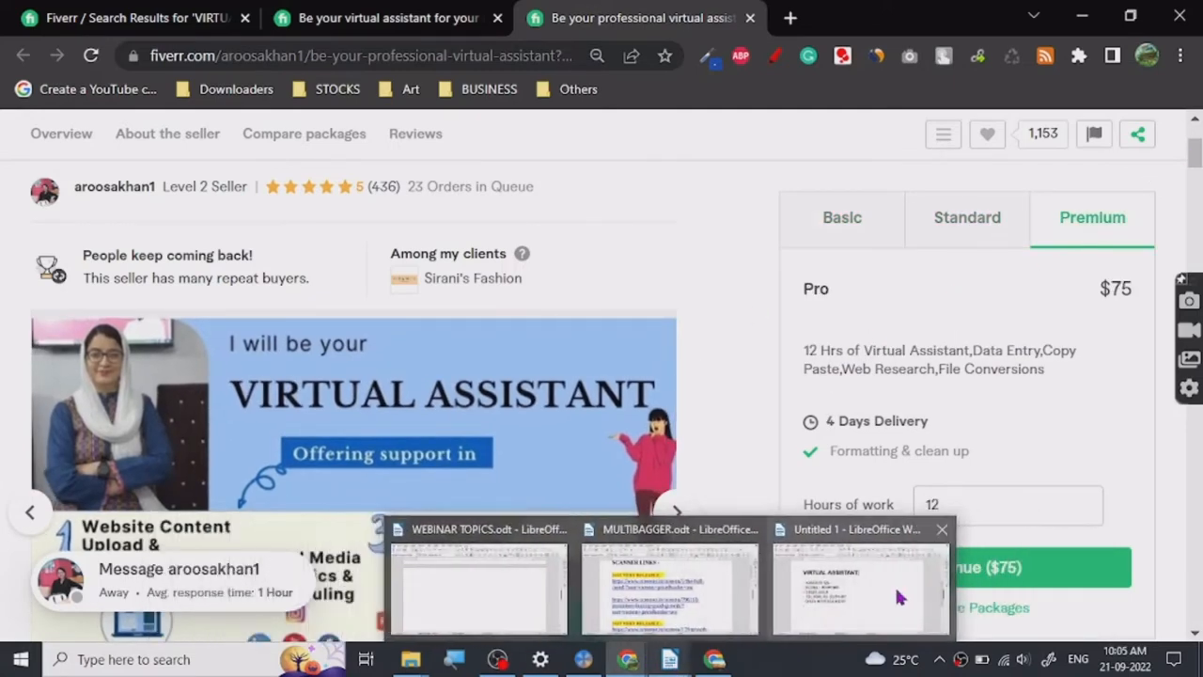
click(861, 587)
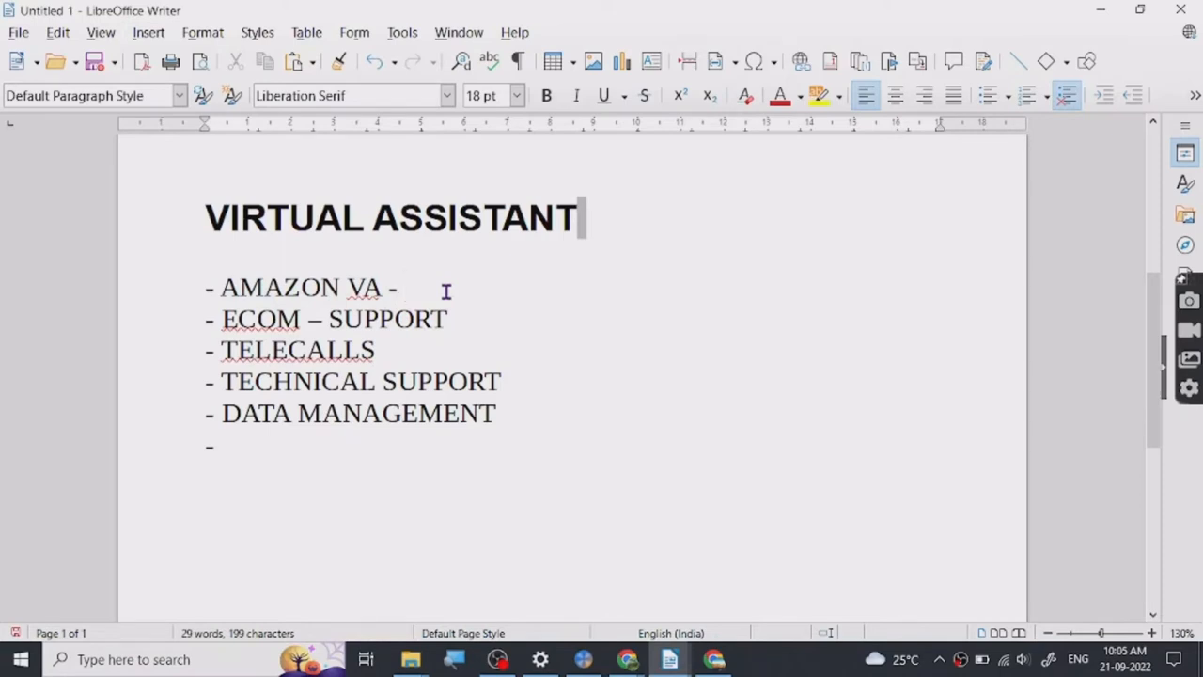
Step: Extend the items to AMAZON VA – FBA and ECOM – SUPPORT – SHOPIFY
text(FBA)
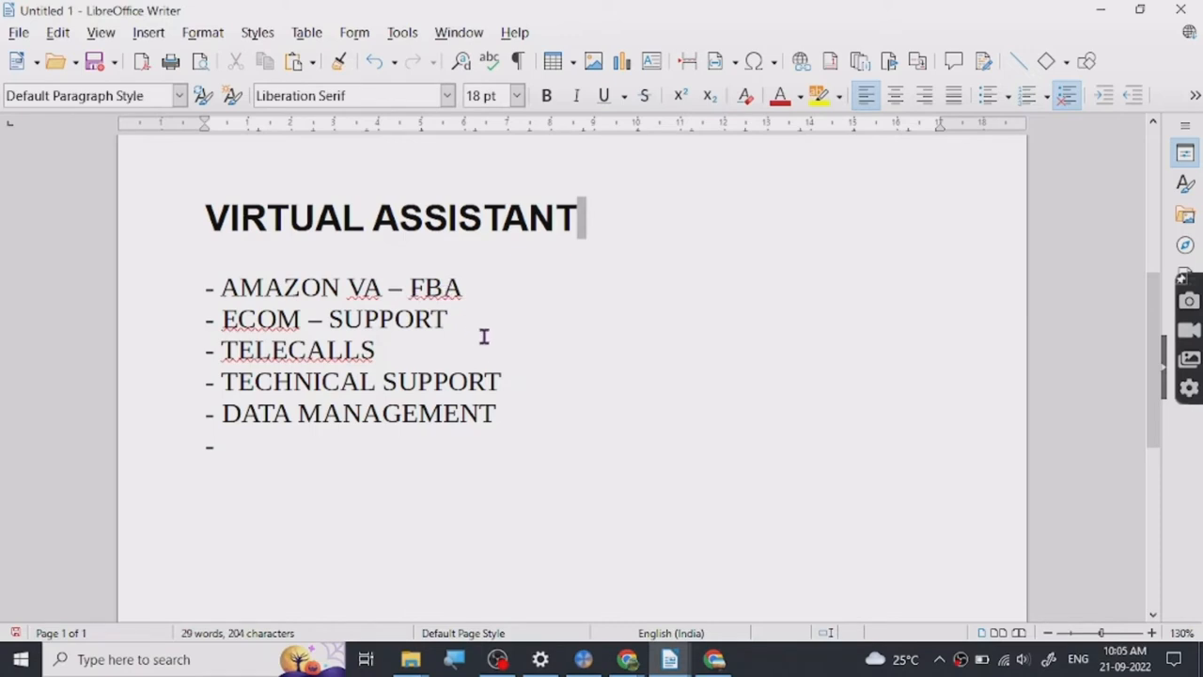
click(454, 319)
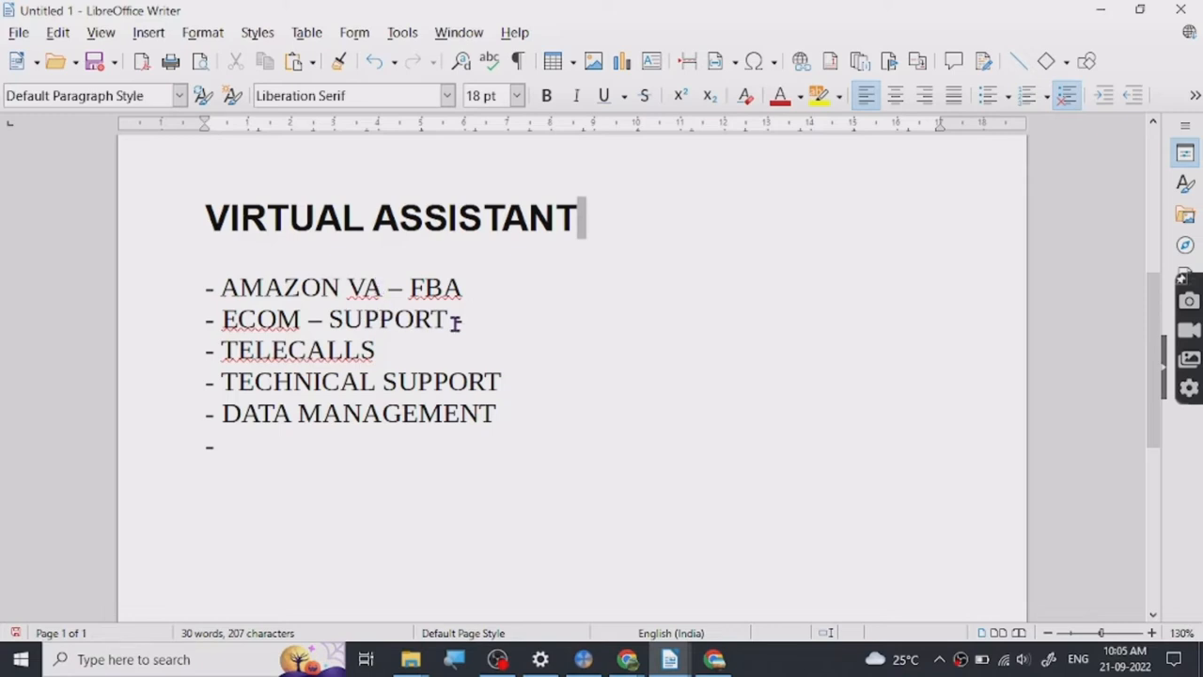
text(SHOPIFY)
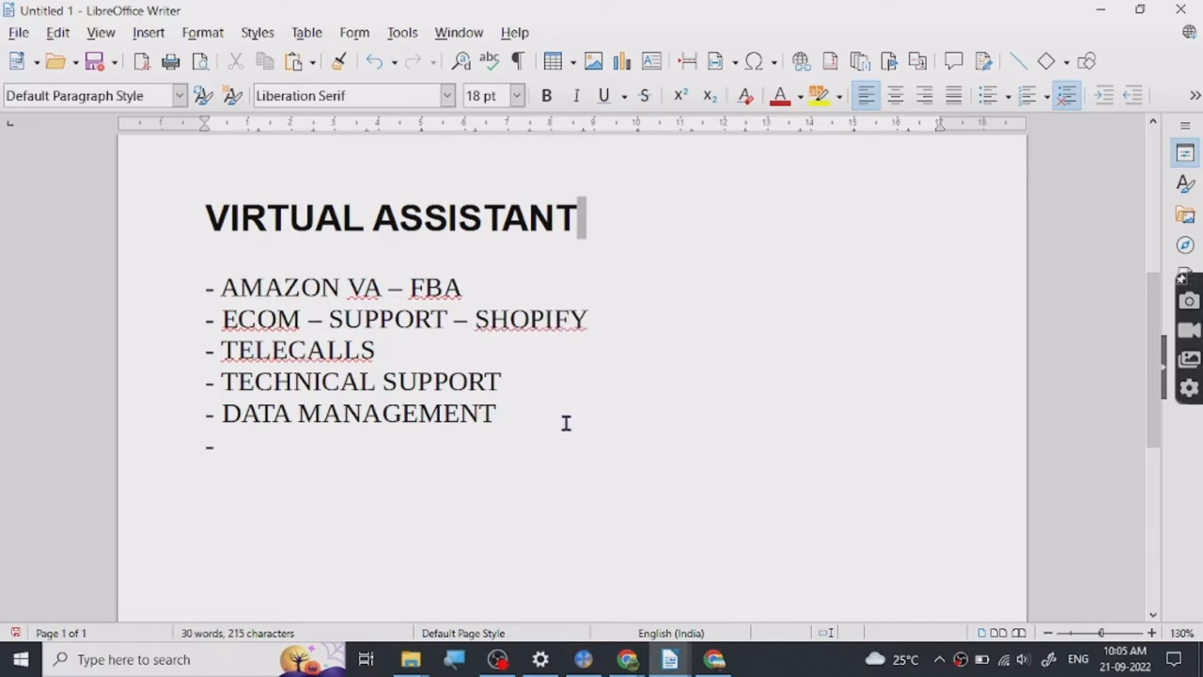
Step: Add TRANSCRIPTION as the last item and a dash after TELECALLS, then return to Fiverr
click(254, 447)
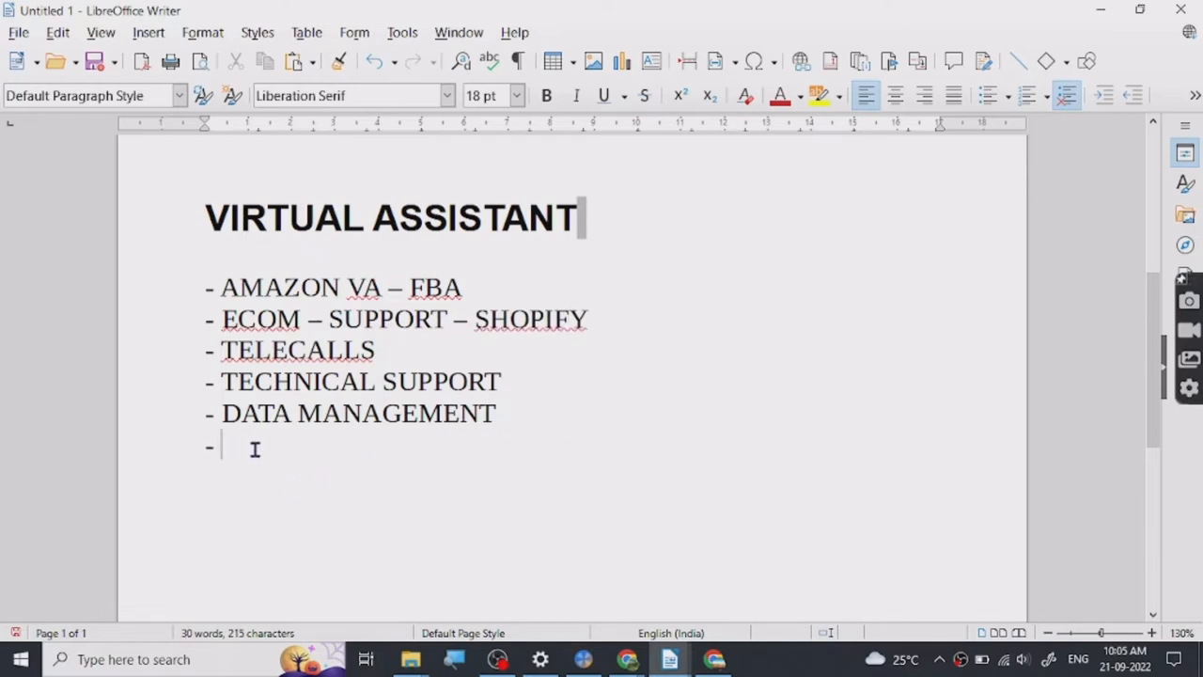
text(DA)
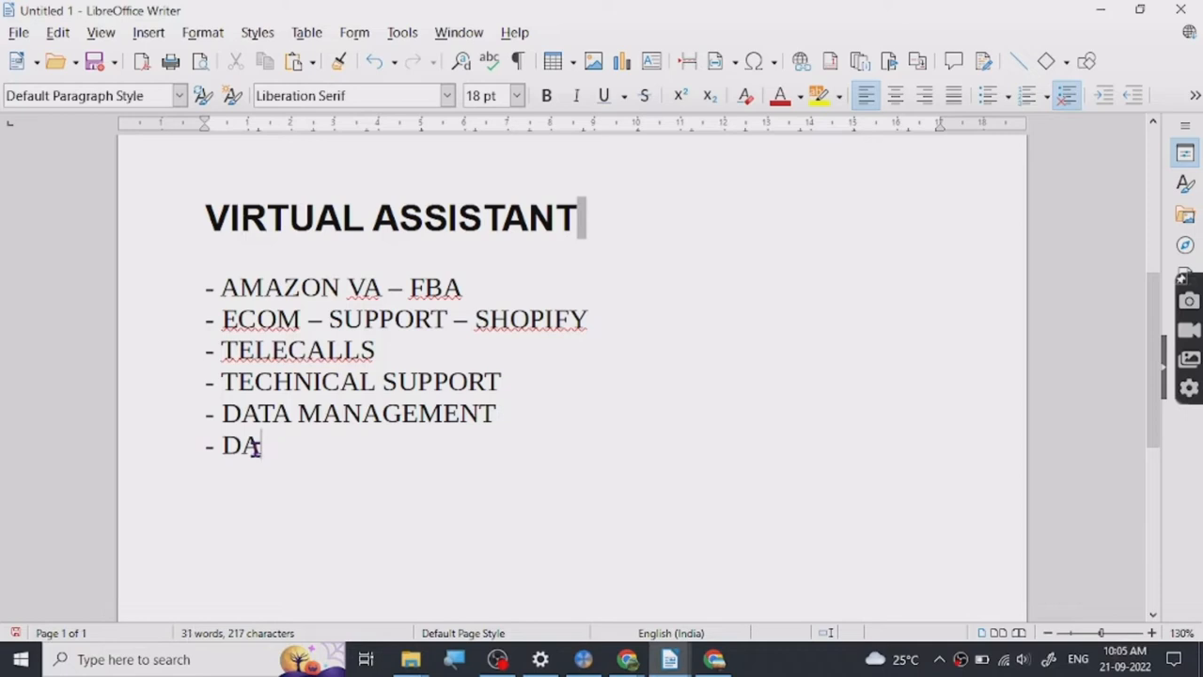
key(Backspace)
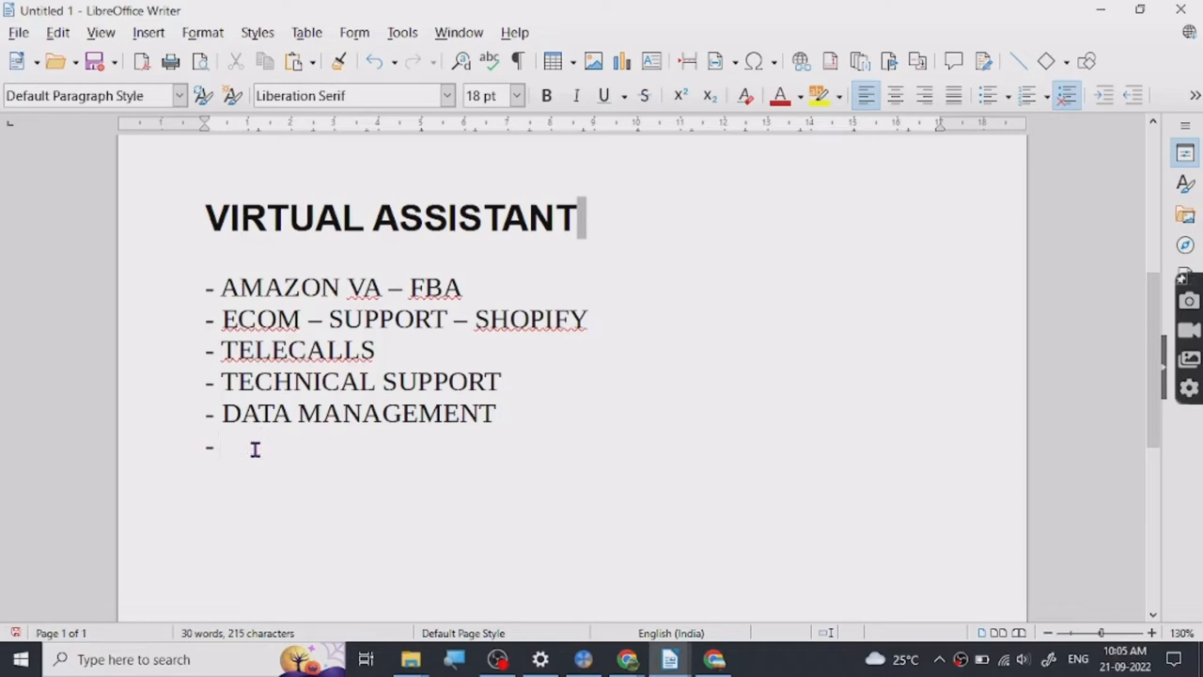
text(TRANSCR)
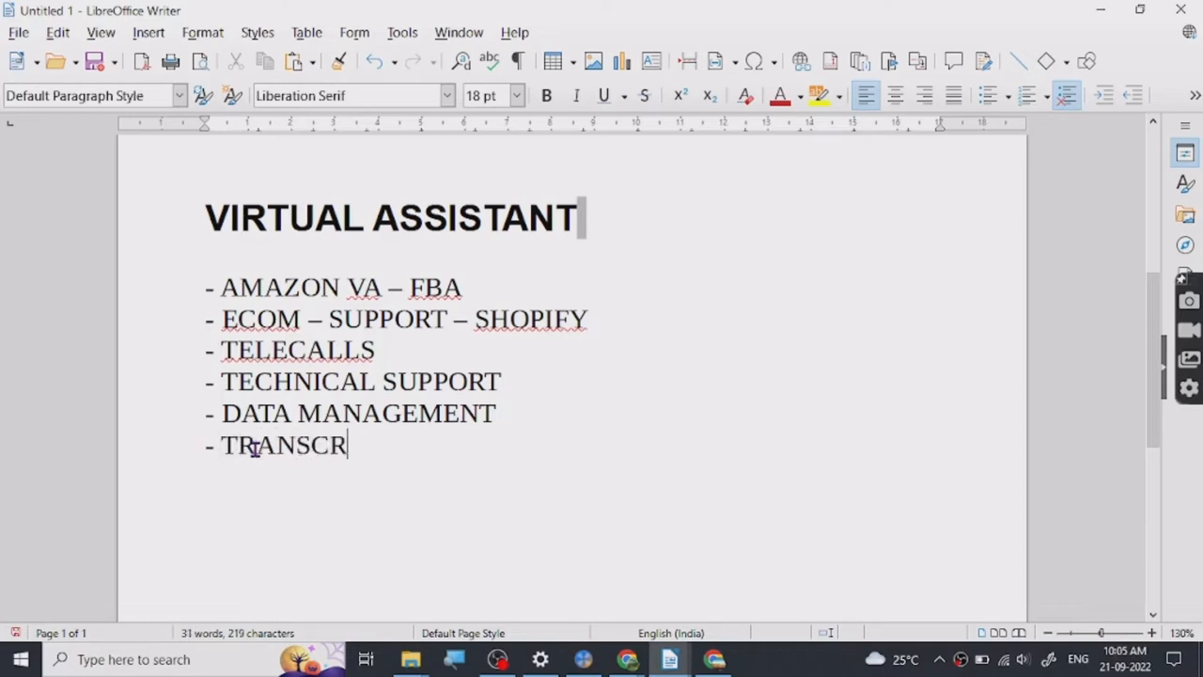
text(IPTION)
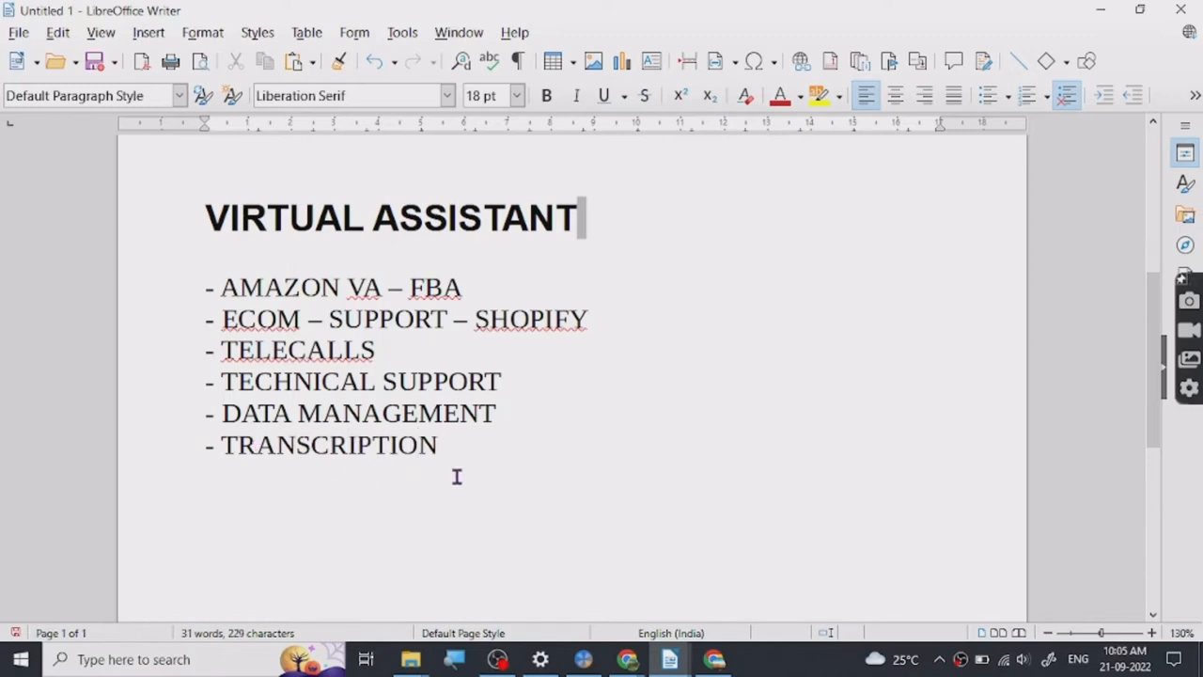
mouse_move(464, 485)
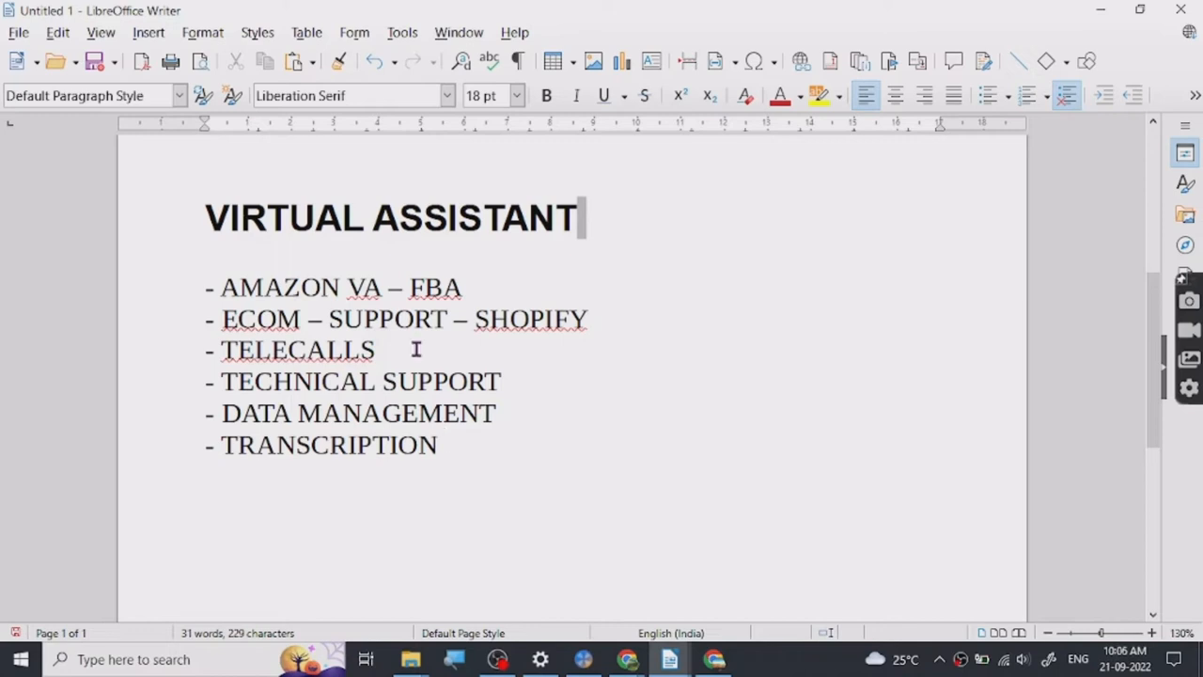
text(-)
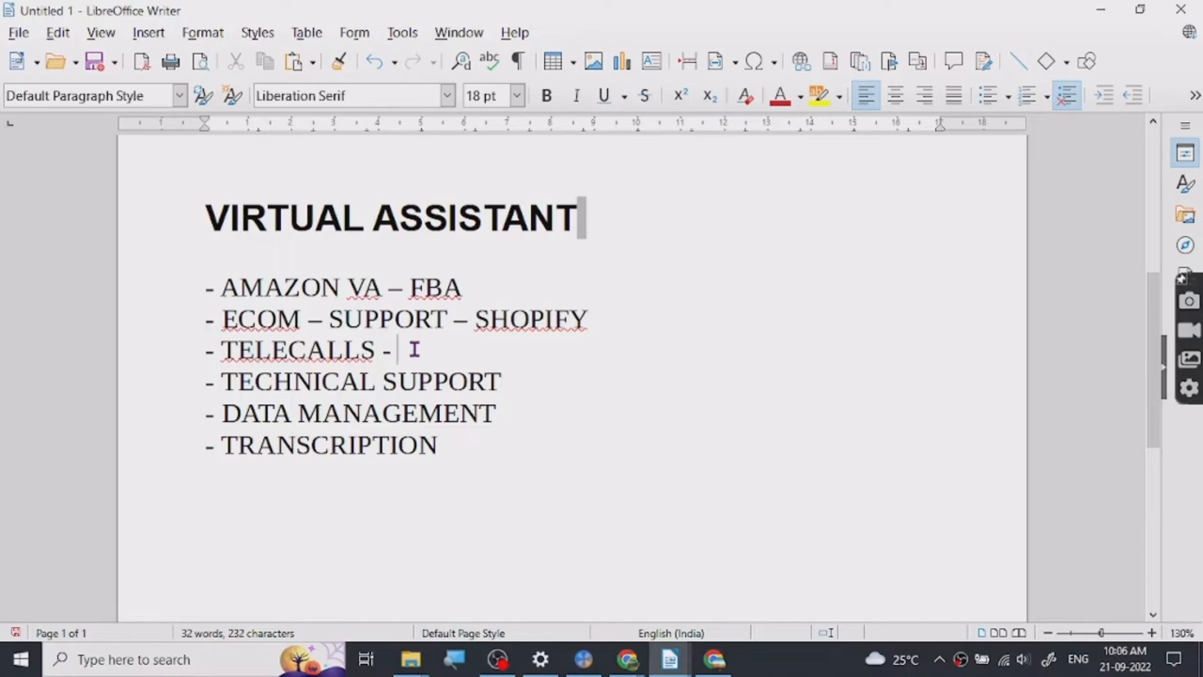
click(628, 658)
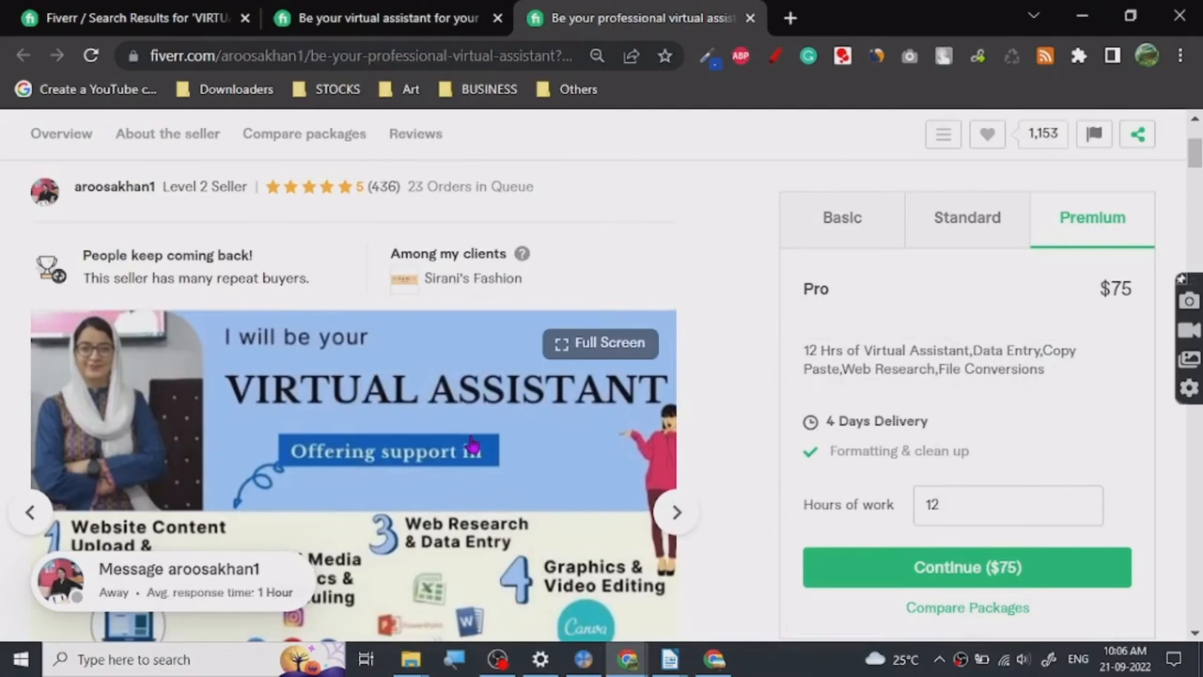
scroll(down, 3)
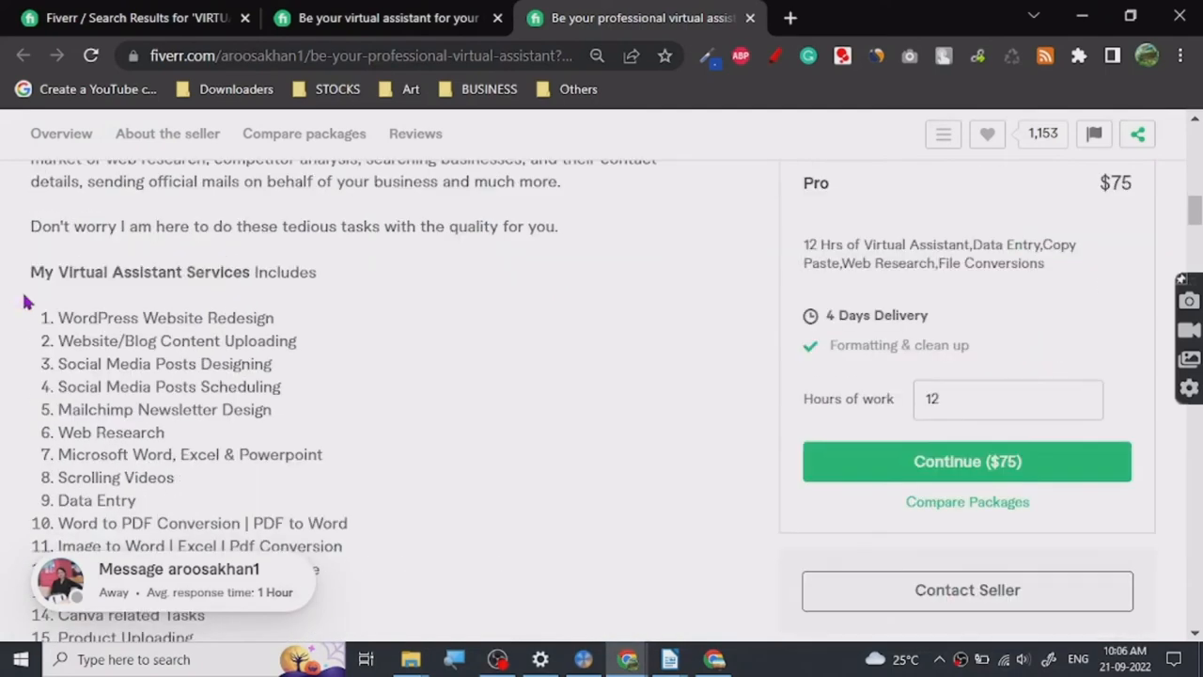
mouse_move(267, 492)
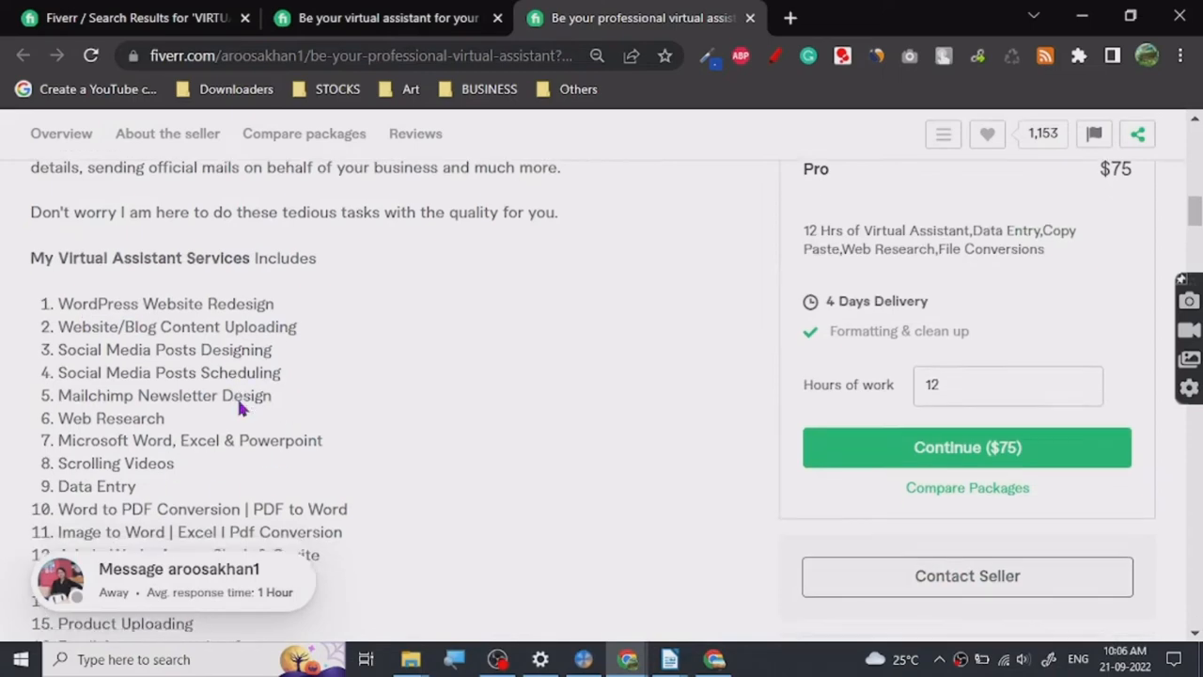
scroll(down, 3)
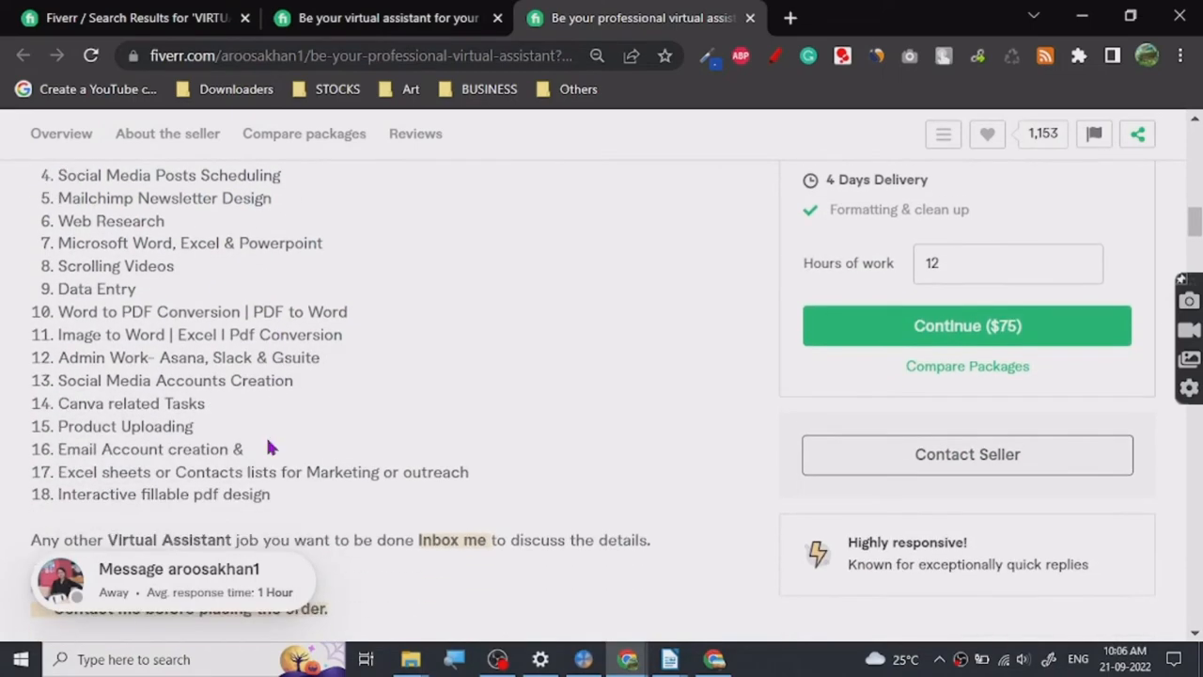
scroll(up, 3)
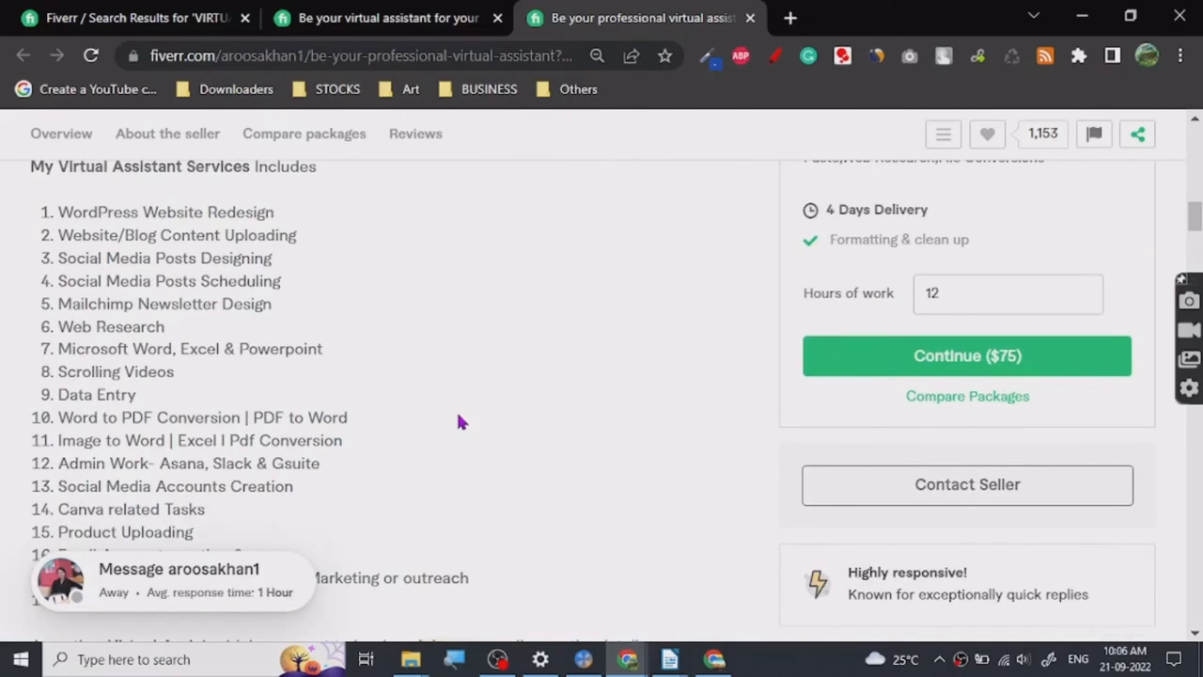
double_click(177, 304)
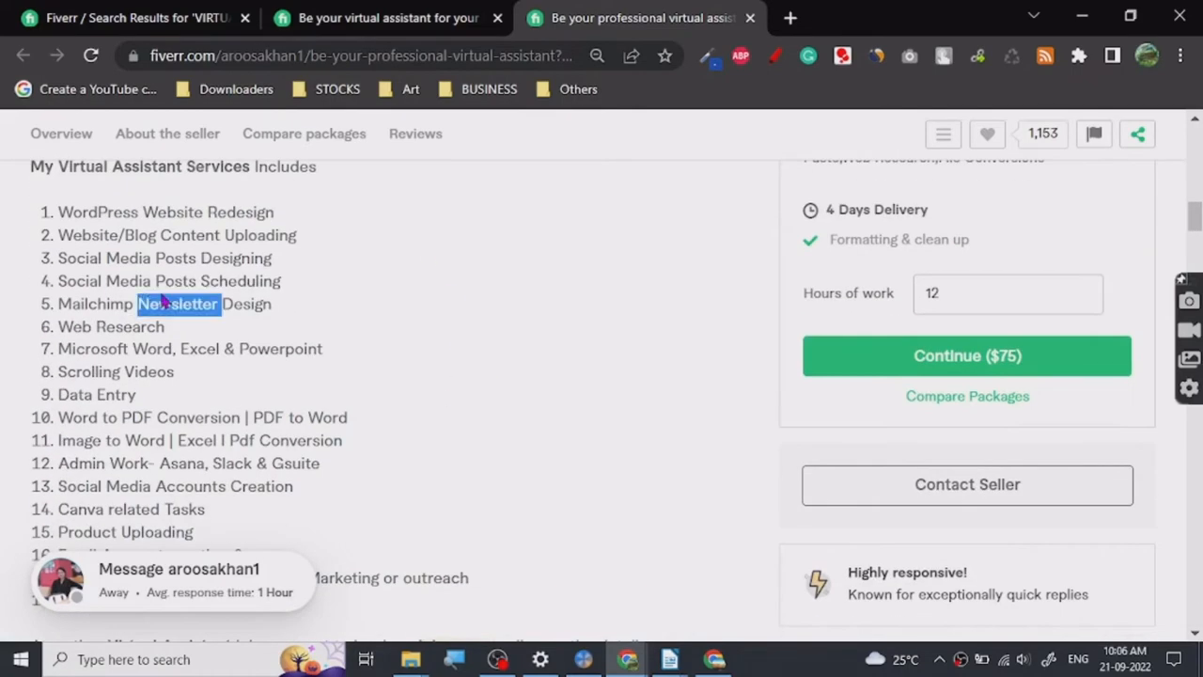
mouse_move(357, 346)
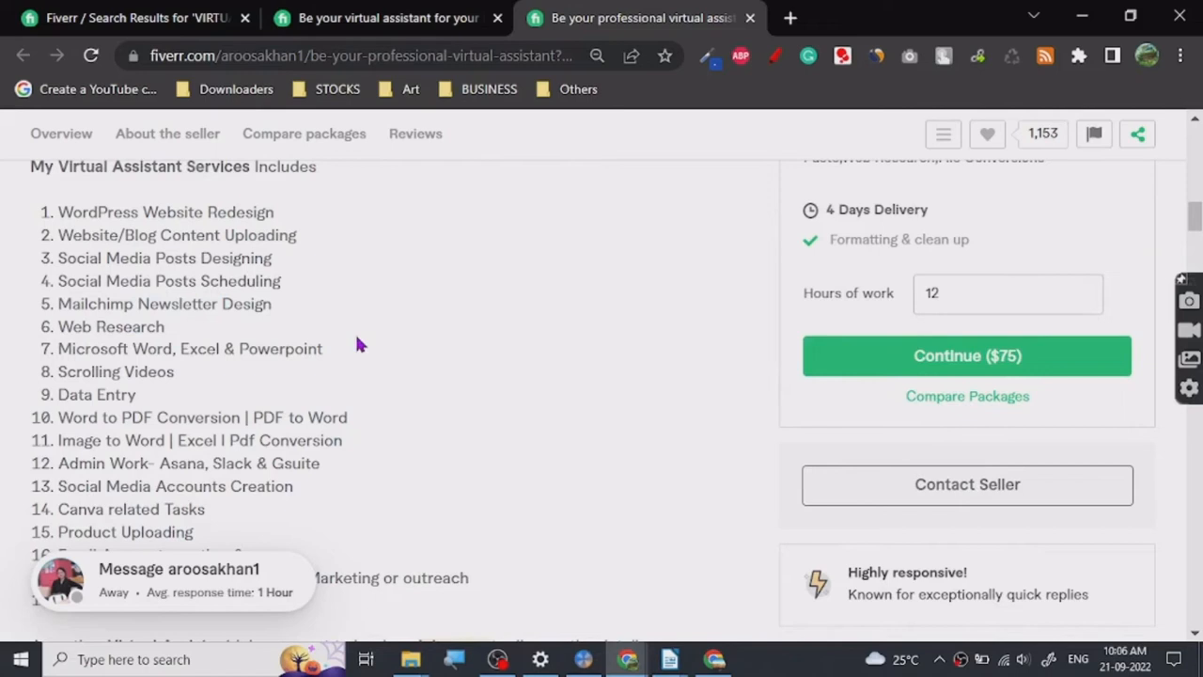
mouse_move(222, 286)
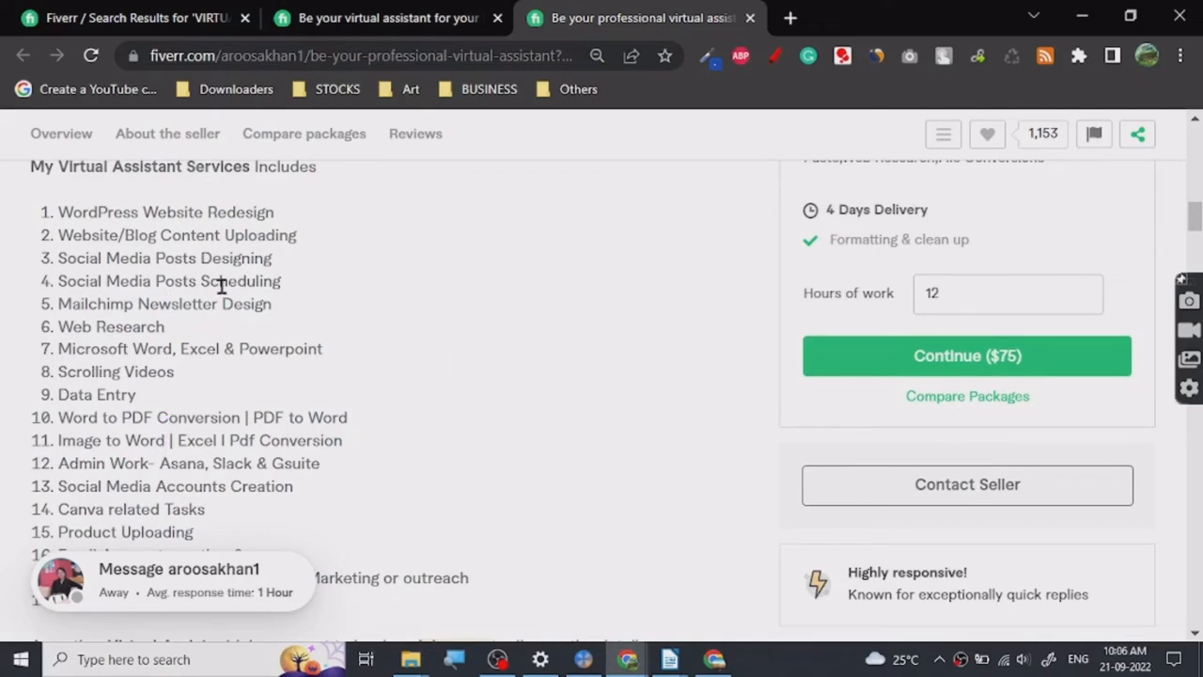
mouse_move(185, 235)
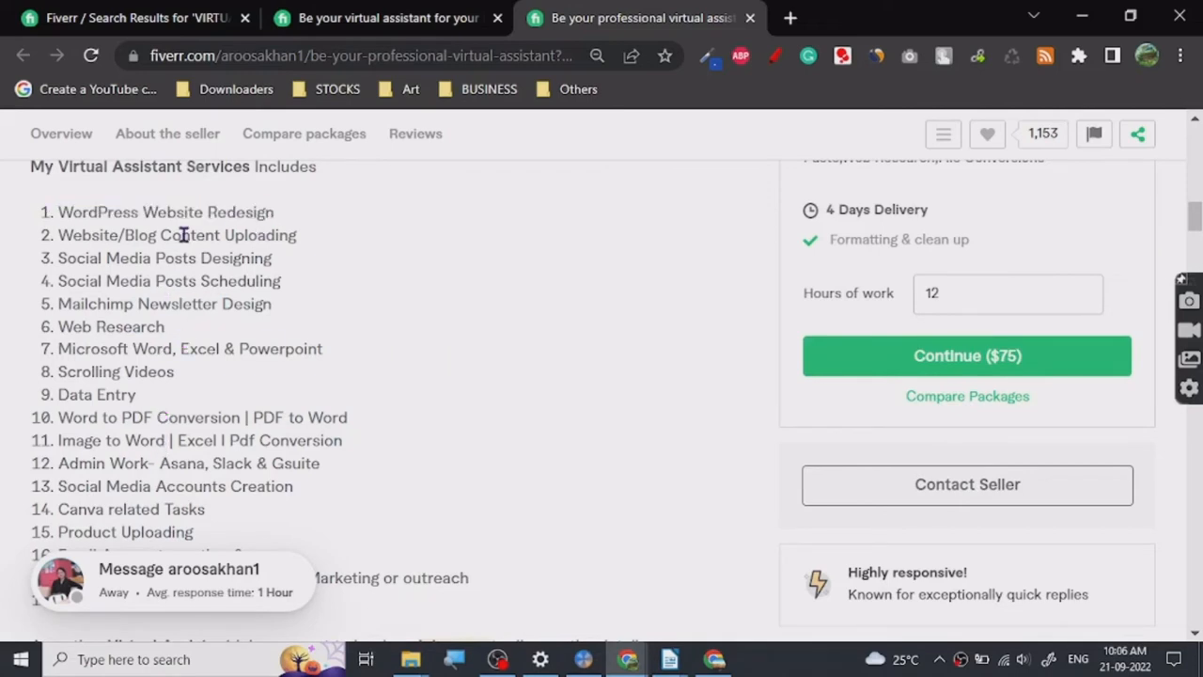
scroll(up, 3)
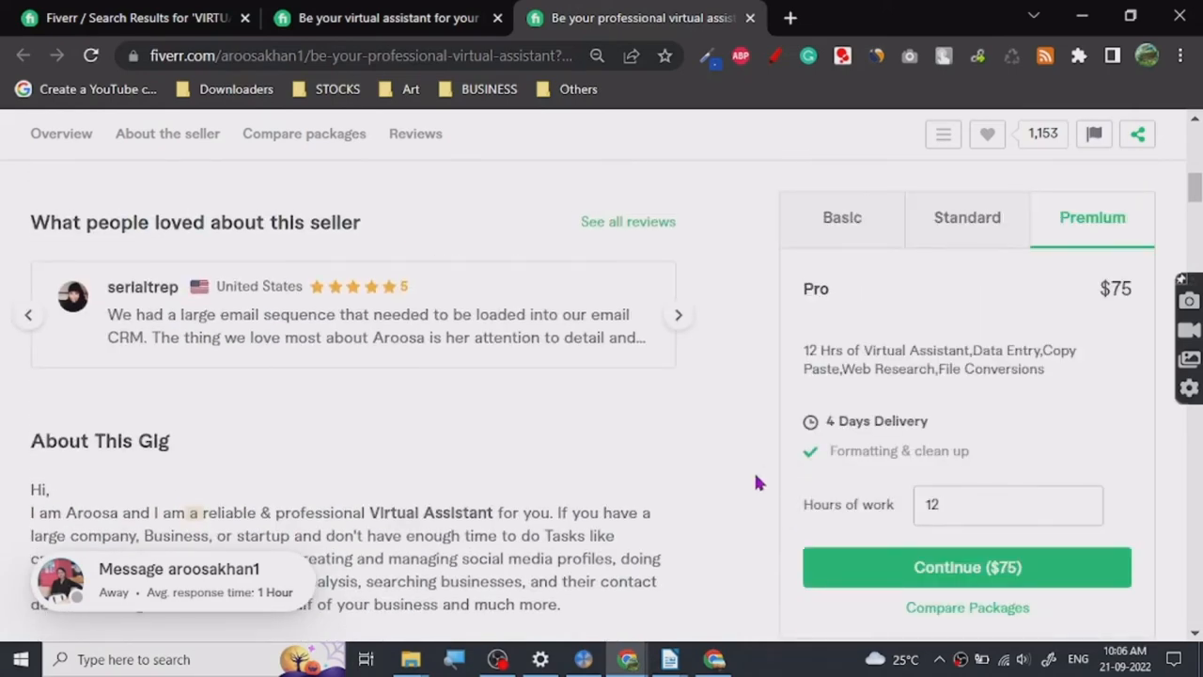
Step: Check the Hours of work tooltip and the Premium package (12 hours, 4-day delivery, $75), then read the services list
click(1005, 504)
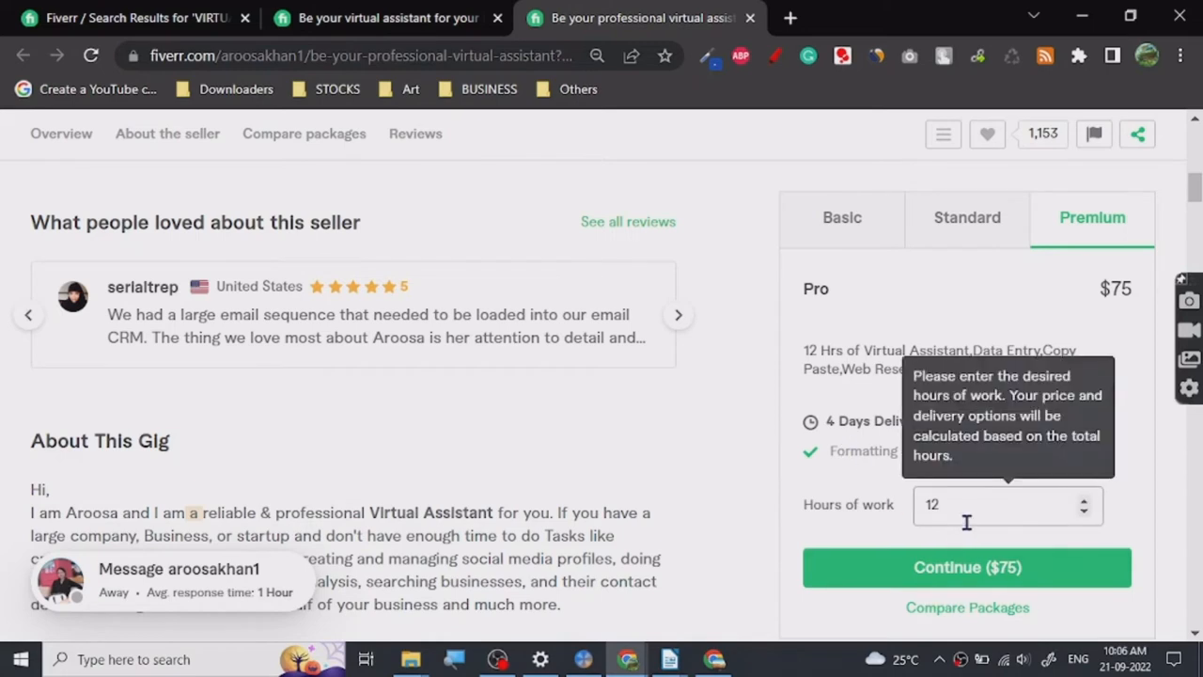
mouse_move(1027, 357)
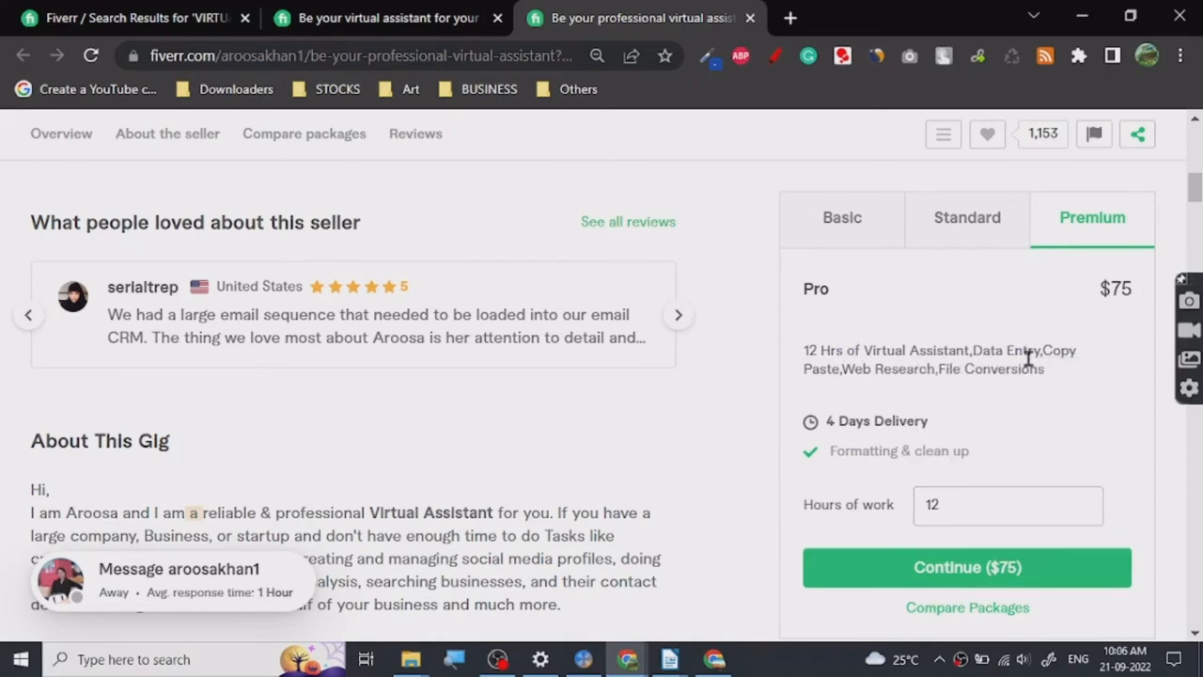
mouse_move(879, 10)
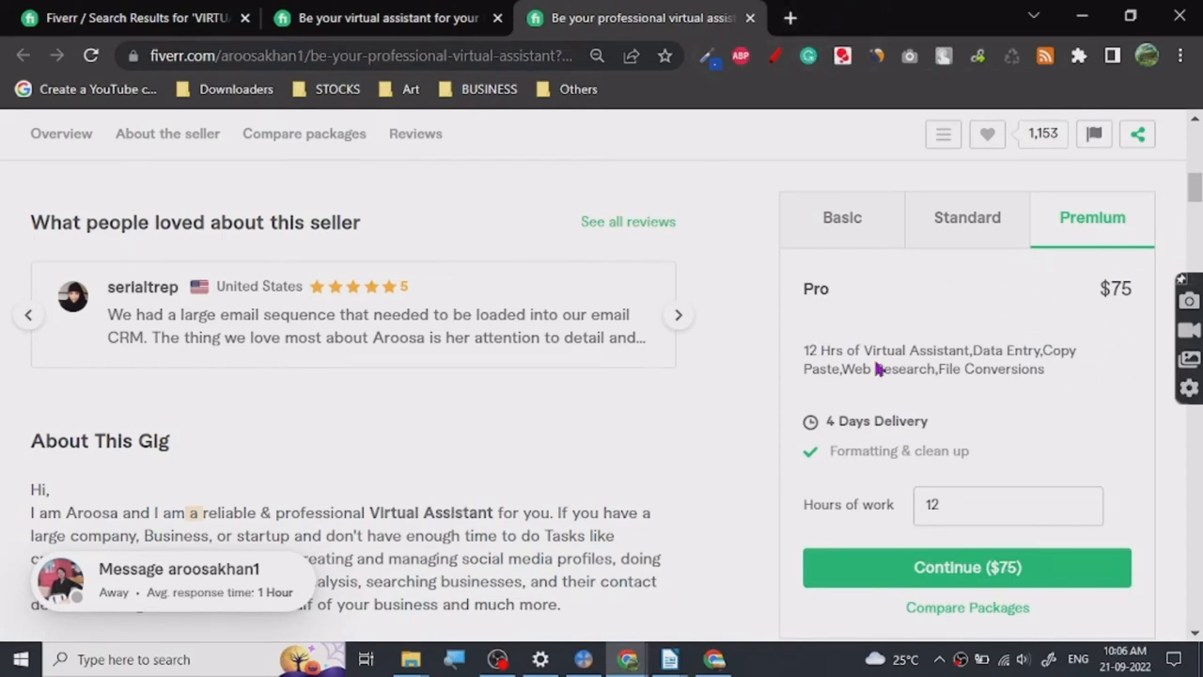
mouse_move(876, 400)
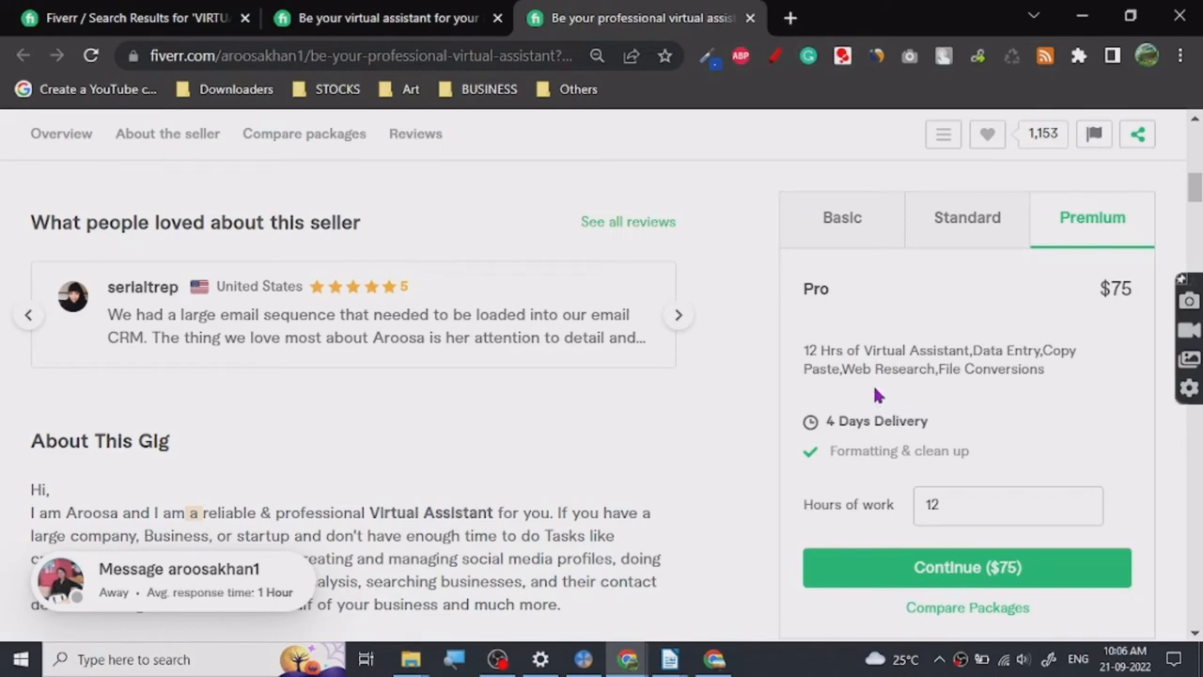
mouse_move(742, 404)
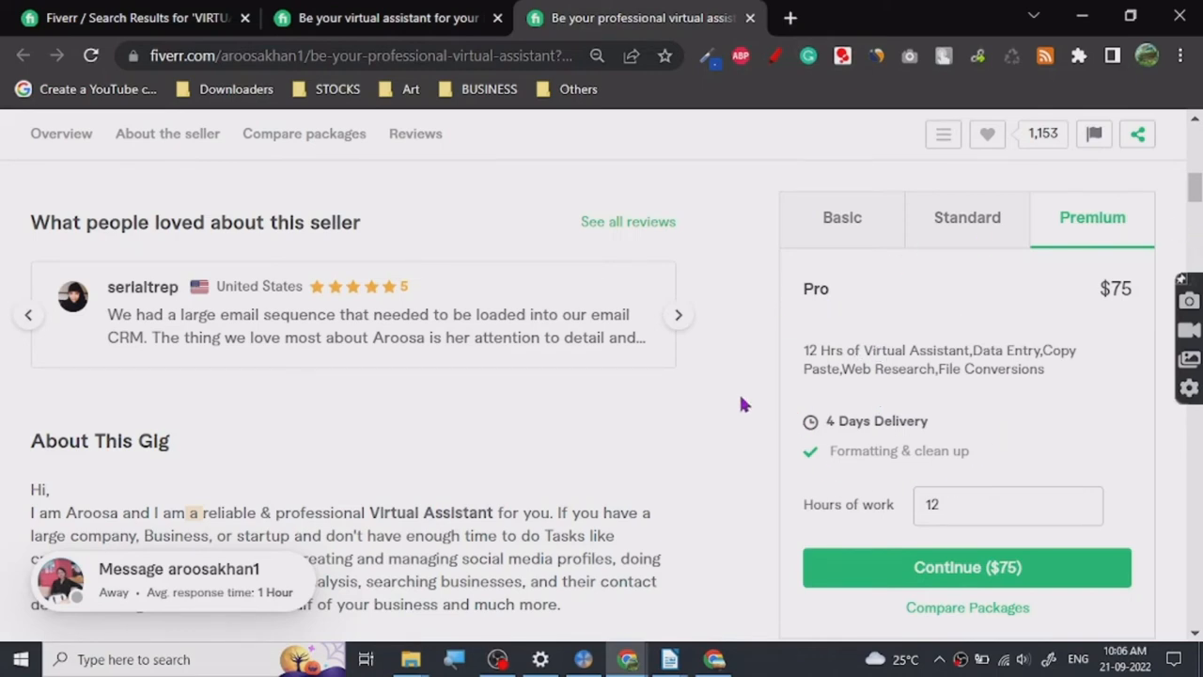
mouse_move(887, 423)
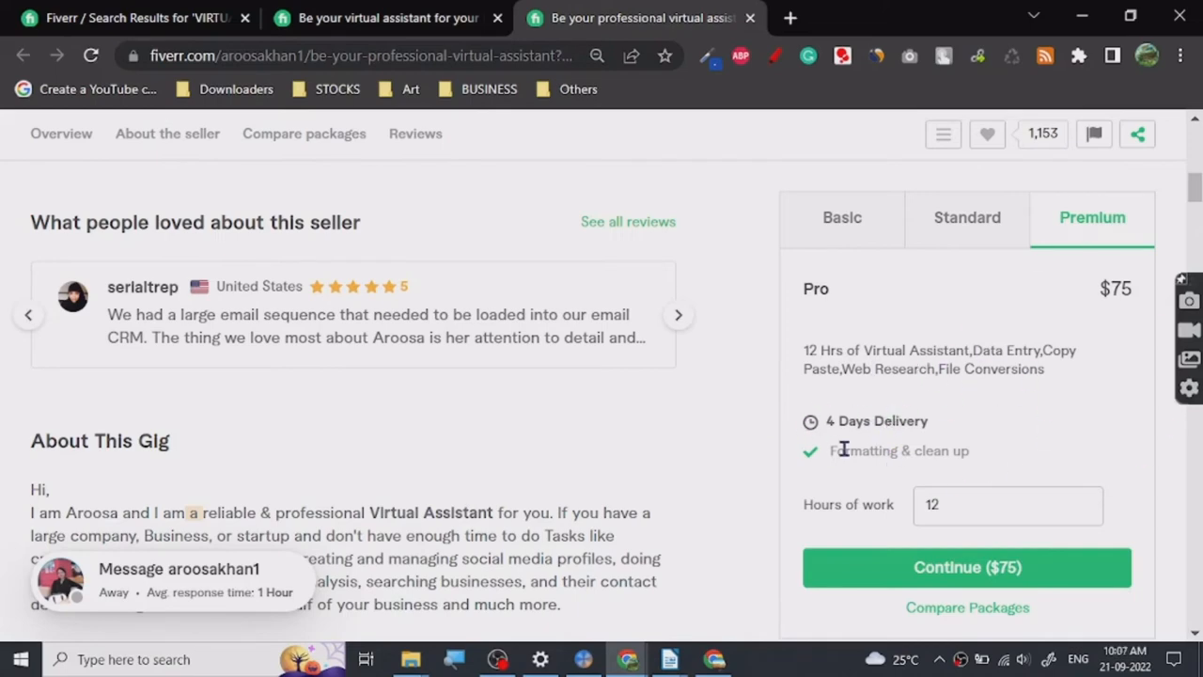
scroll(down, 3)
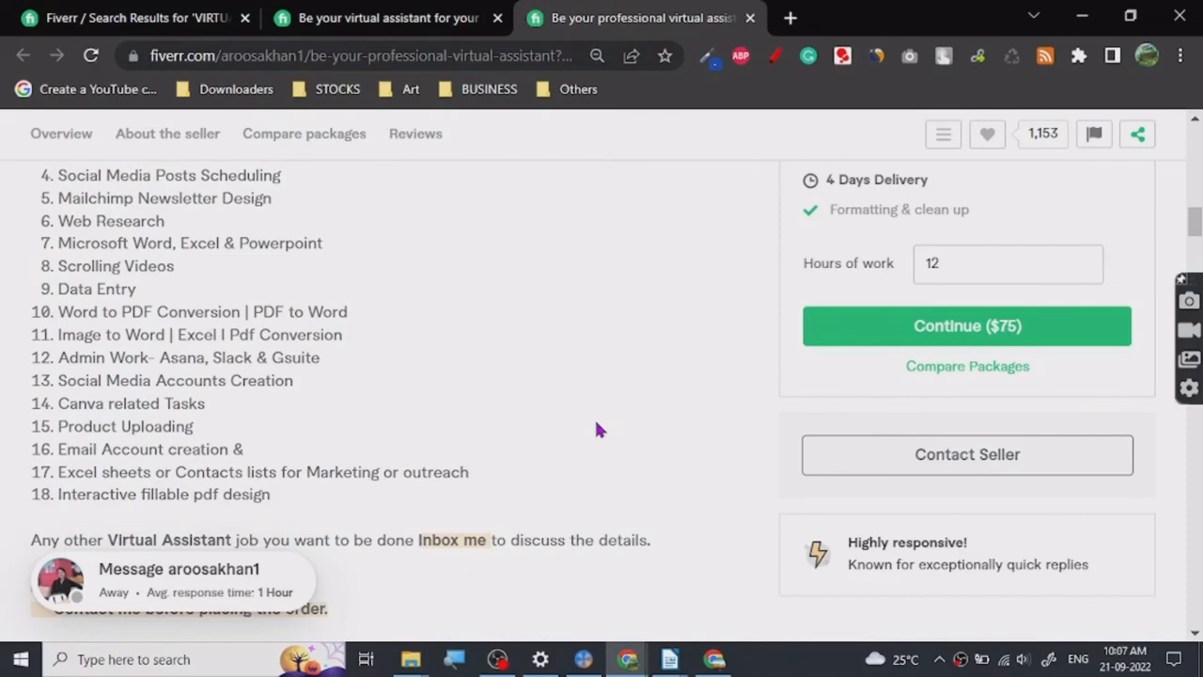
scroll(down, 3)
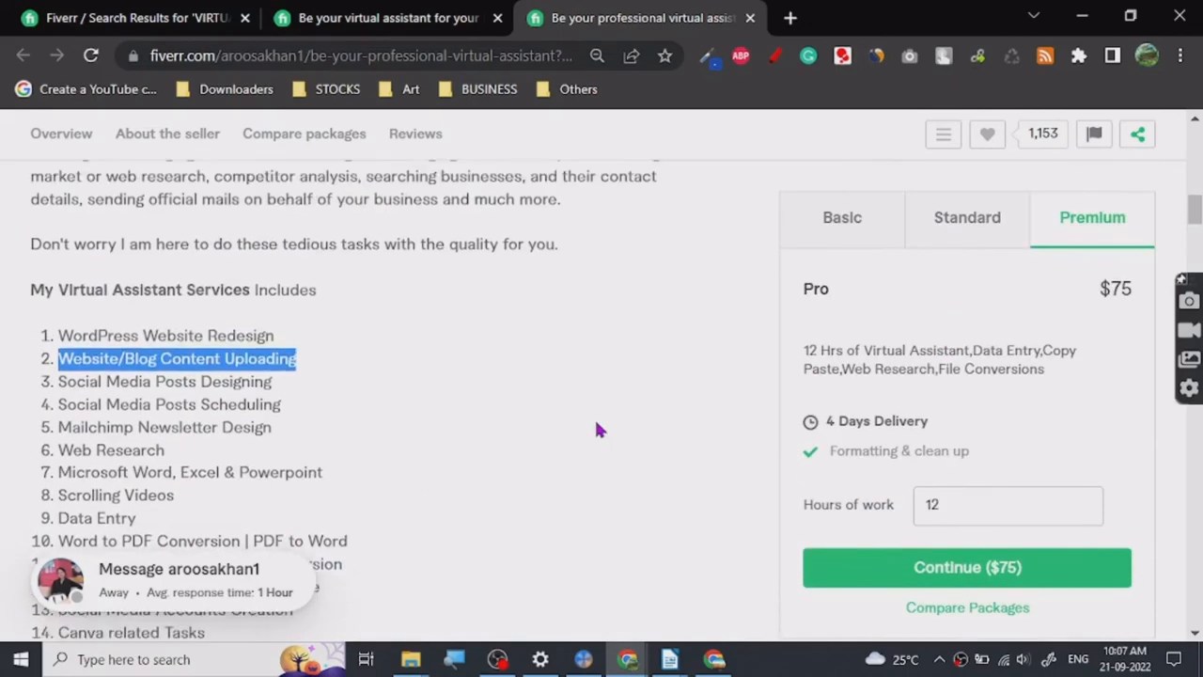
scroll(up, 3)
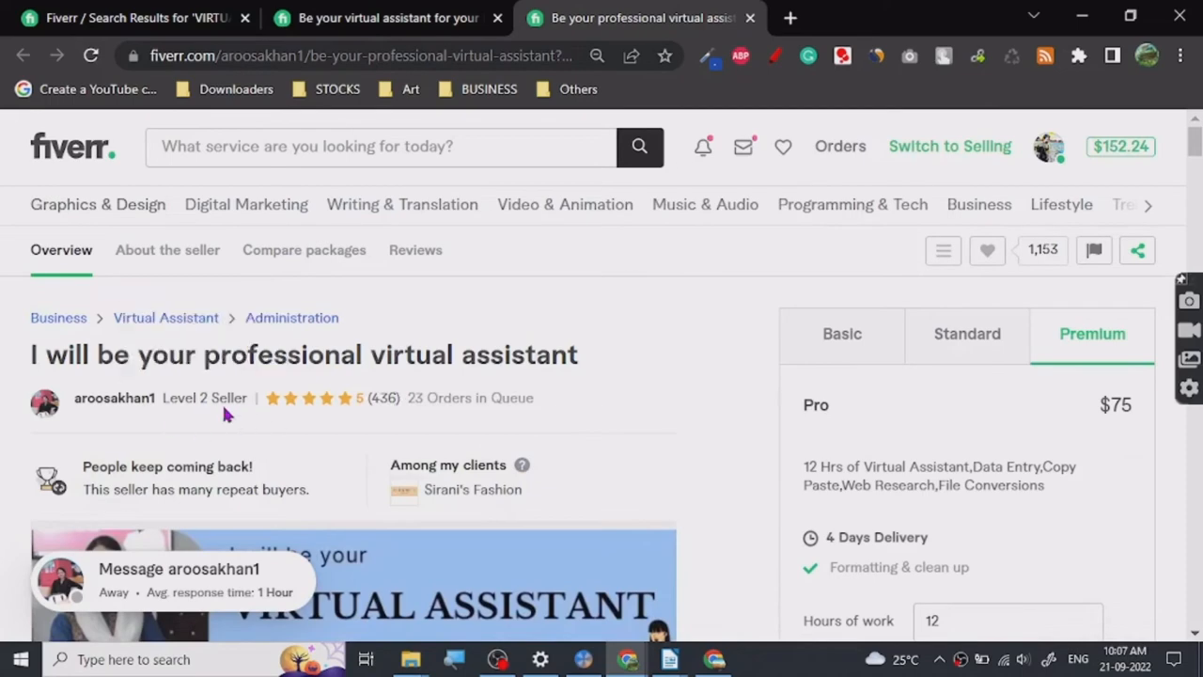
scroll(down, 3)
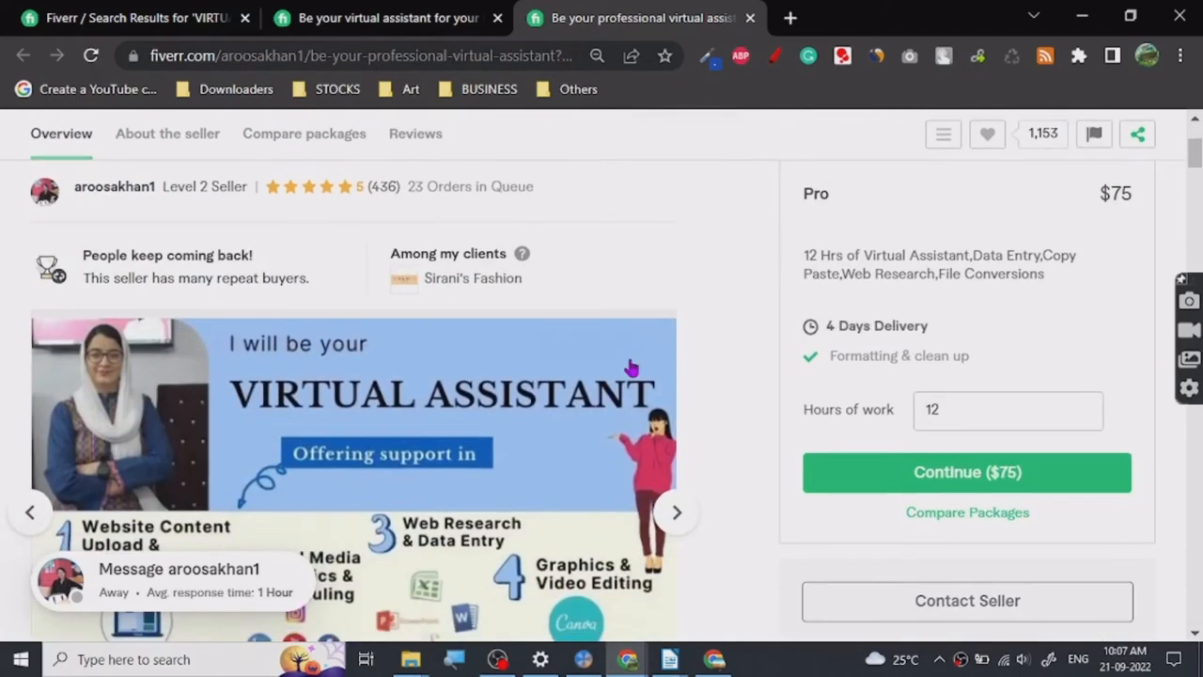
scroll(down, 3)
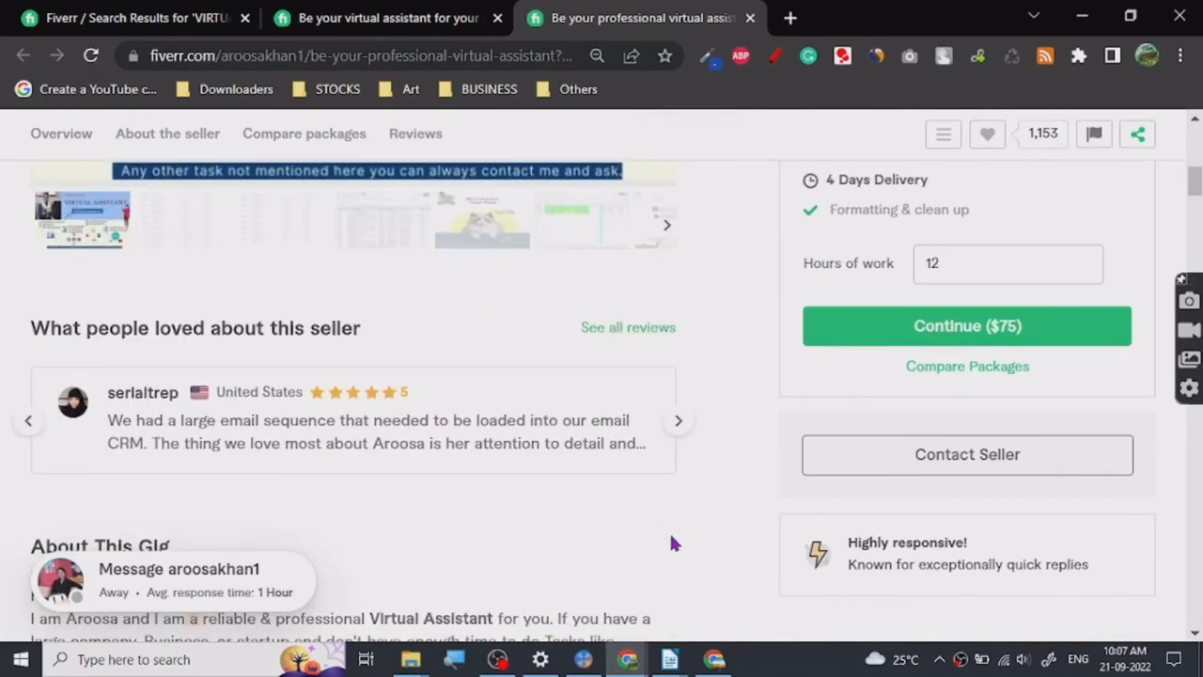
scroll(down, 3)
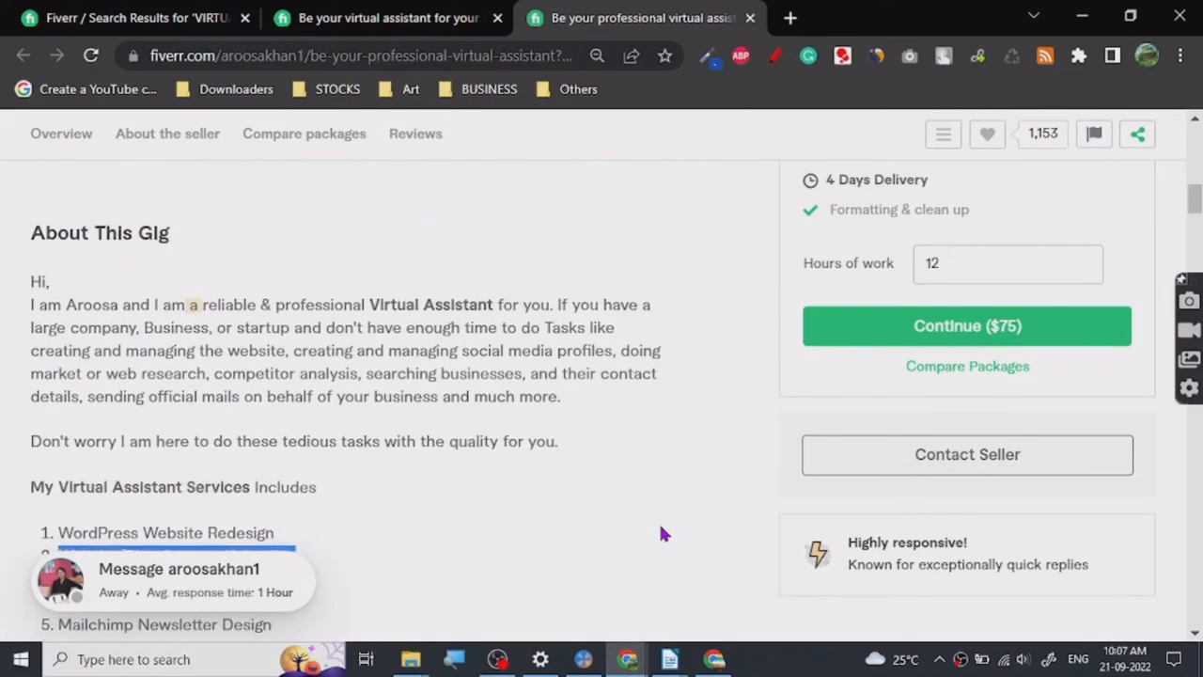
click(385, 19)
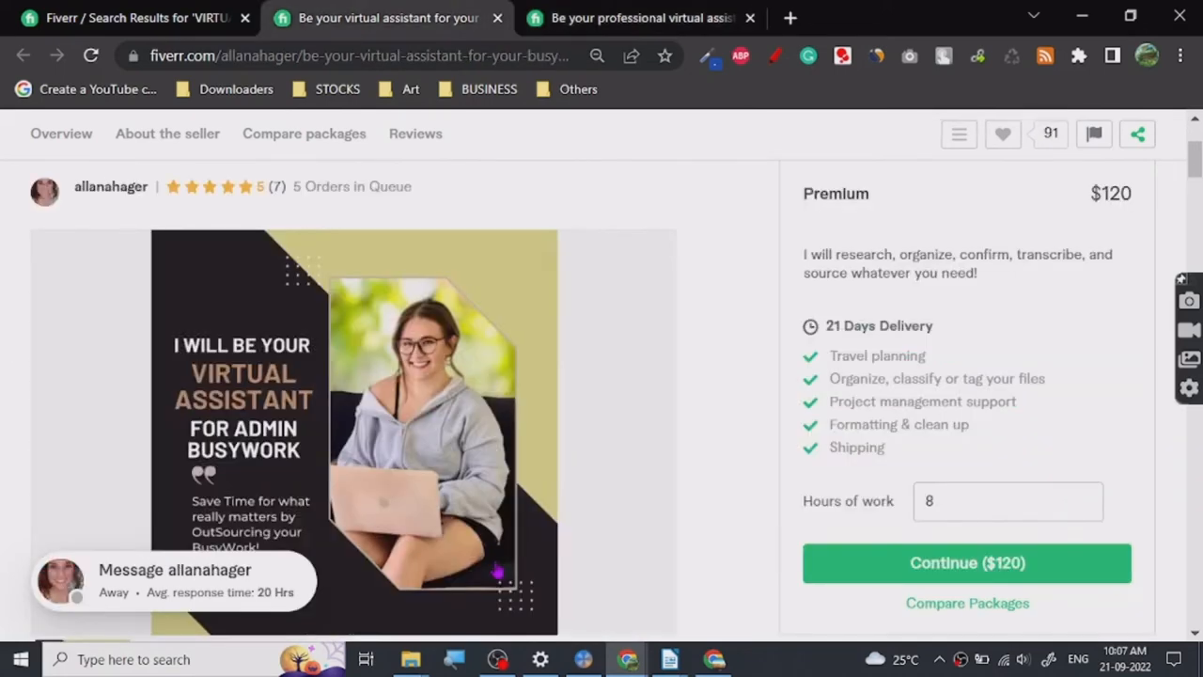
scroll(up, 3)
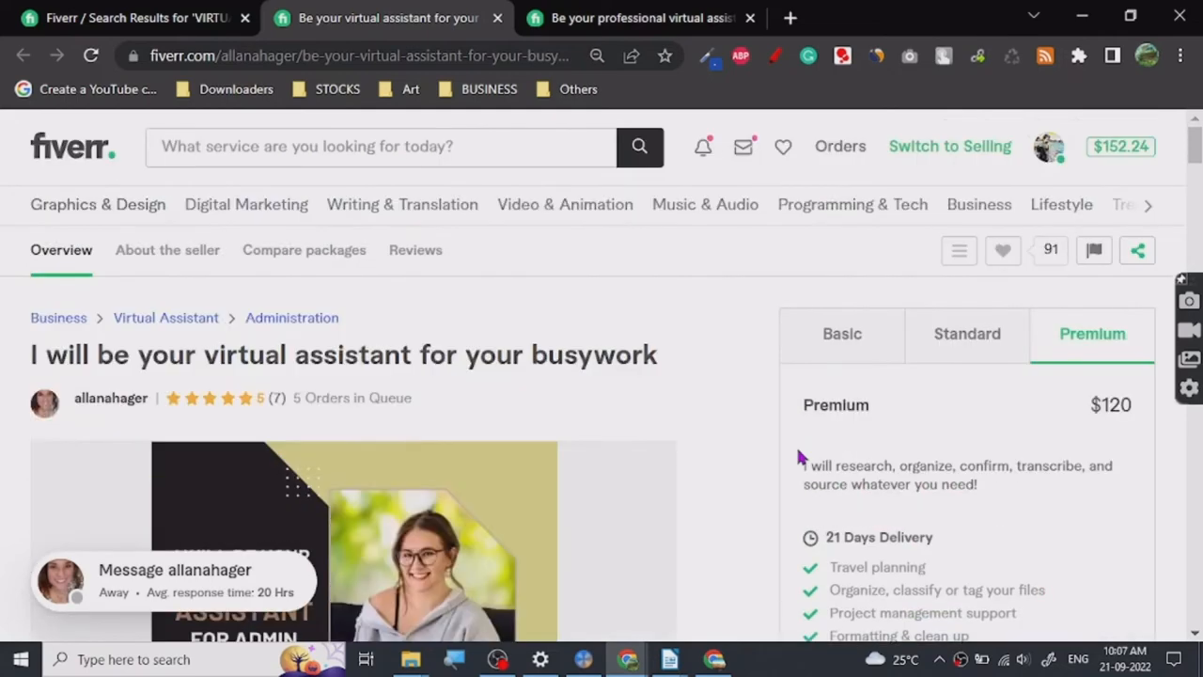
scroll(down, 3)
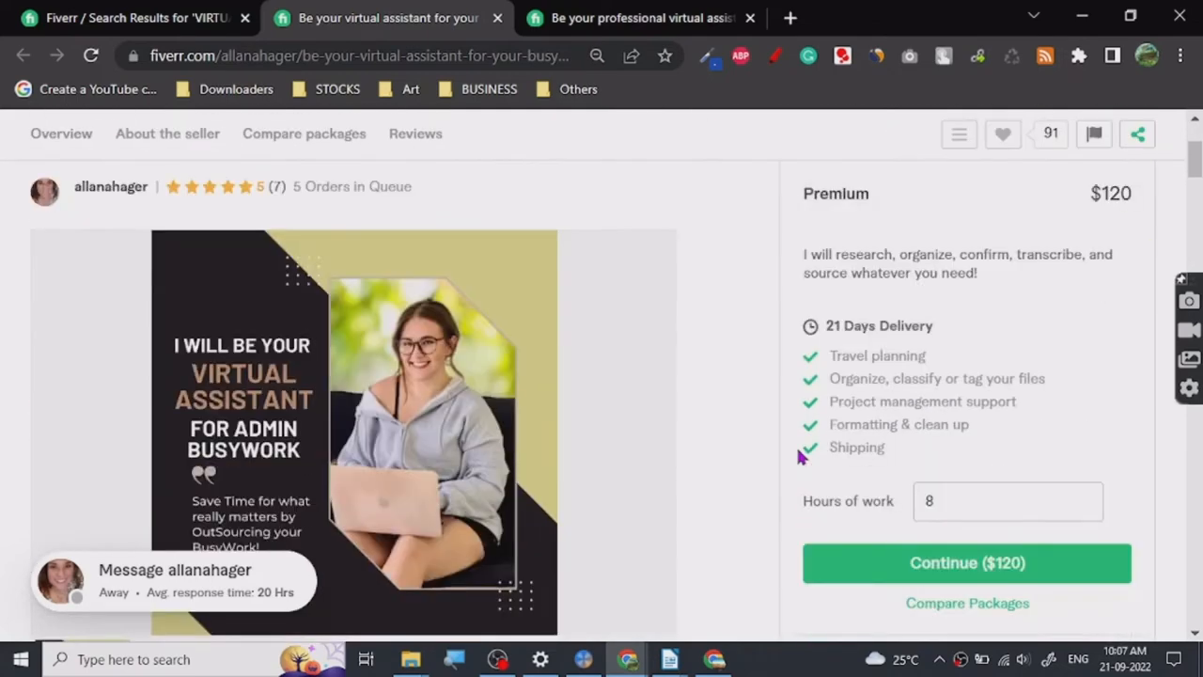
mouse_move(962, 489)
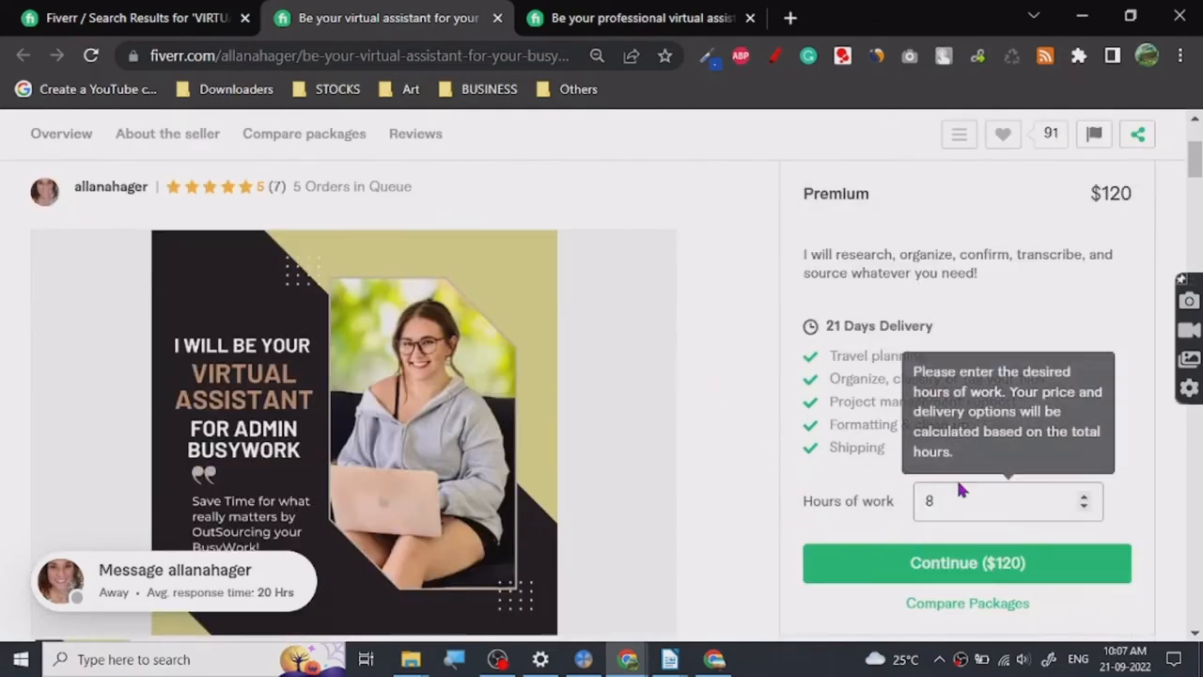
mouse_move(831, 470)
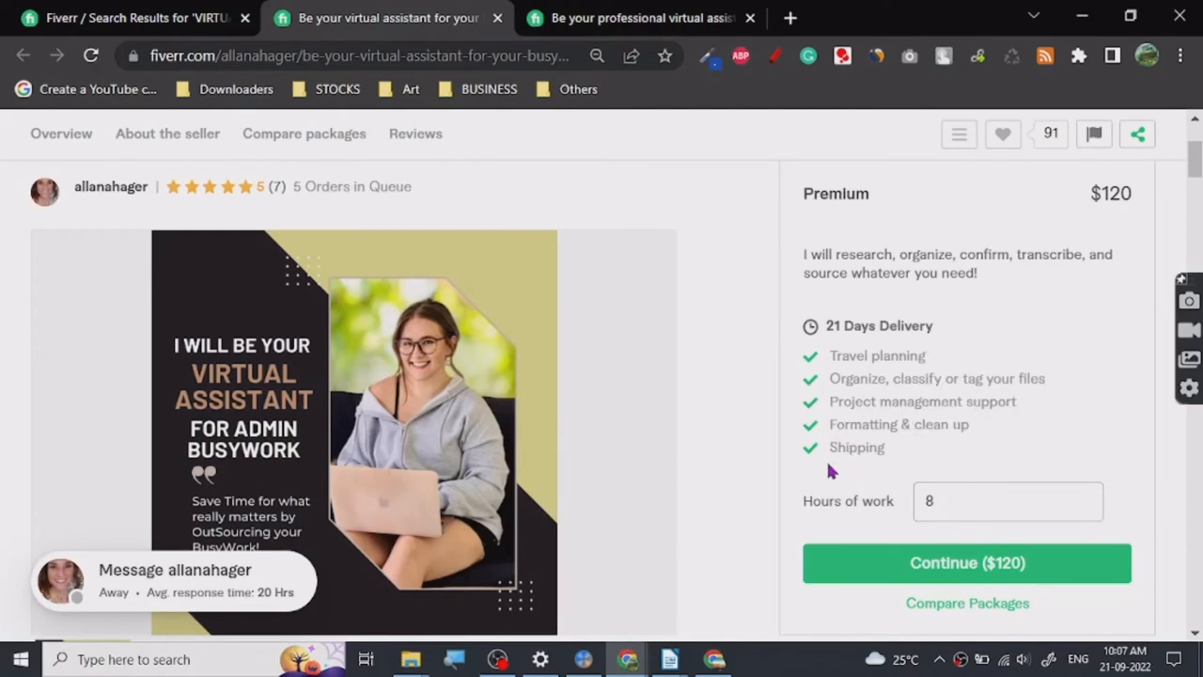
mouse_move(737, 447)
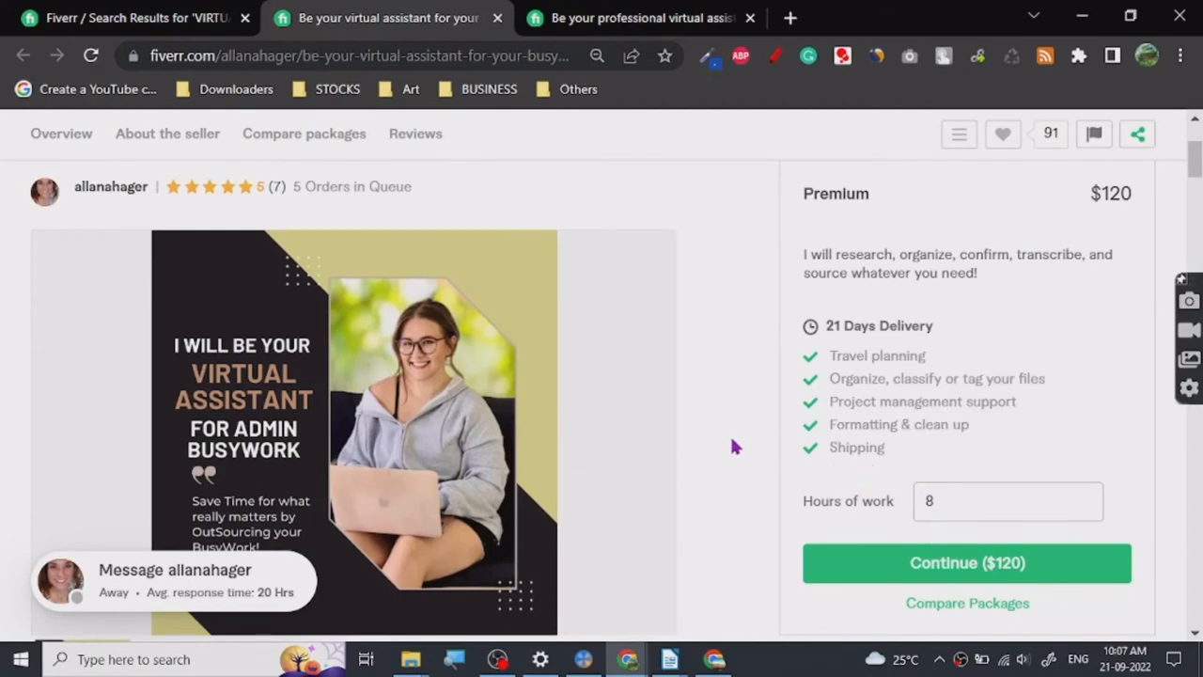
mouse_move(810, 481)
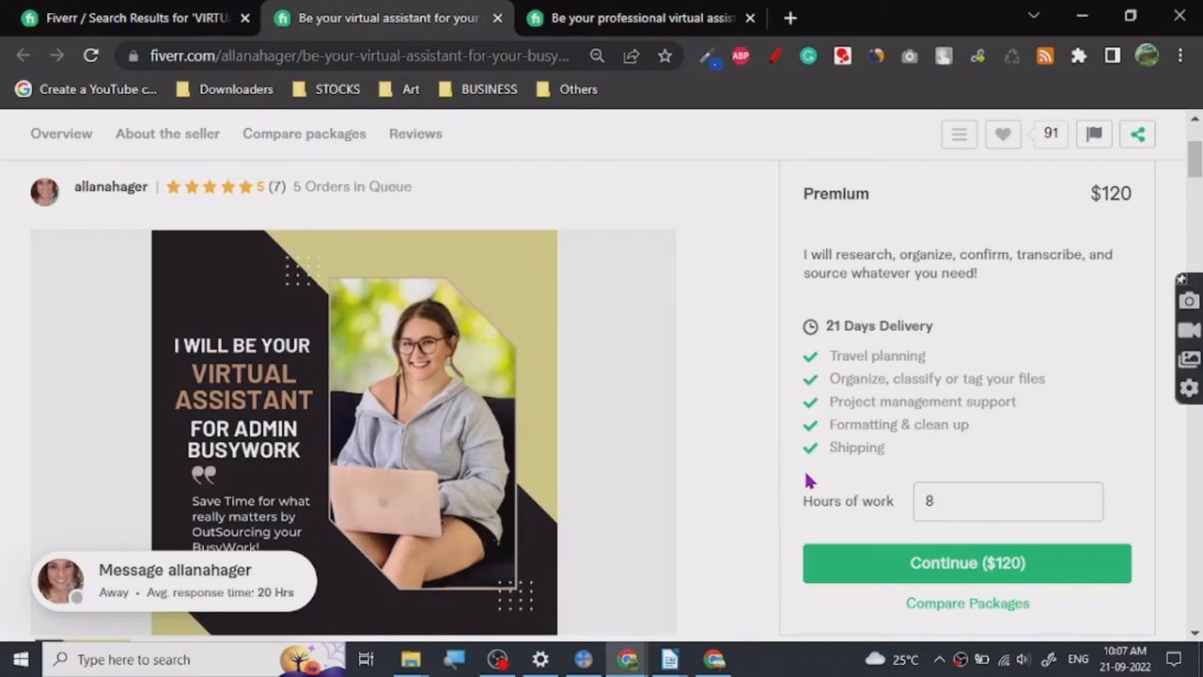
scroll(up, 3)
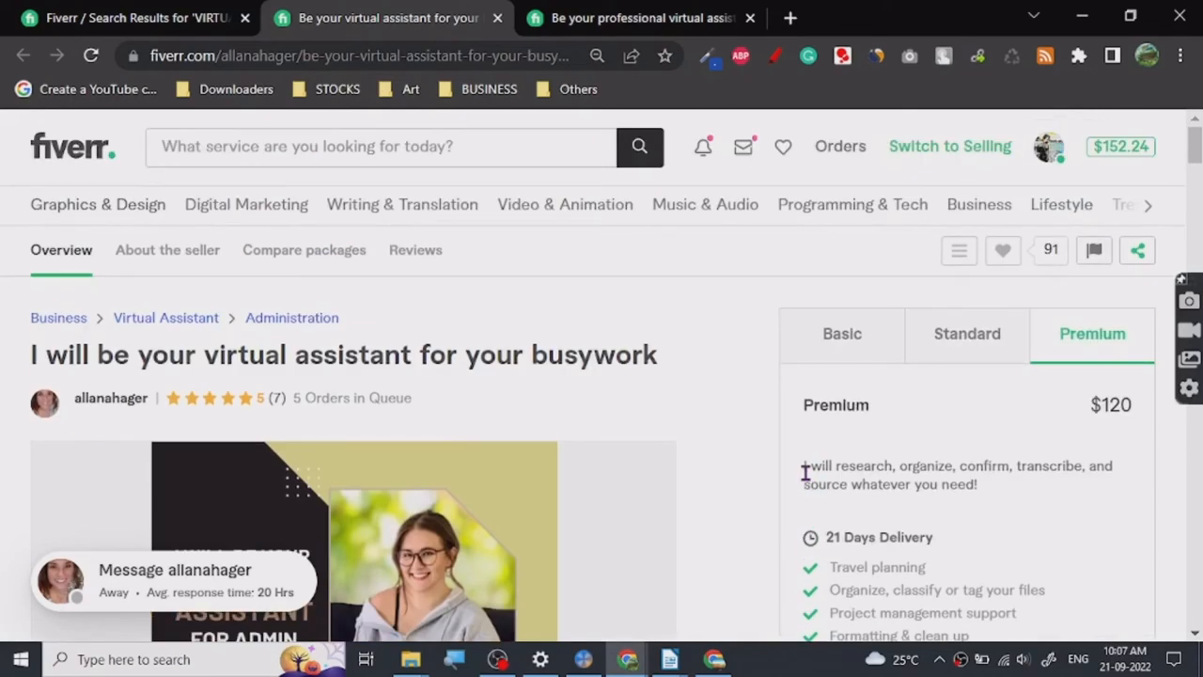
scroll(down, 3)
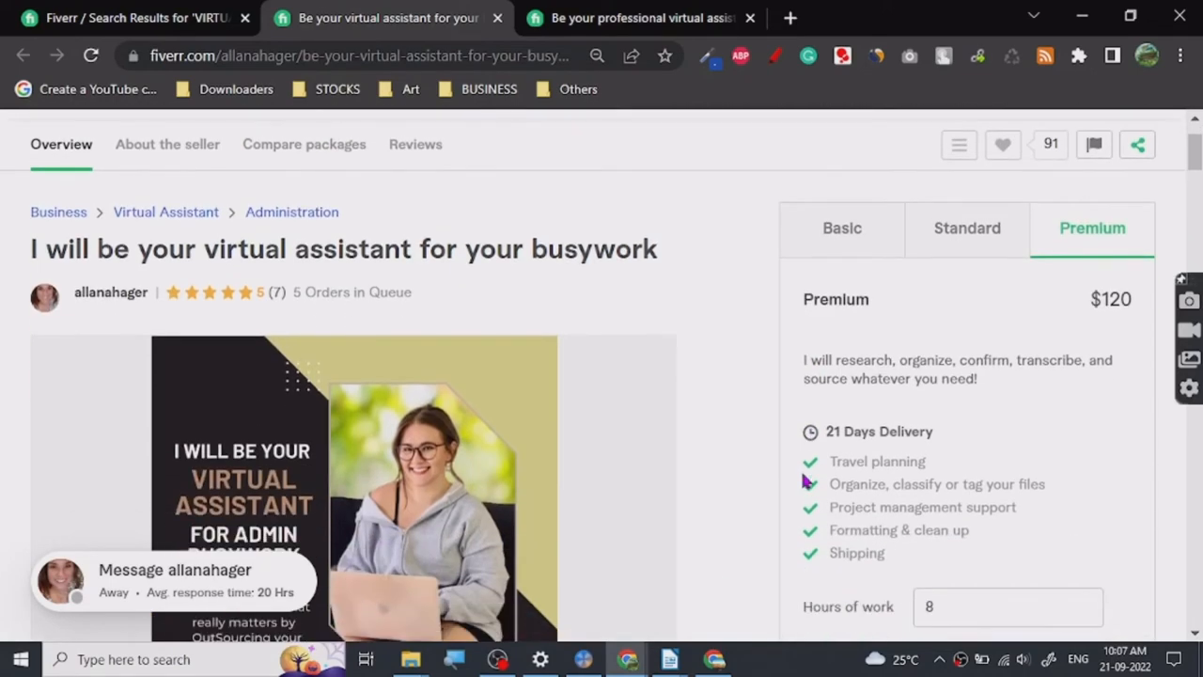
scroll(down, 3)
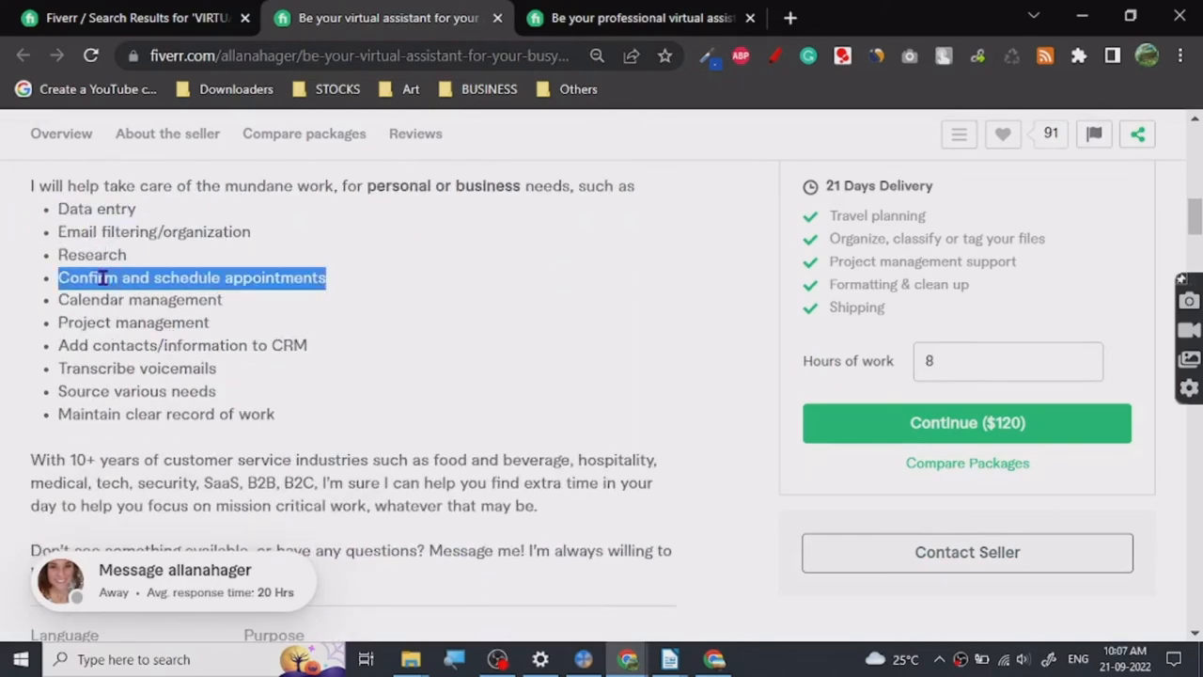
Step: Select 'Project management' in the task list and bring up its context menu to look it up
double_click(139, 298)
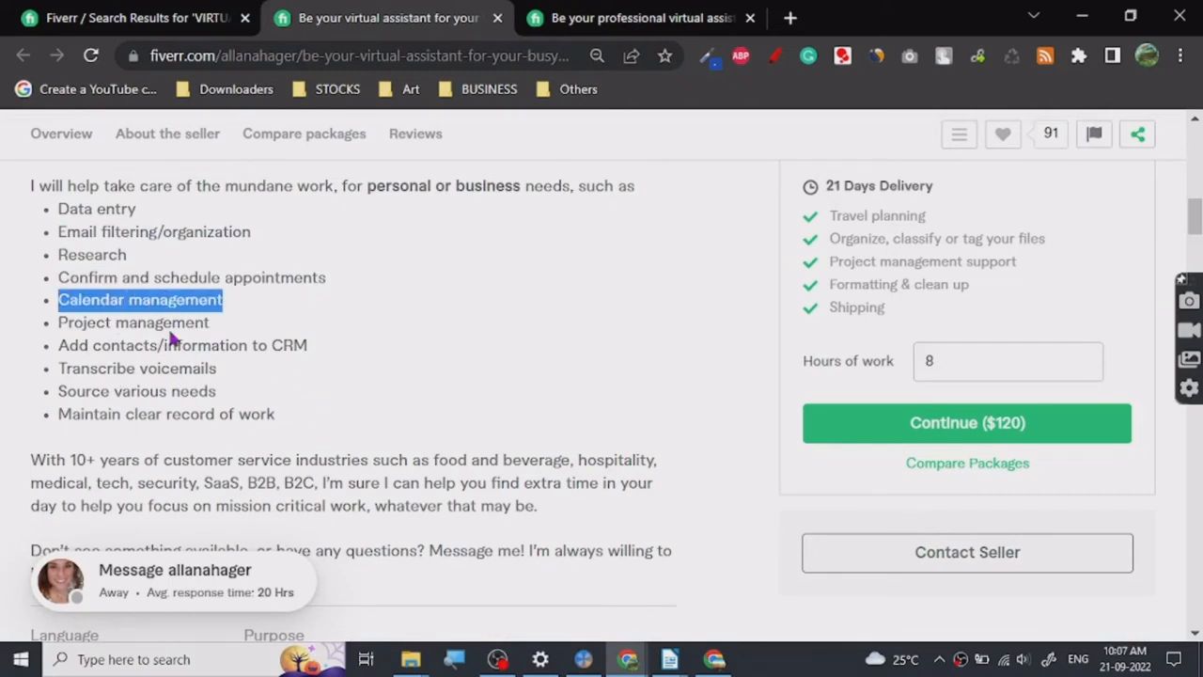
right_click(132, 321)
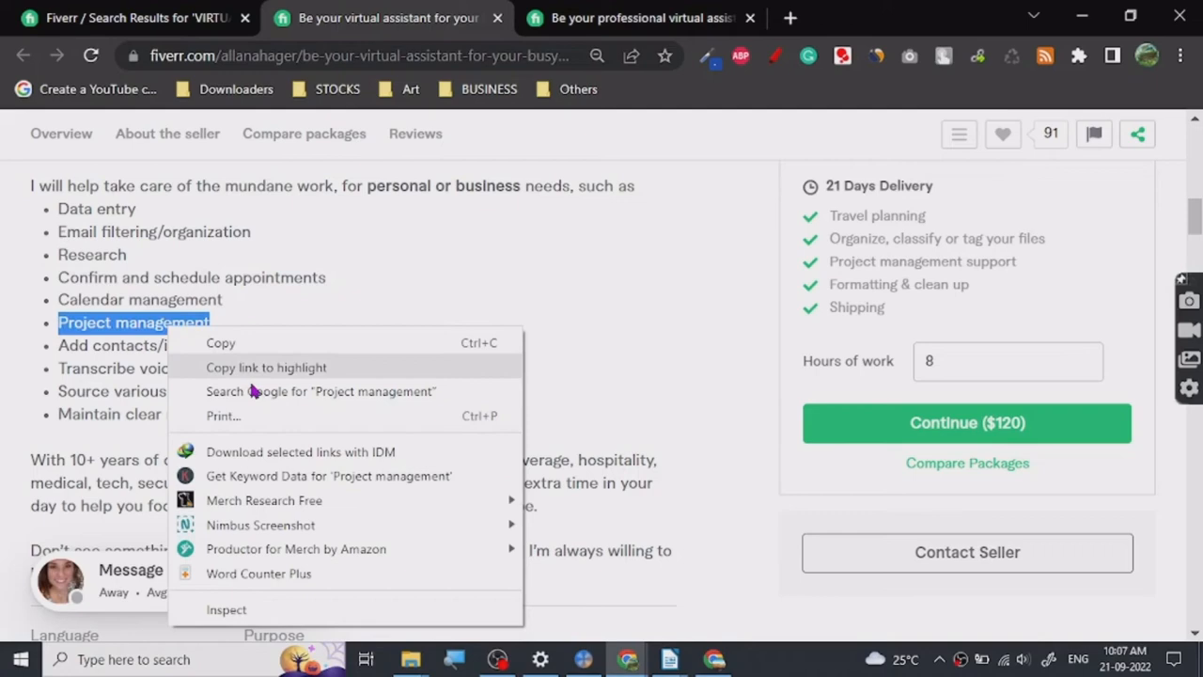
Step: Search Google for 'Project management COURSE GOOGLE' and skim the certificate results
click(319, 390)
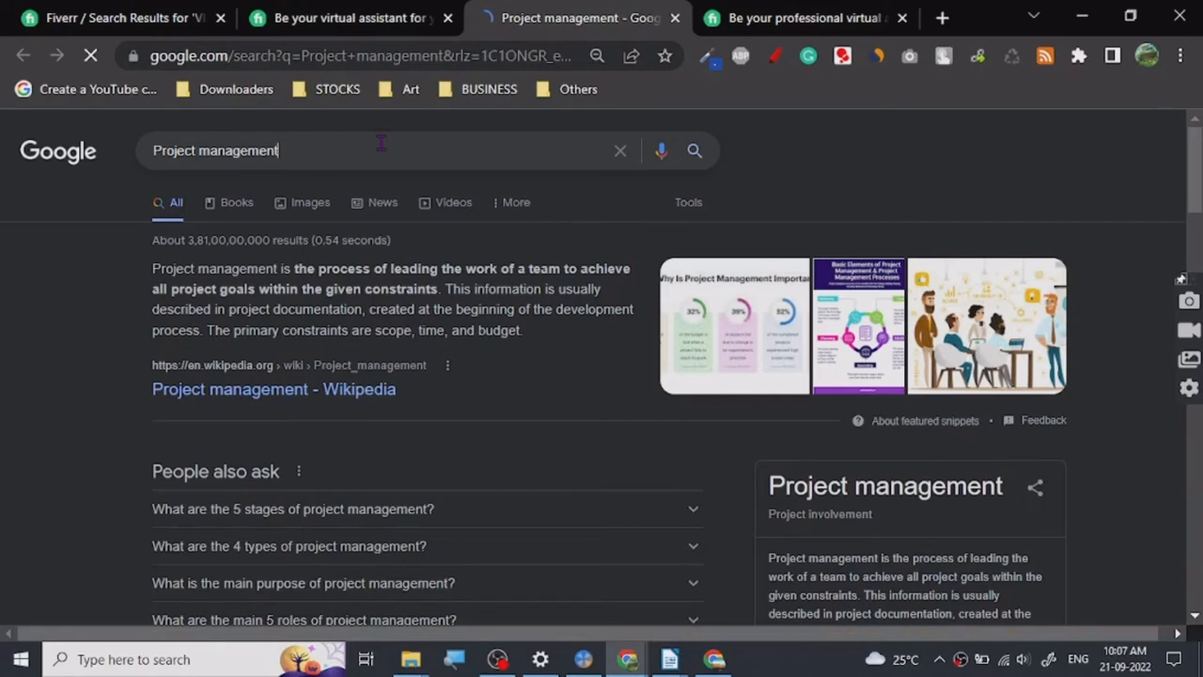
text(COURSE GOO)
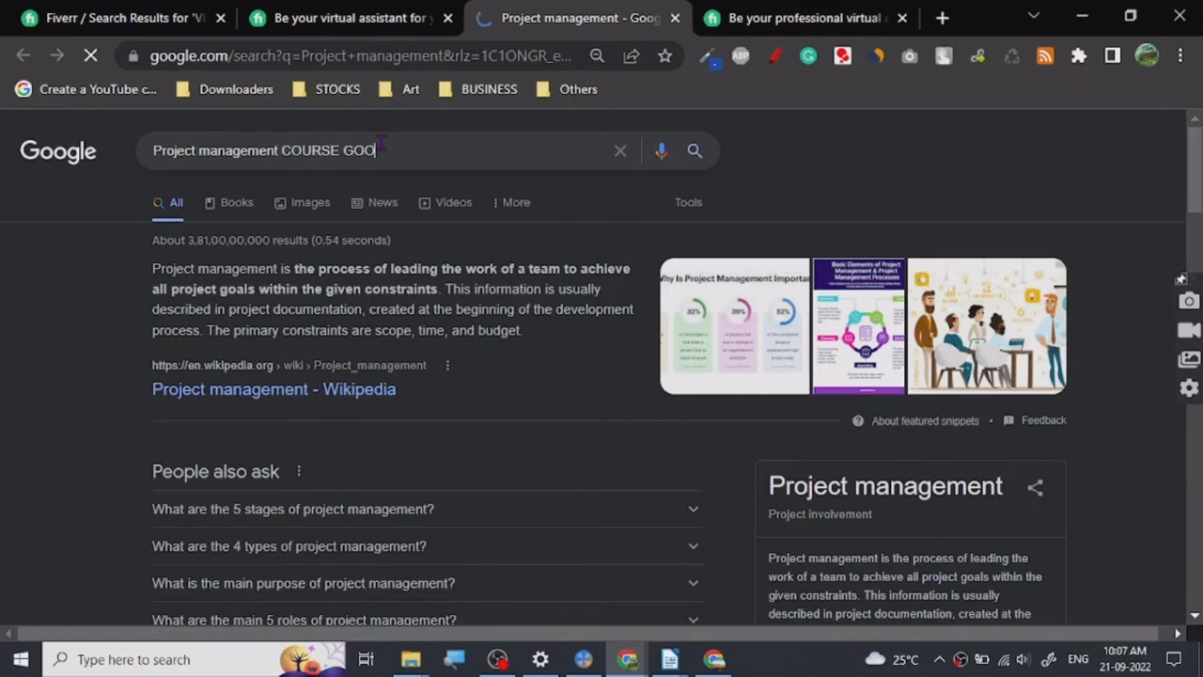
text(GLE)
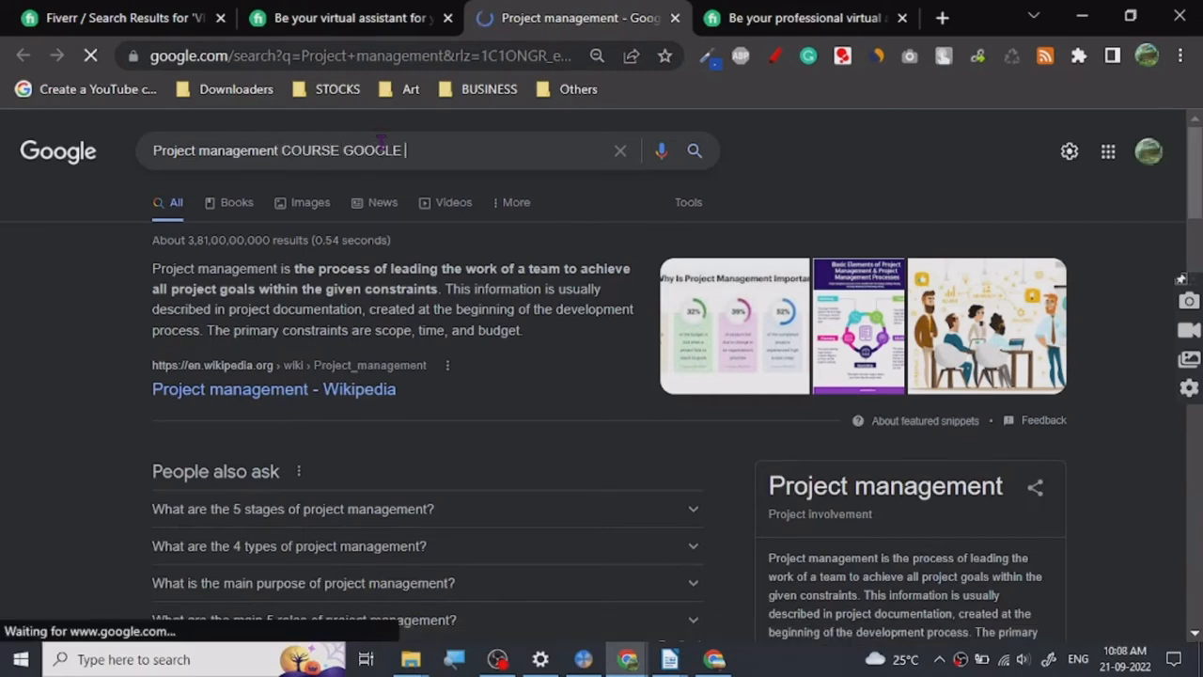
key(Return)
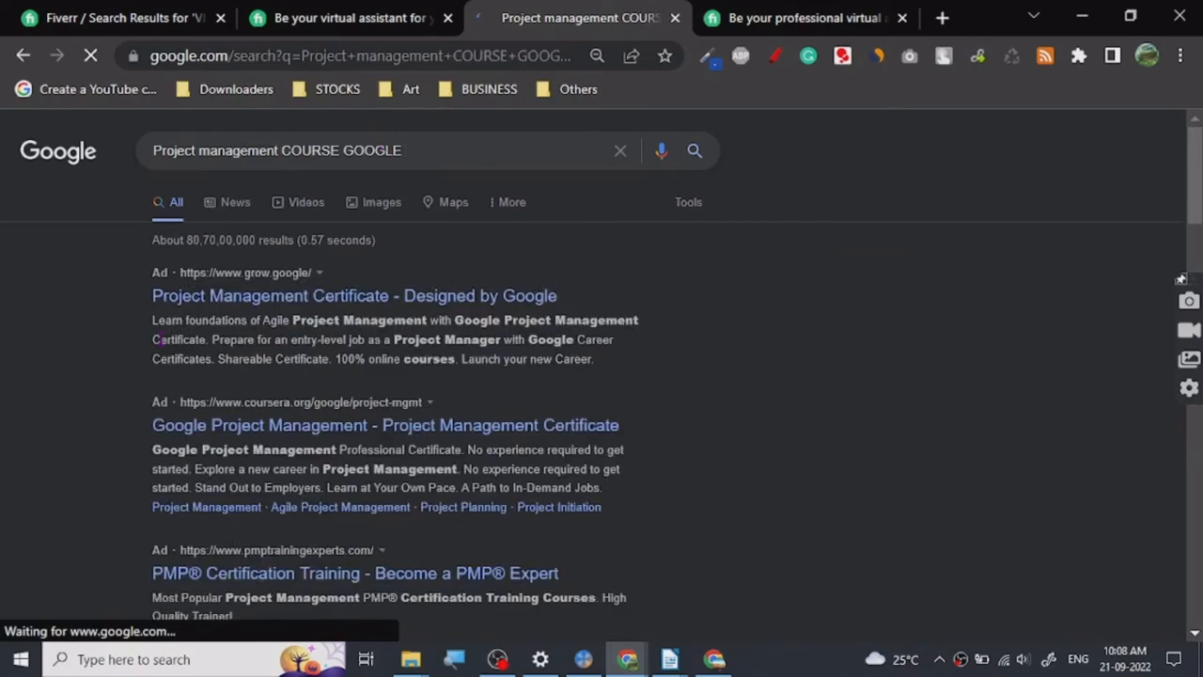
scroll(down, 3)
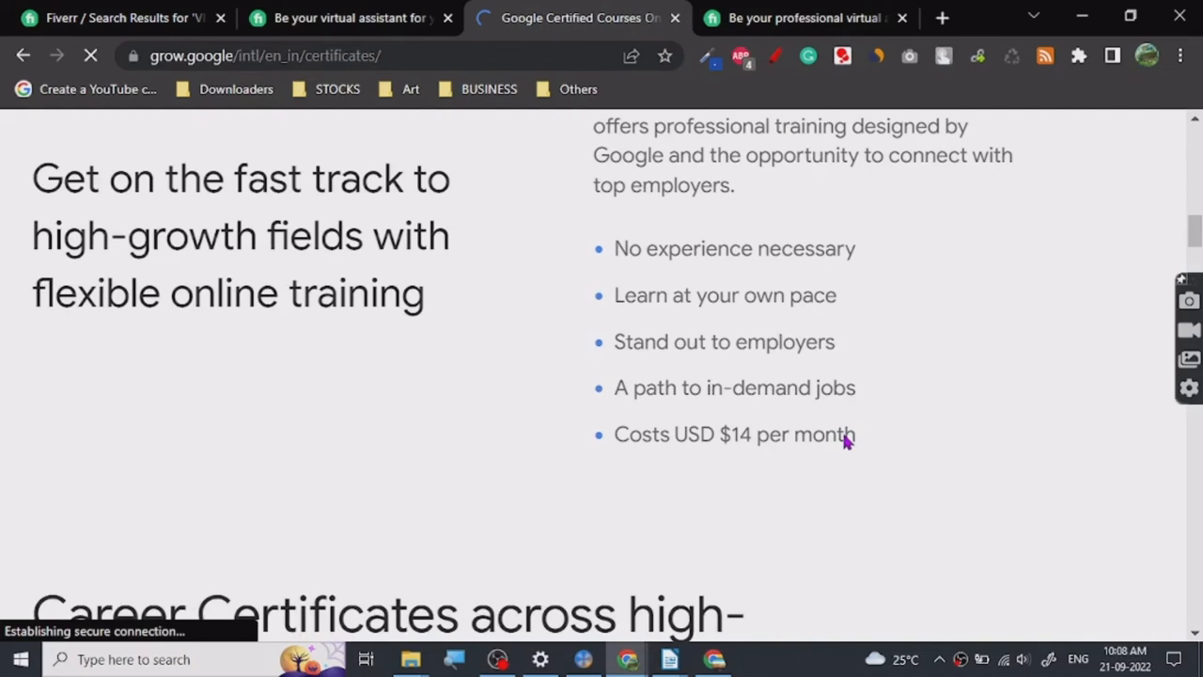
Step: Scroll the Grow with Google certificates page toward the Project Management certificate link
scroll(down, 3)
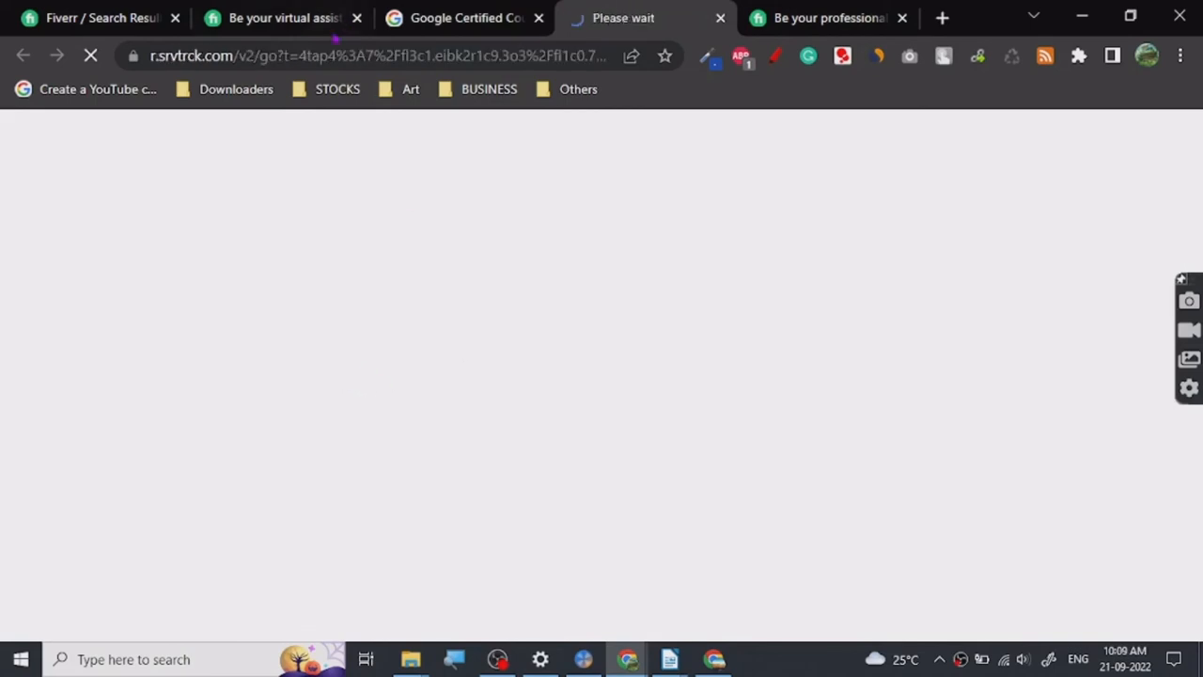
mouse_move(374, 203)
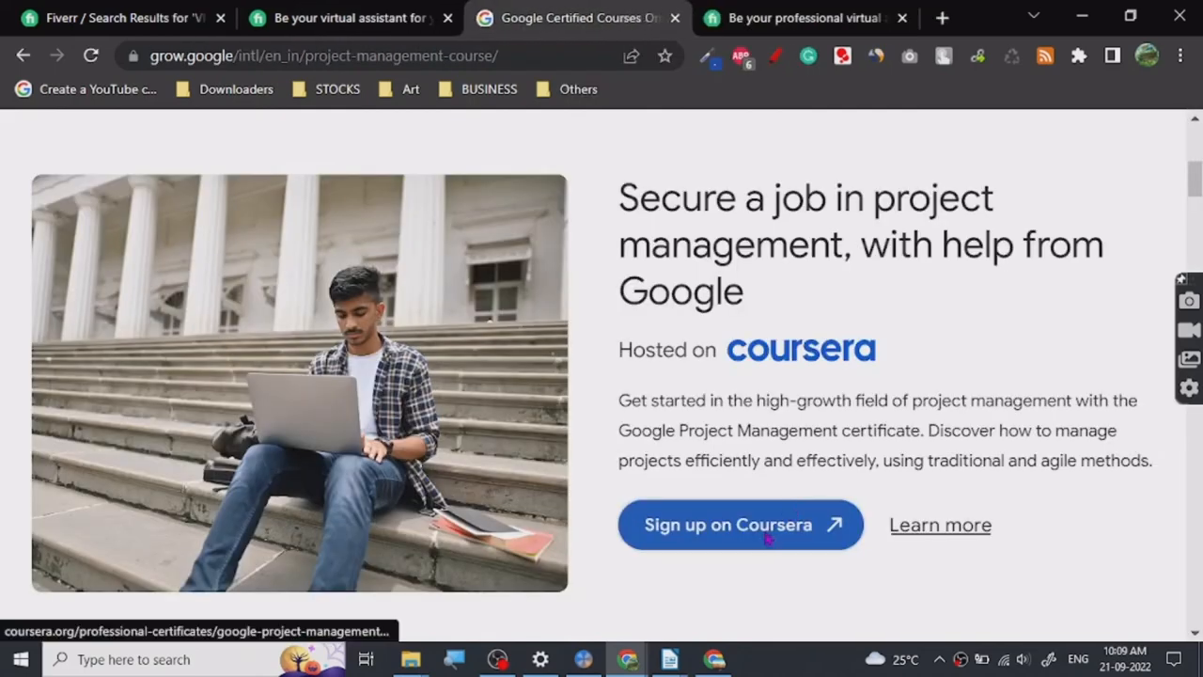
Step: Follow 'Sign up on Coursera' for the certificate, glancing at the Fiverr gig while it loads
click(740, 524)
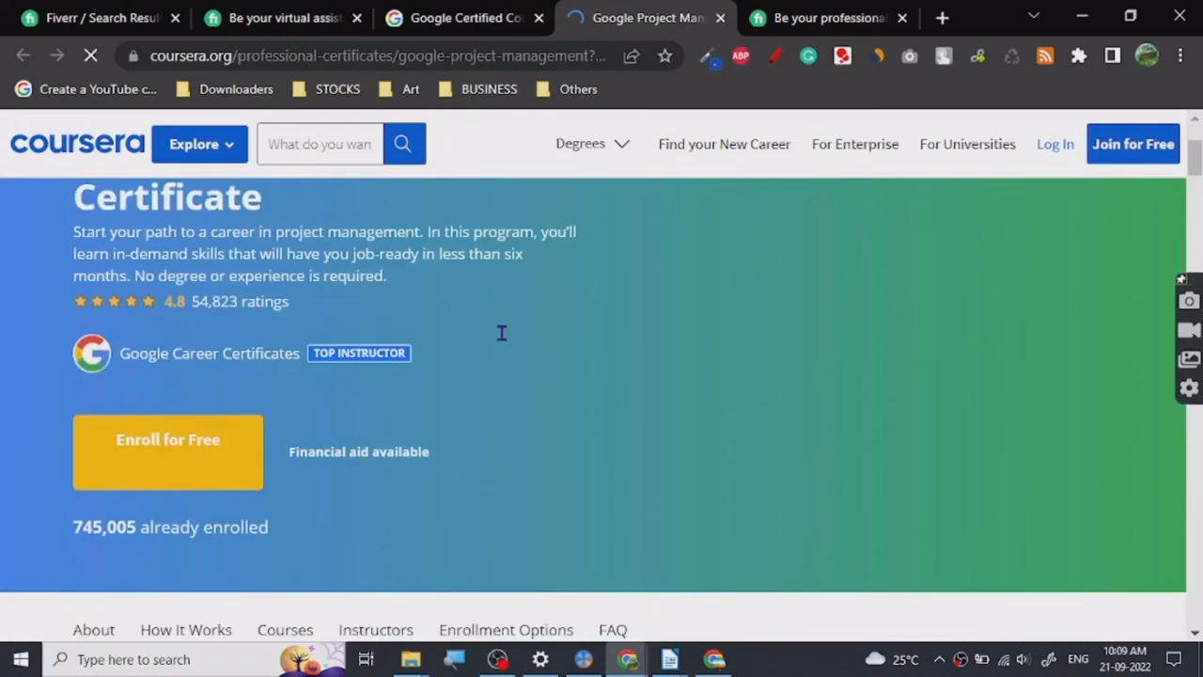
click(272, 17)
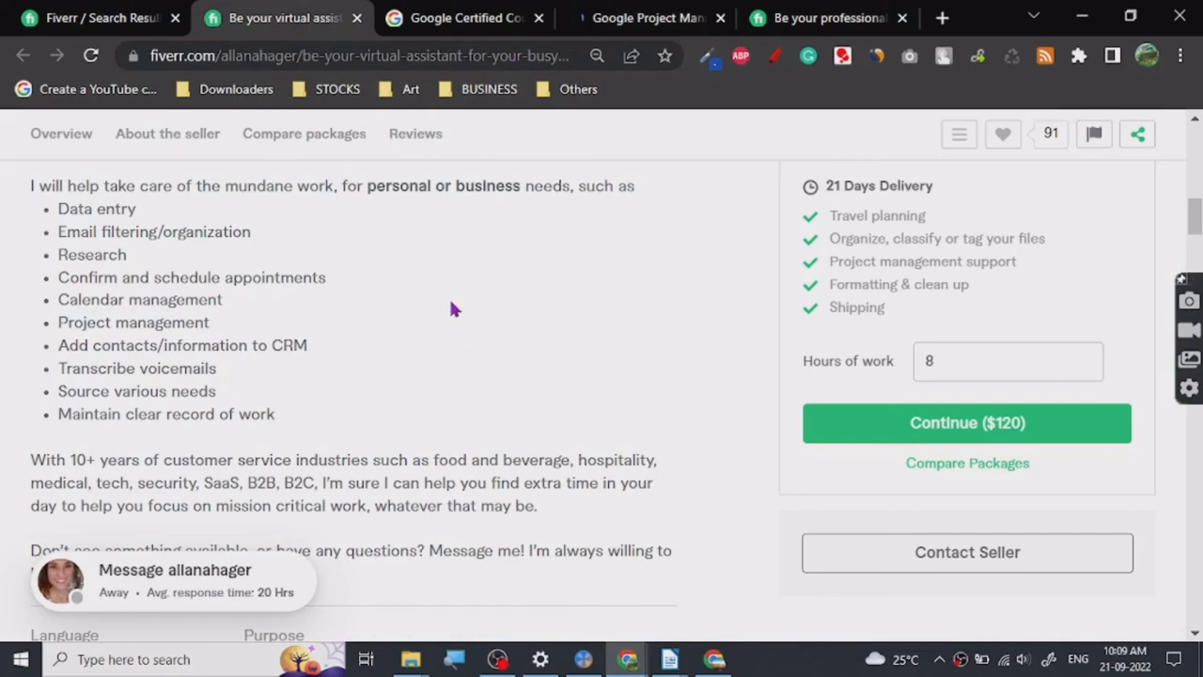
scroll(down, 3)
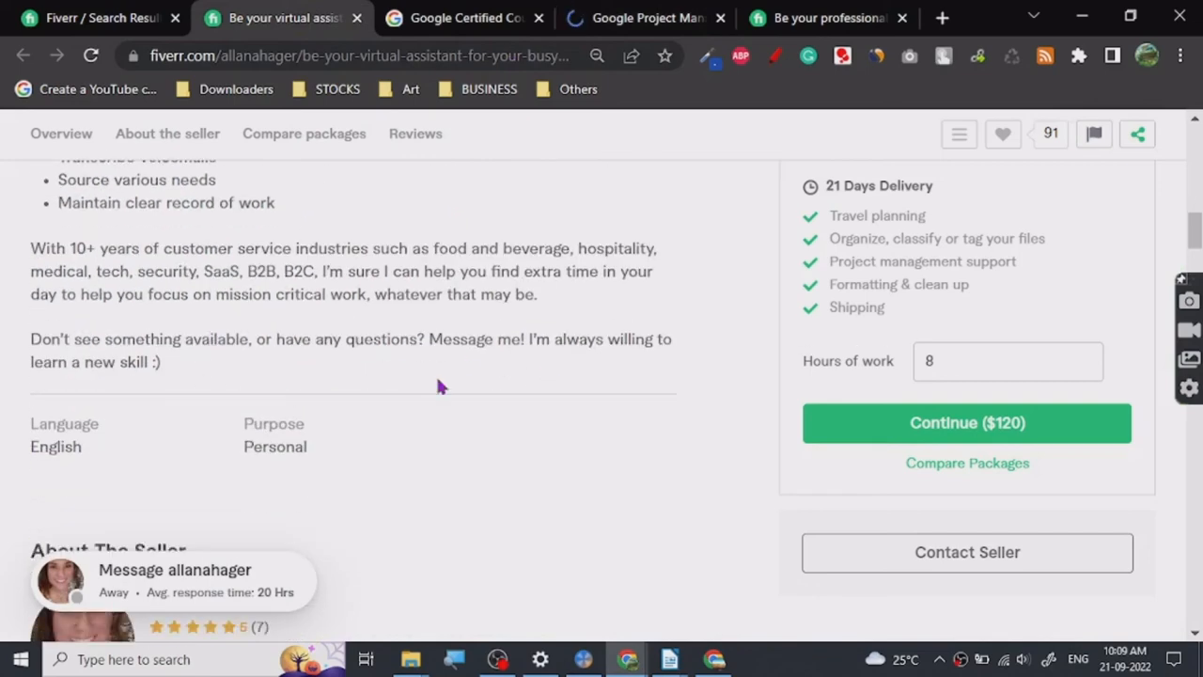
click(642, 18)
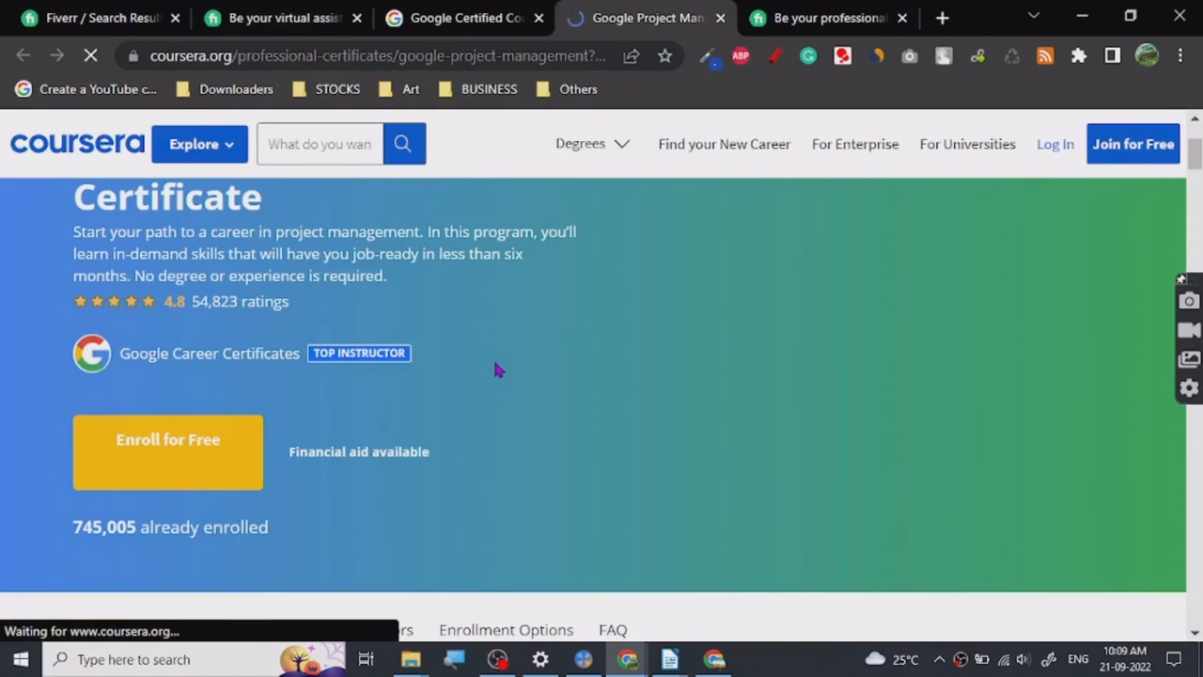
Step: Browse the Google Project Management Professional Certificate page, then return to the busywork gig's task list
scroll(up, 3)
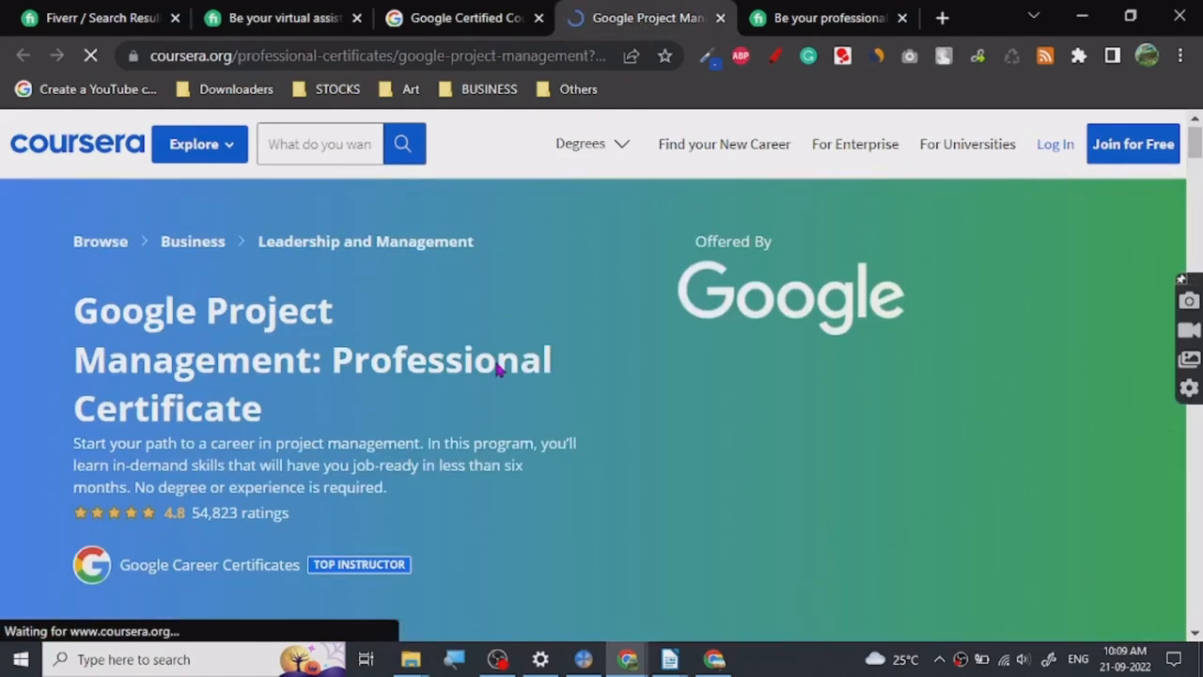
scroll(down, 3)
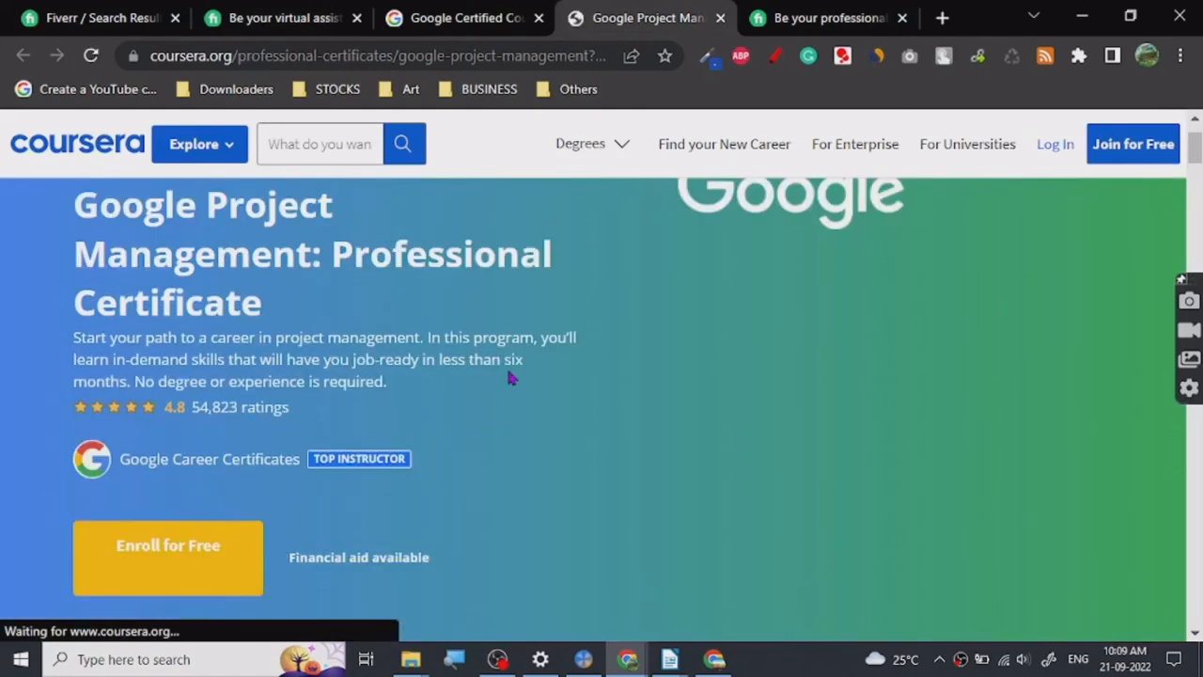
scroll(up, 3)
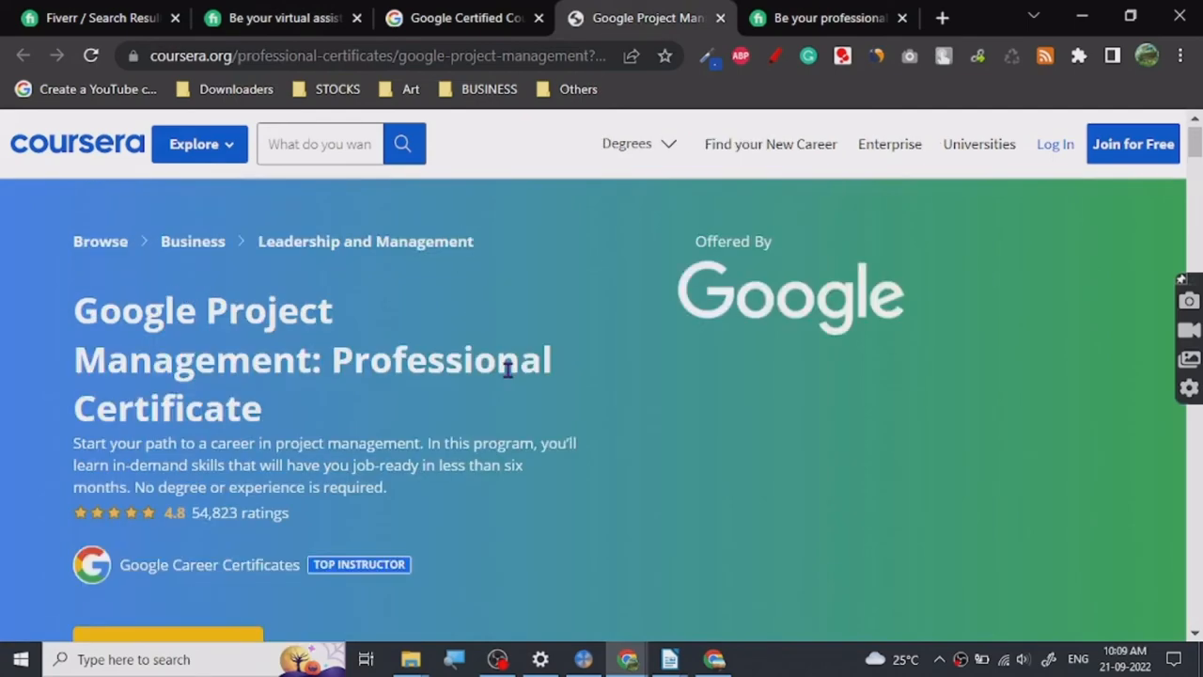
scroll(down, 3)
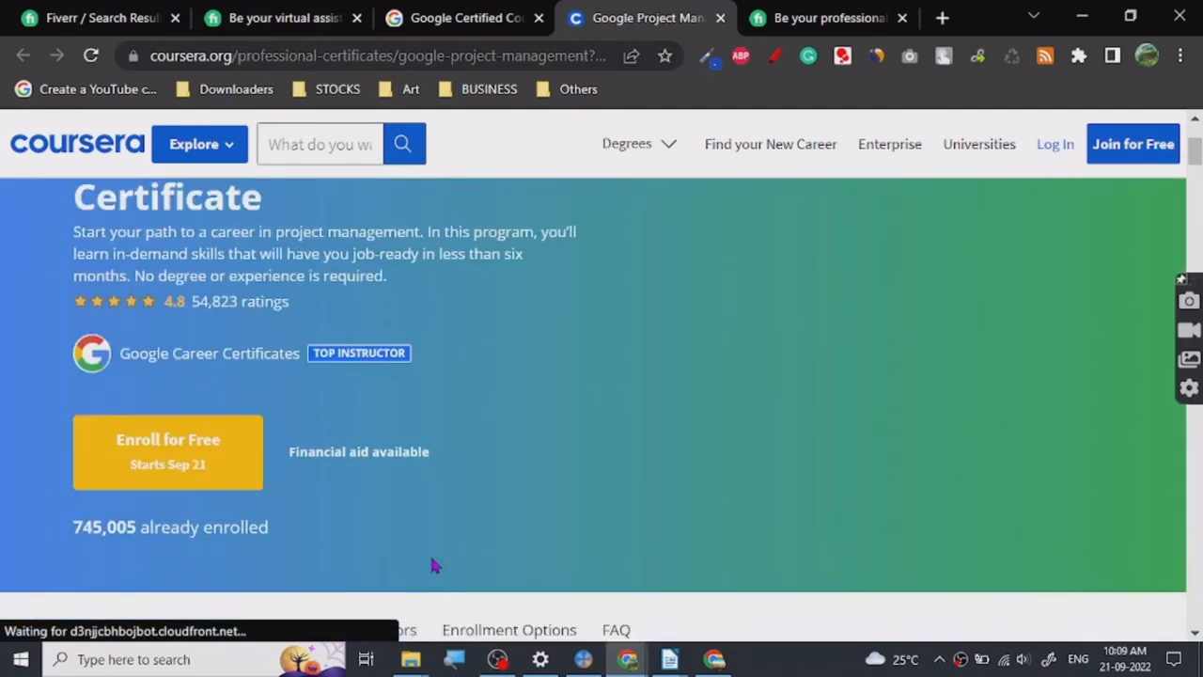
scroll(up, 3)
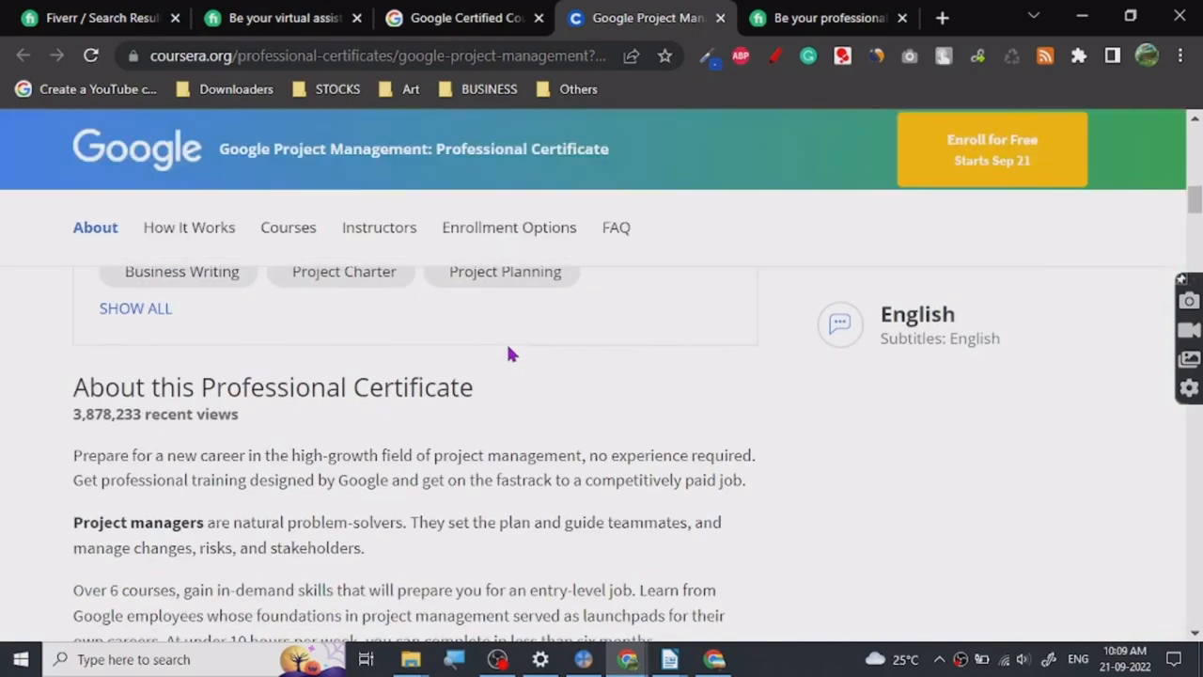
scroll(up, 3)
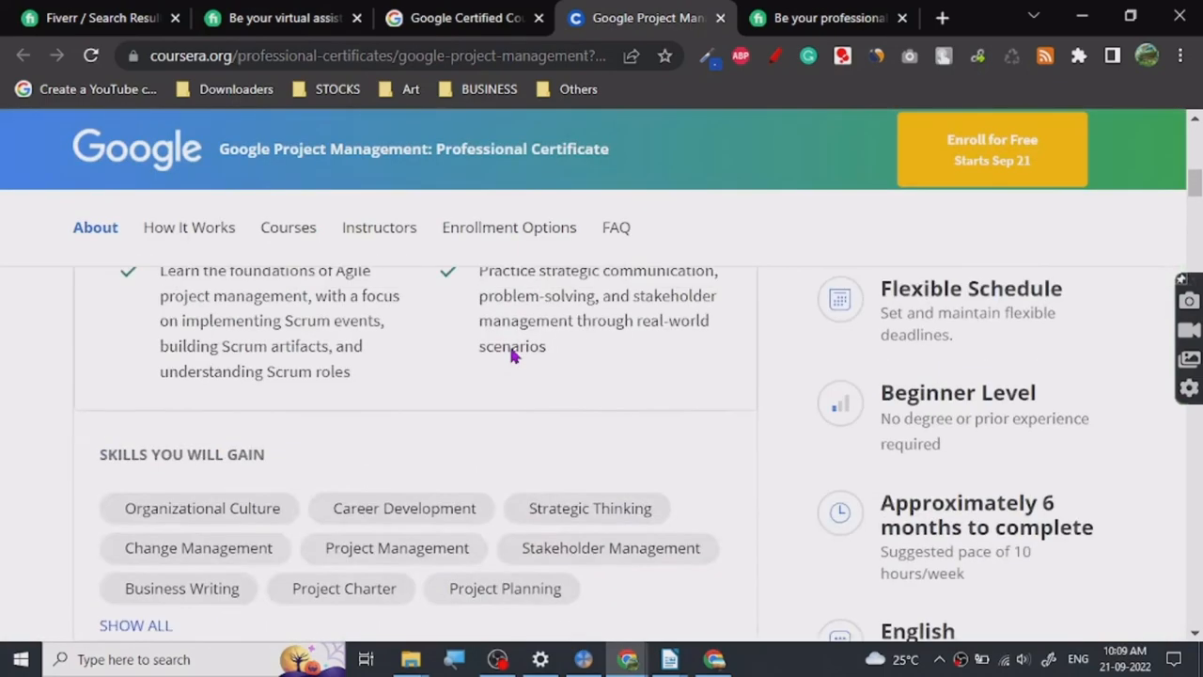
scroll(up, 3)
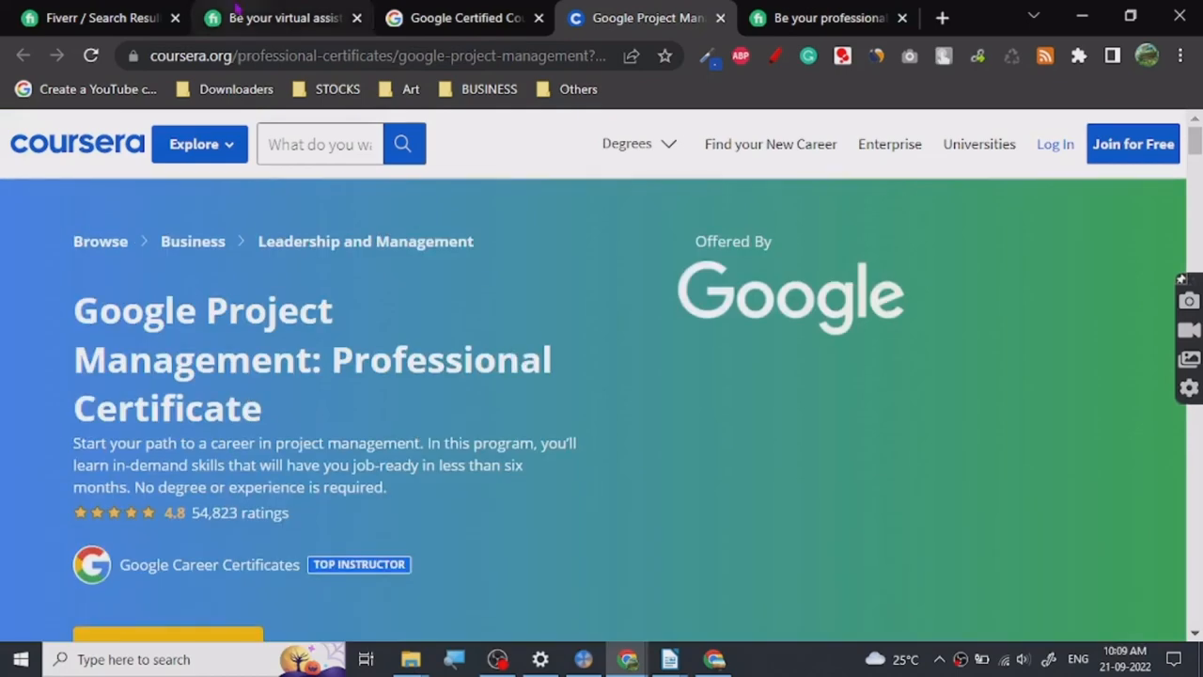
click(282, 19)
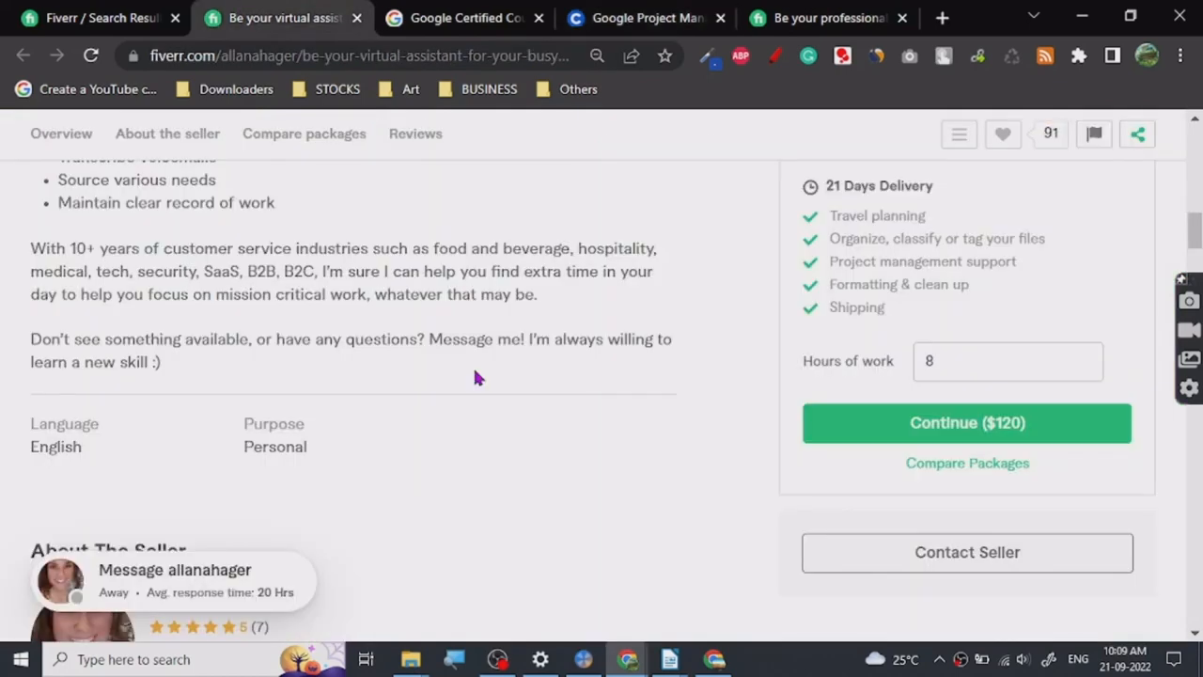
scroll(up, 3)
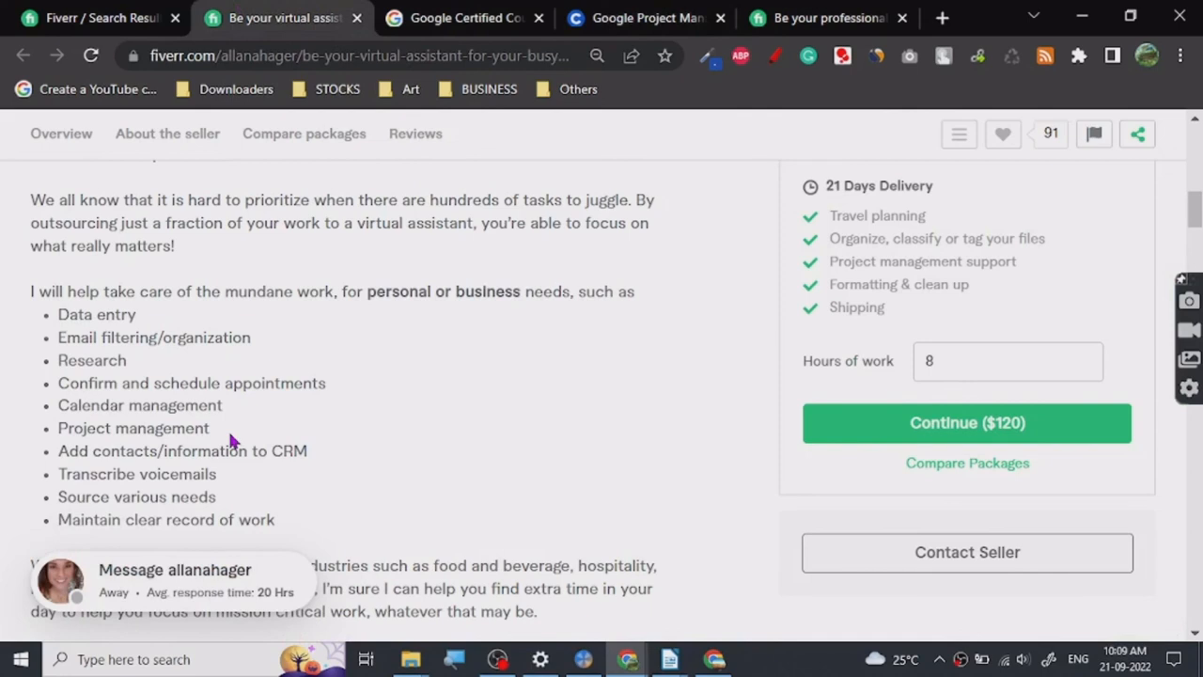
mouse_move(515, 492)
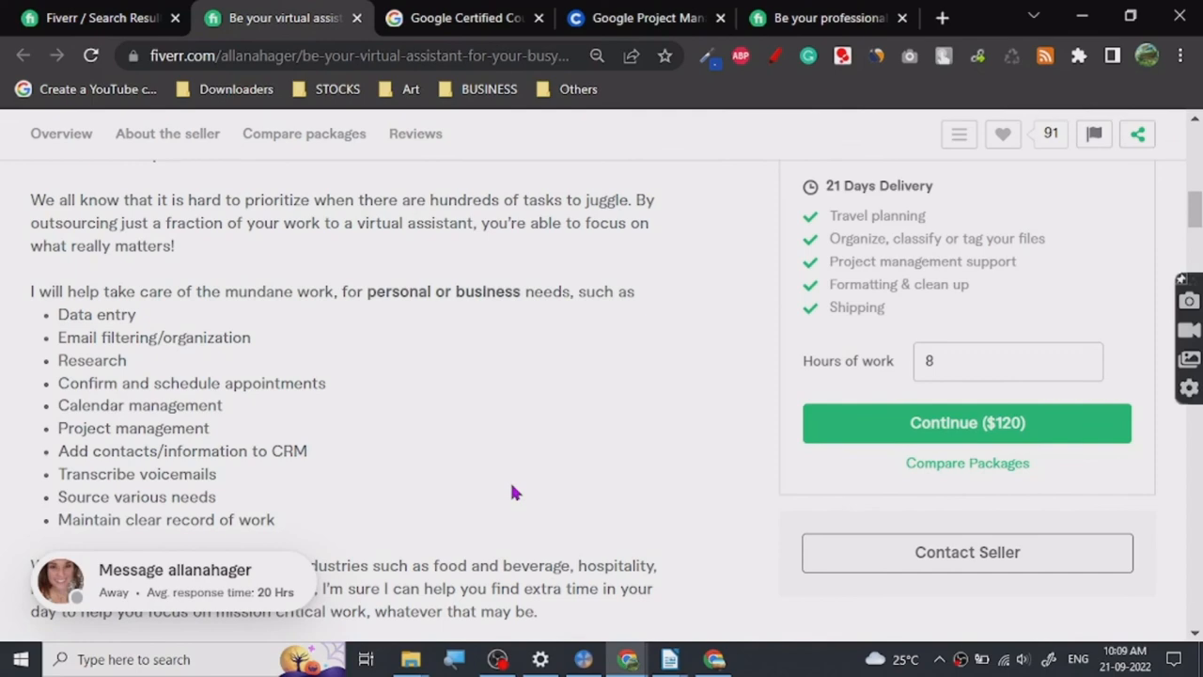
mouse_move(669, 657)
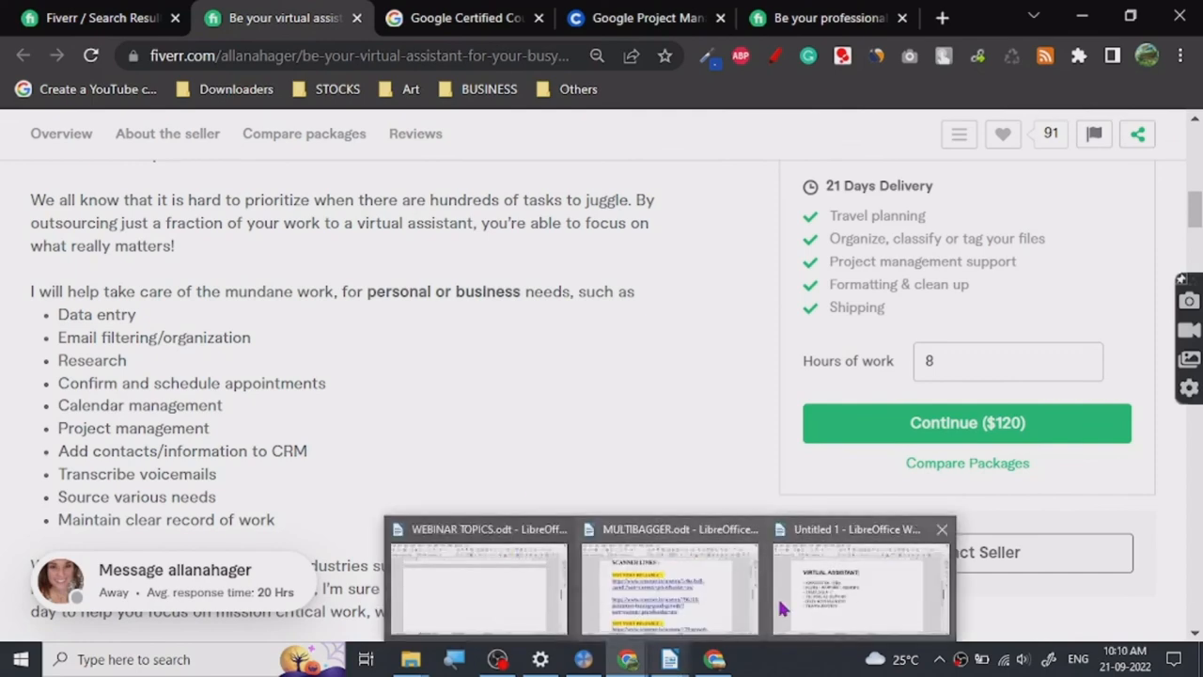
Step: Bring up the Untitled 1 Writer note and add a trailing '-' after 'AMAZON VA – FBA'
click(859, 586)
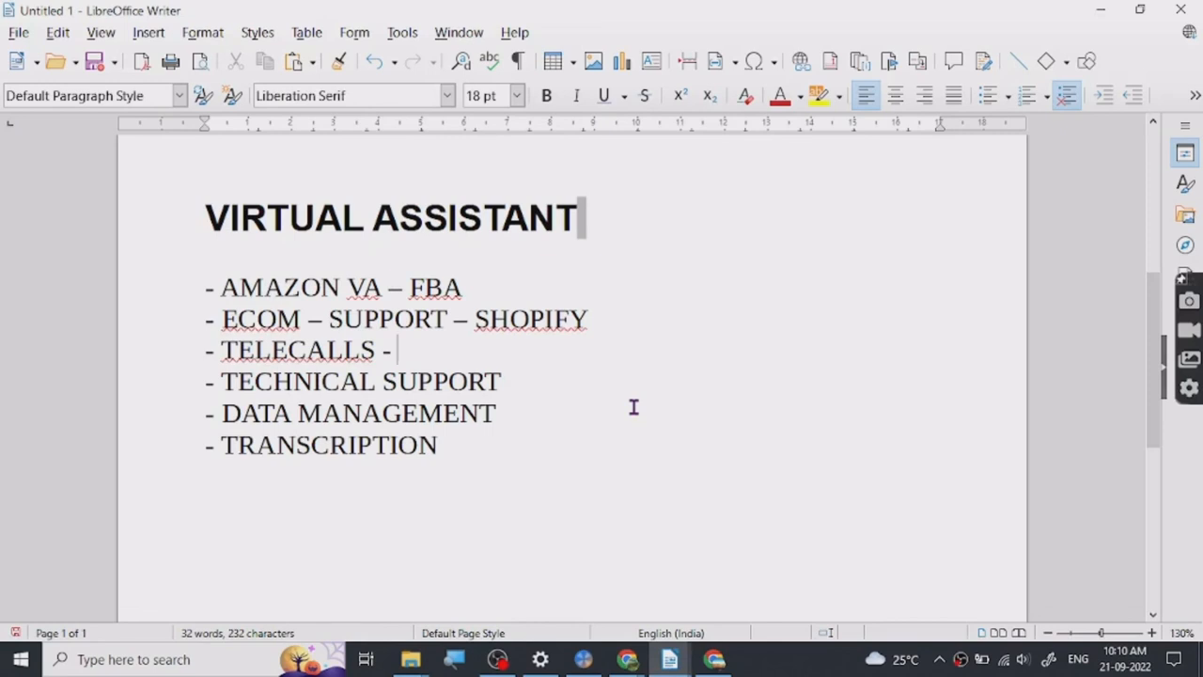
mouse_move(506, 296)
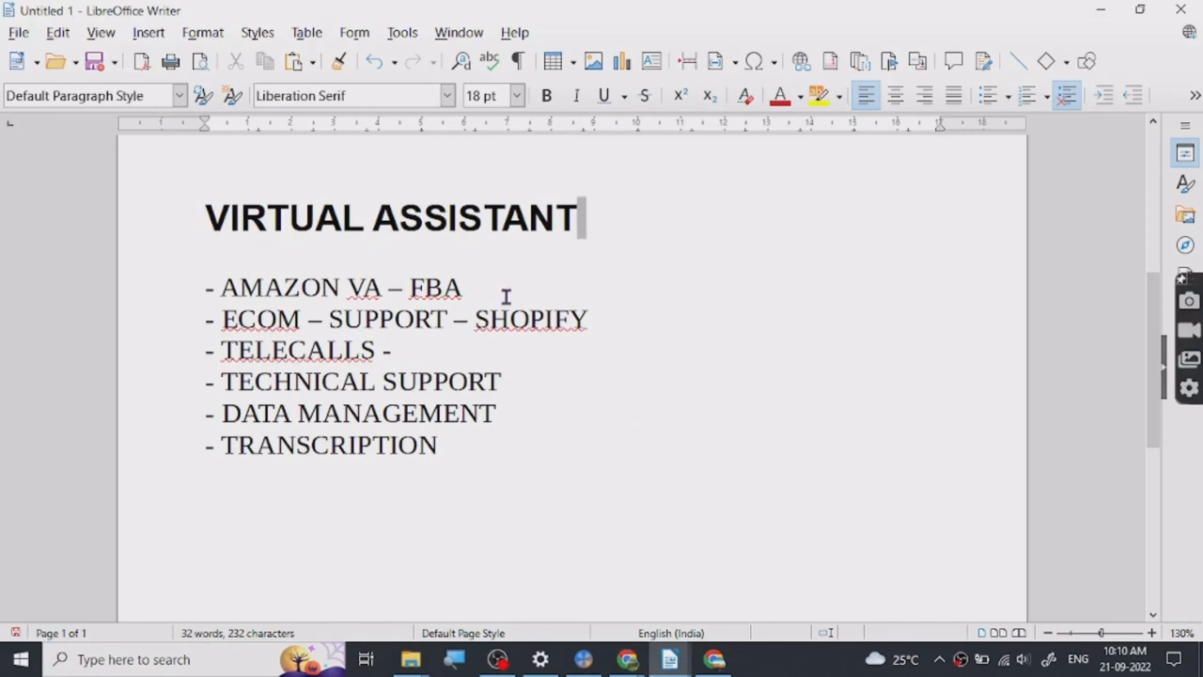
text(-)
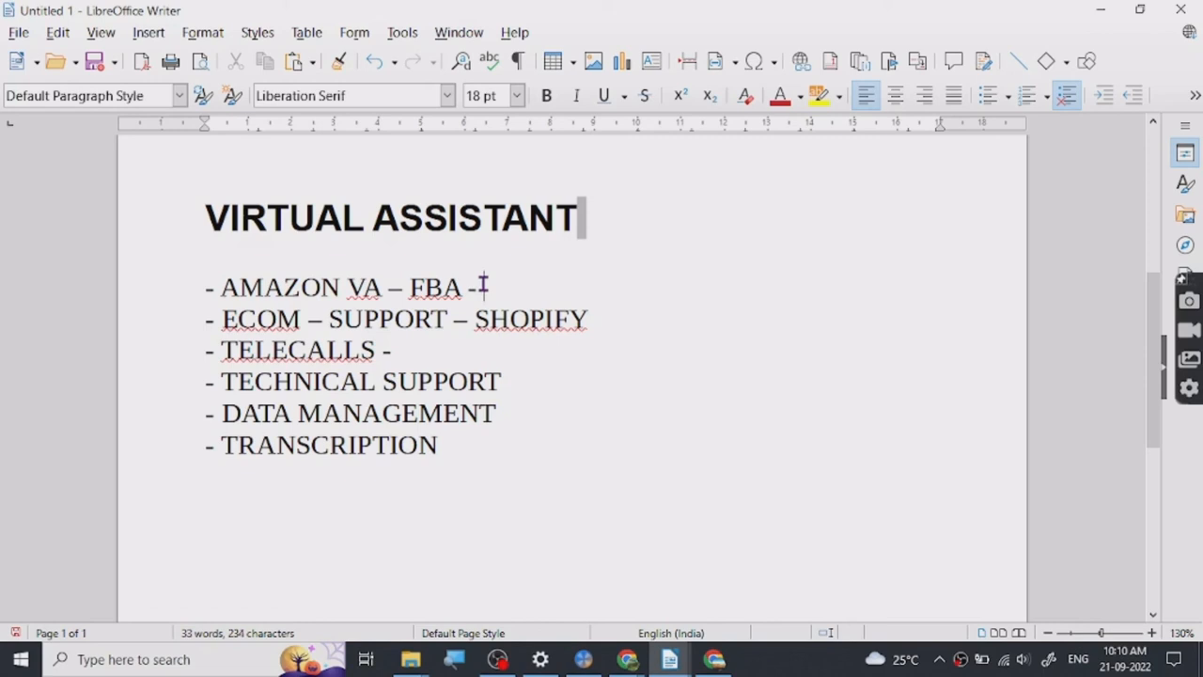
mouse_move(392, 312)
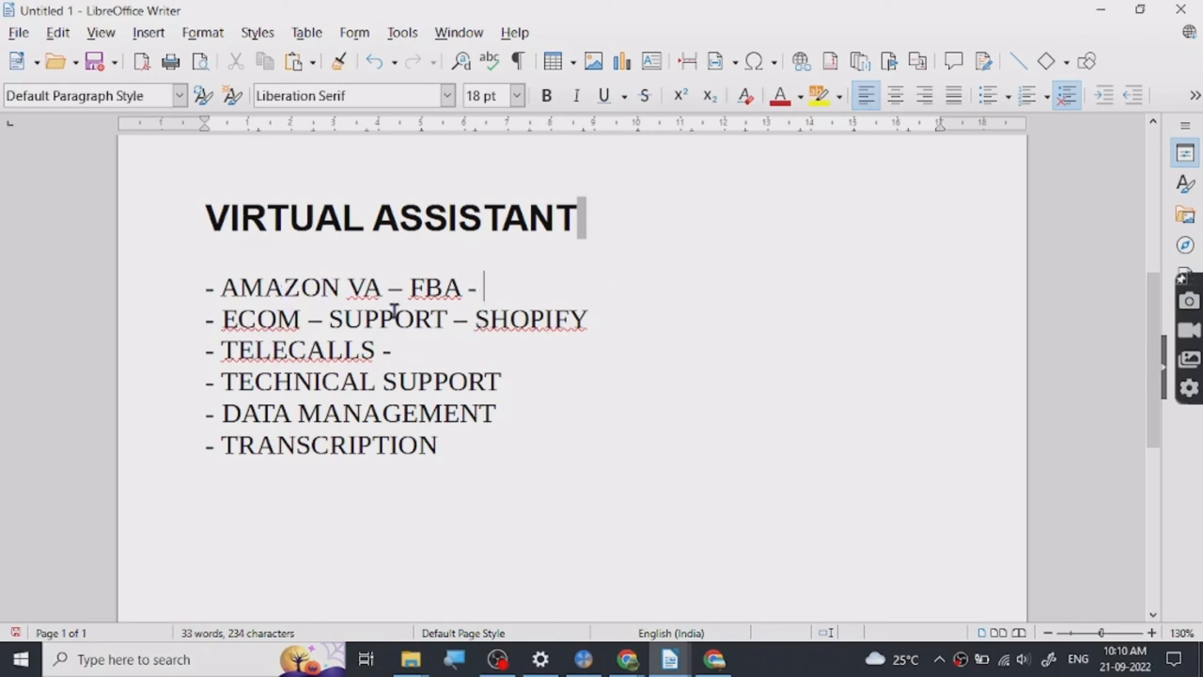